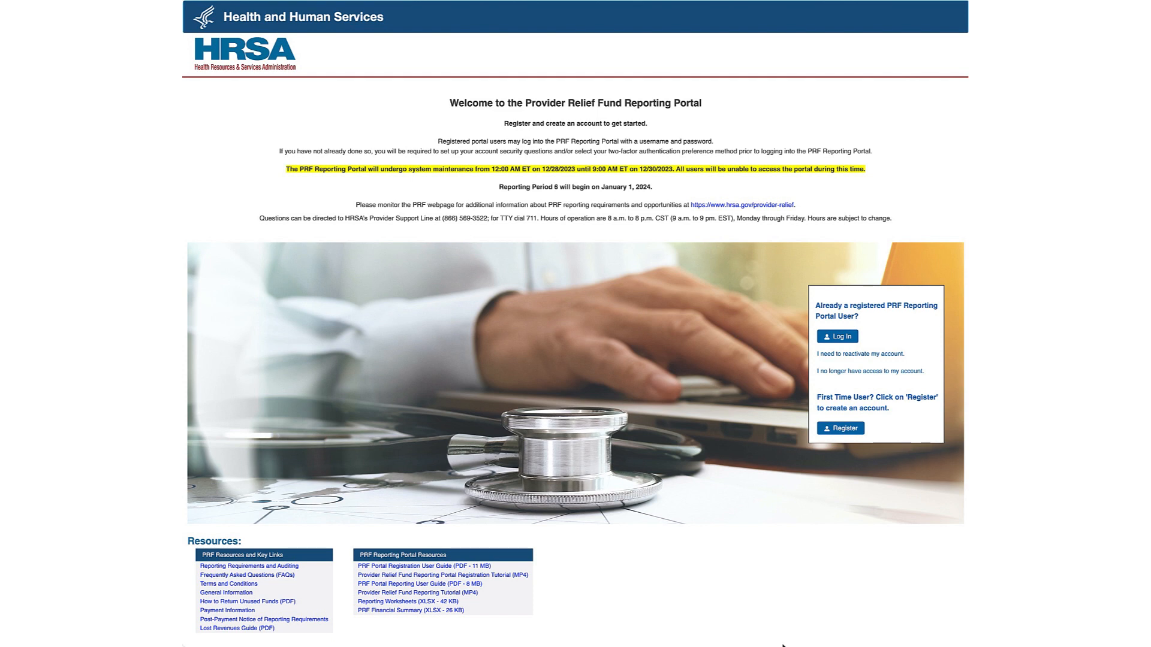
Step: Start a new registration, accept the terms and conditions, and continue to the form
{"action": "scroll", "scroll_direction": "down", "scroll_amount": 3}
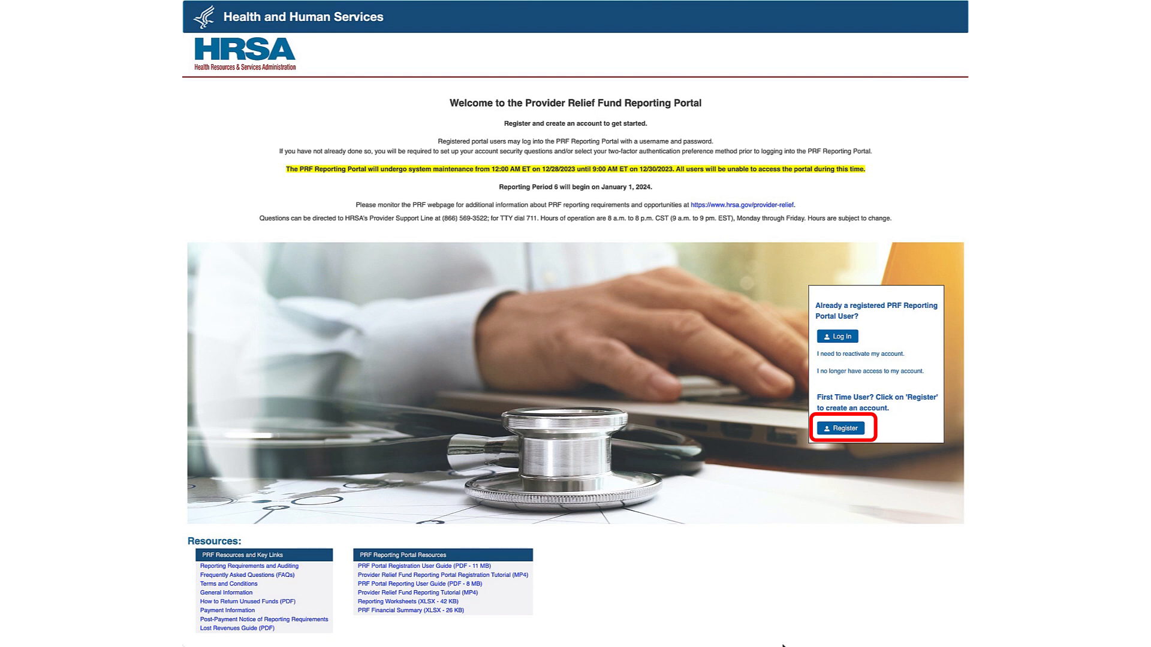
{"action": "left_click", "coordinate": [842, 428]}
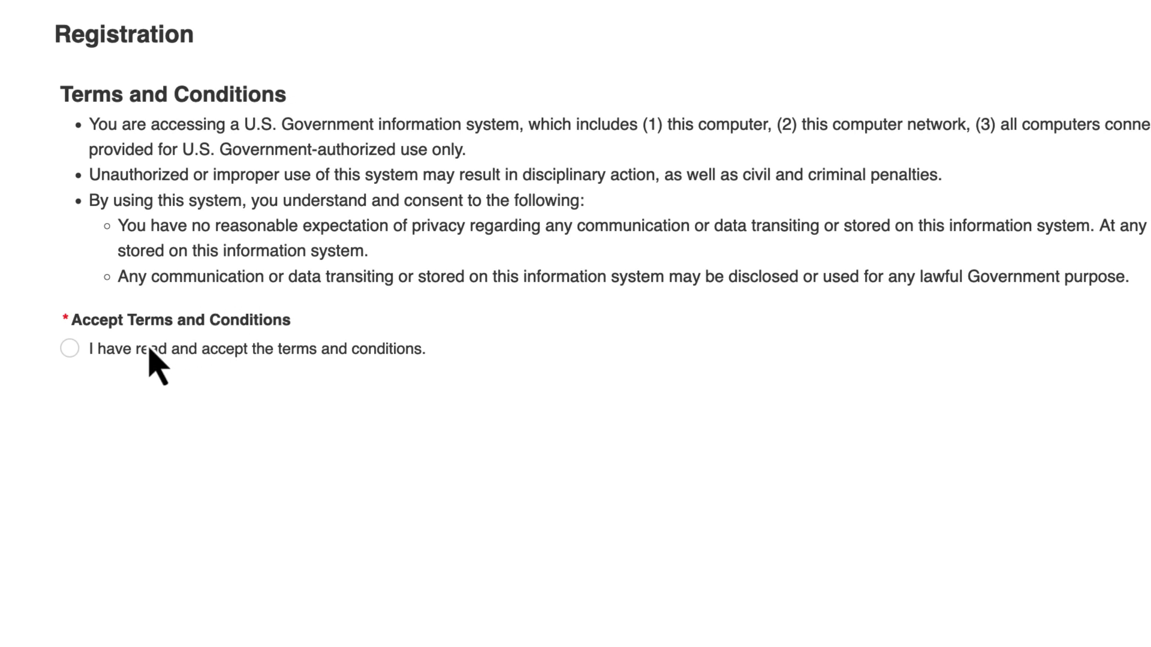
{"action": "left_click", "coordinate": [70, 348]}
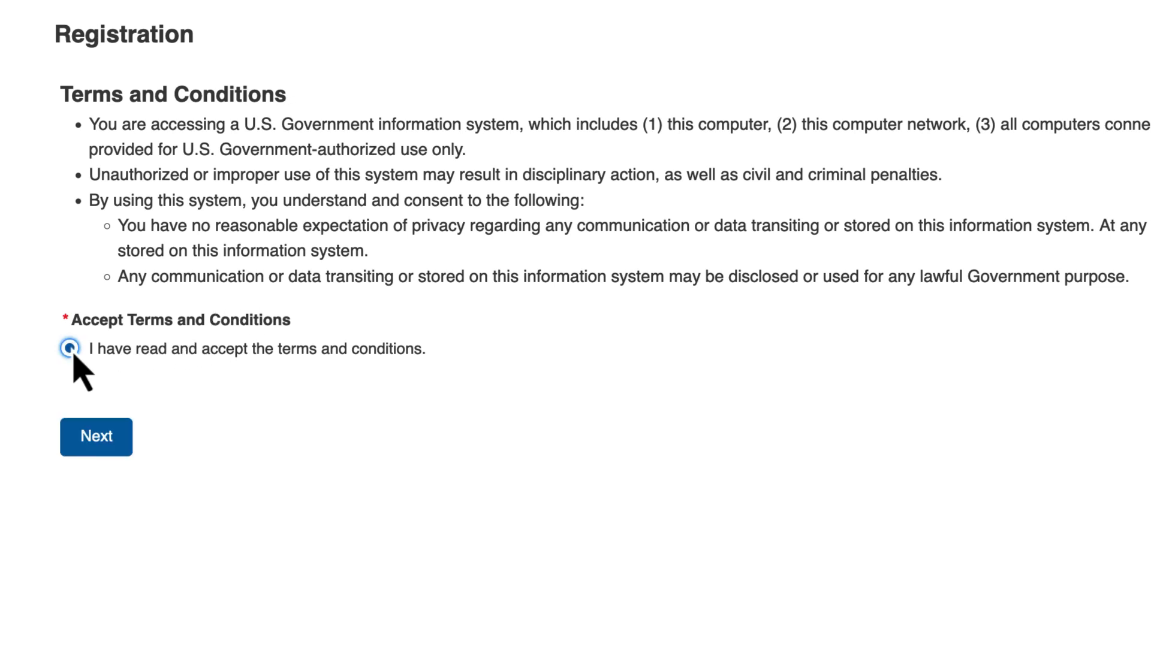
{"action": "mouse_move", "coordinate": [123, 441]}
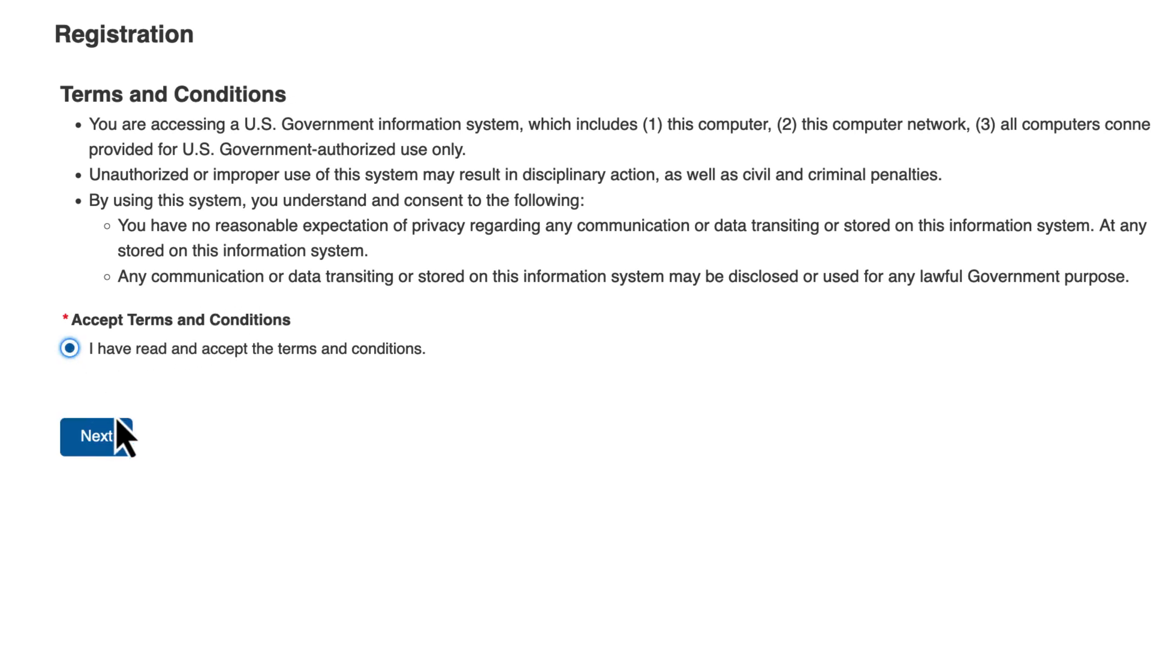
{"action": "left_click", "coordinate": [96, 437]}
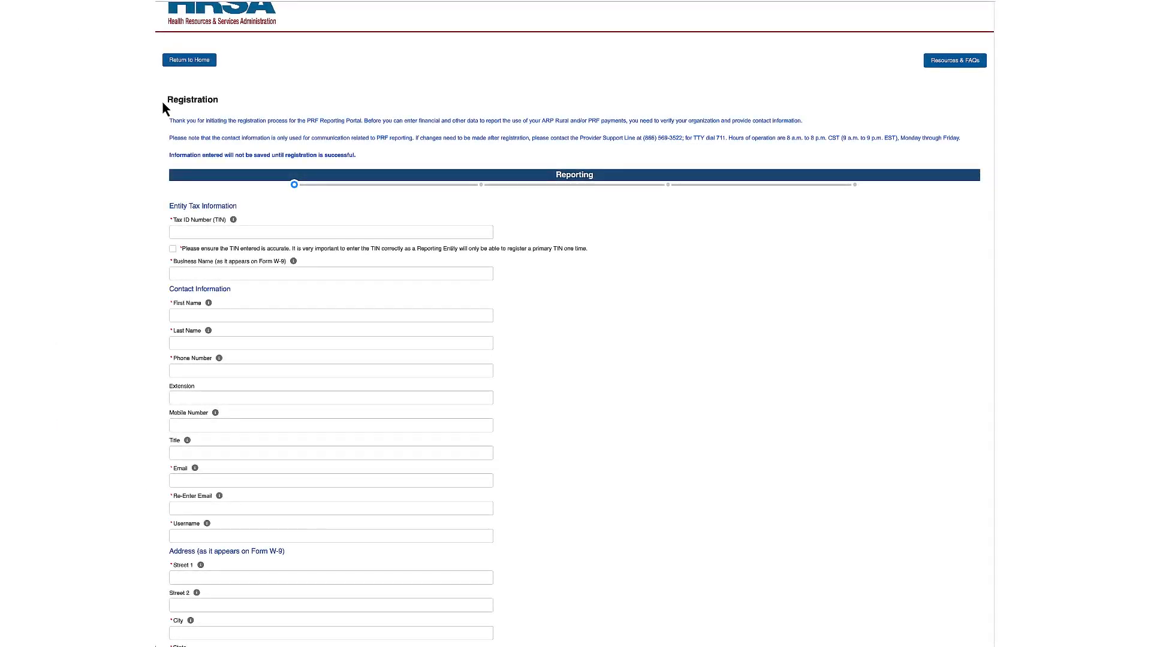
Step: Enter Tax ID 900900900, confirm its accuracy, and begin the business name with 'Your'
{"action": "scroll", "scroll_direction": "down", "scroll_amount": 3}
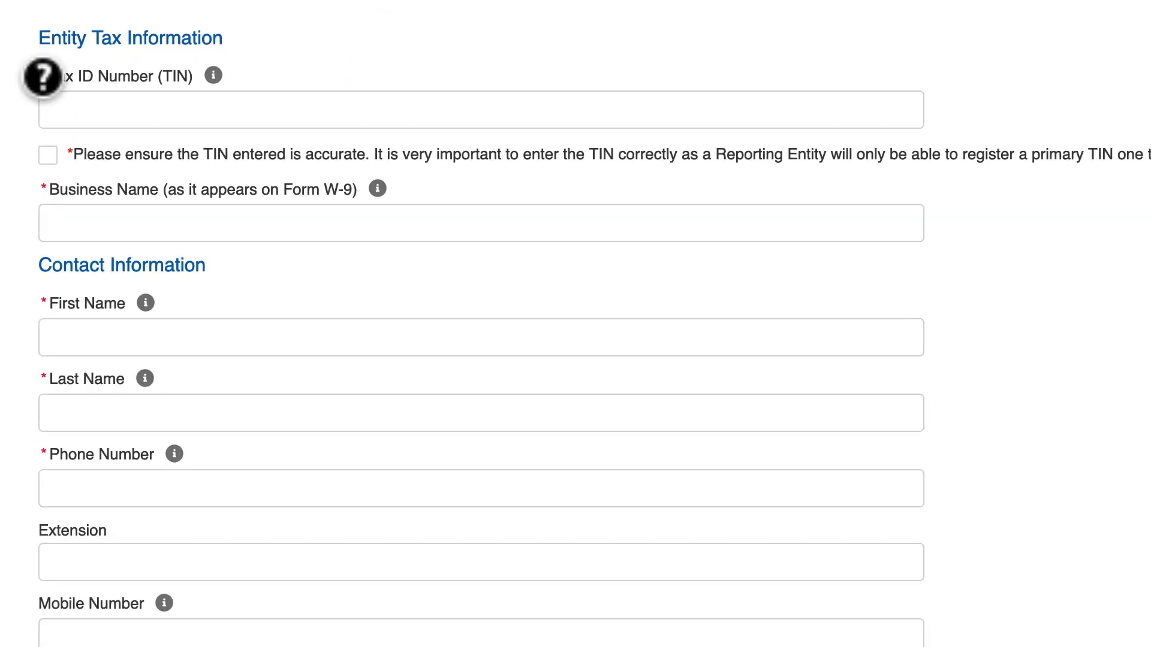
{"action": "type", "text": "9"}
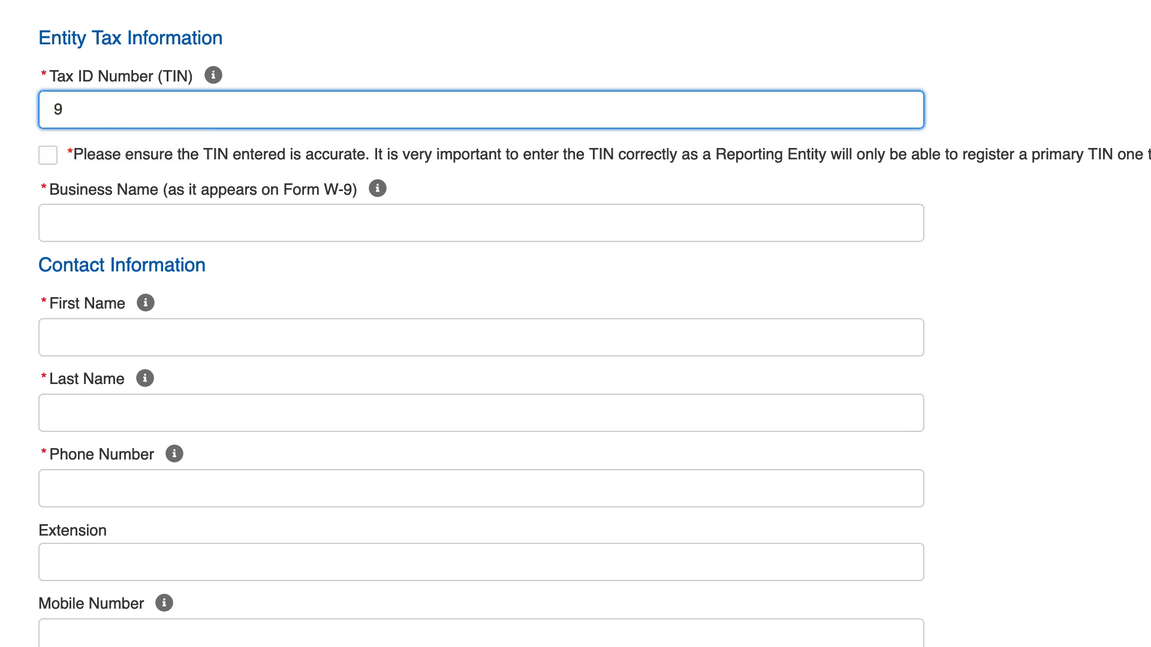
{"action": "type", "text": "0090"}
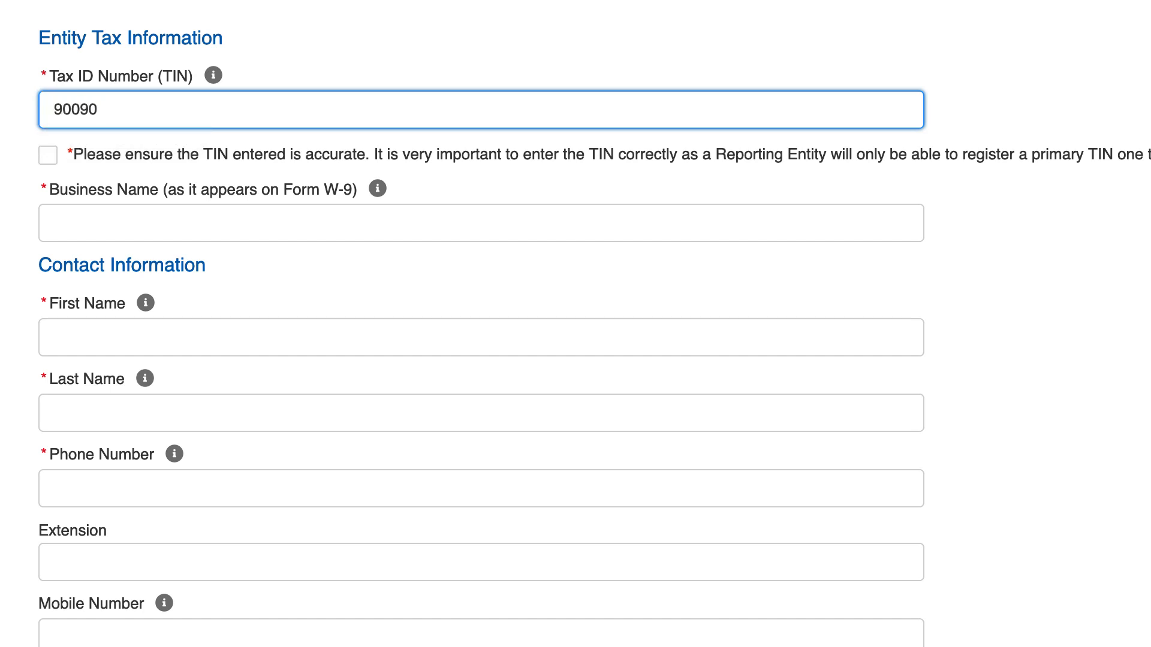
{"action": "type", "text": "0900"}
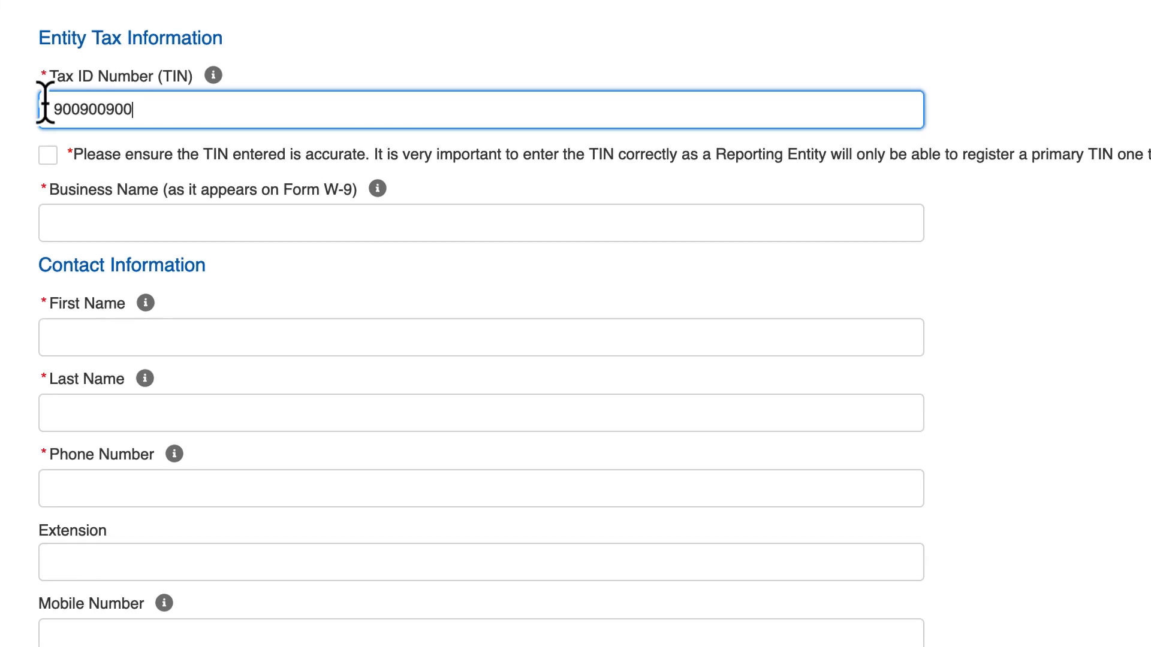
{"action": "left_click", "coordinate": [47, 154]}
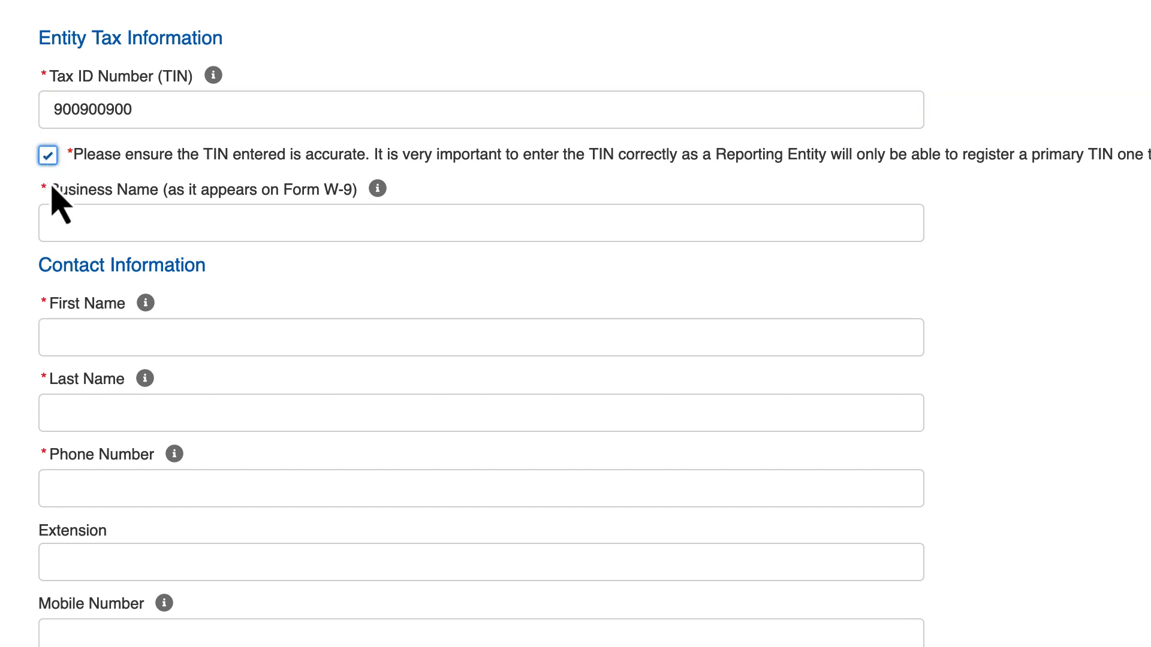
{"action": "left_click", "coordinate": [481, 235]}
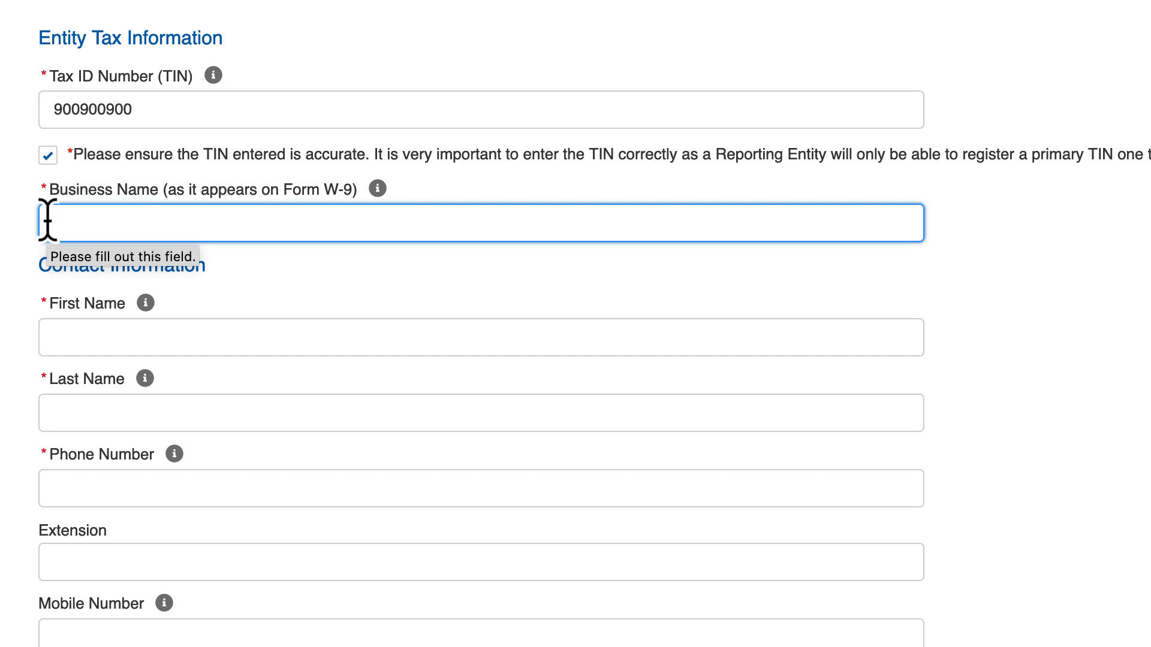
{"action": "type", "text": "Your Company N"}
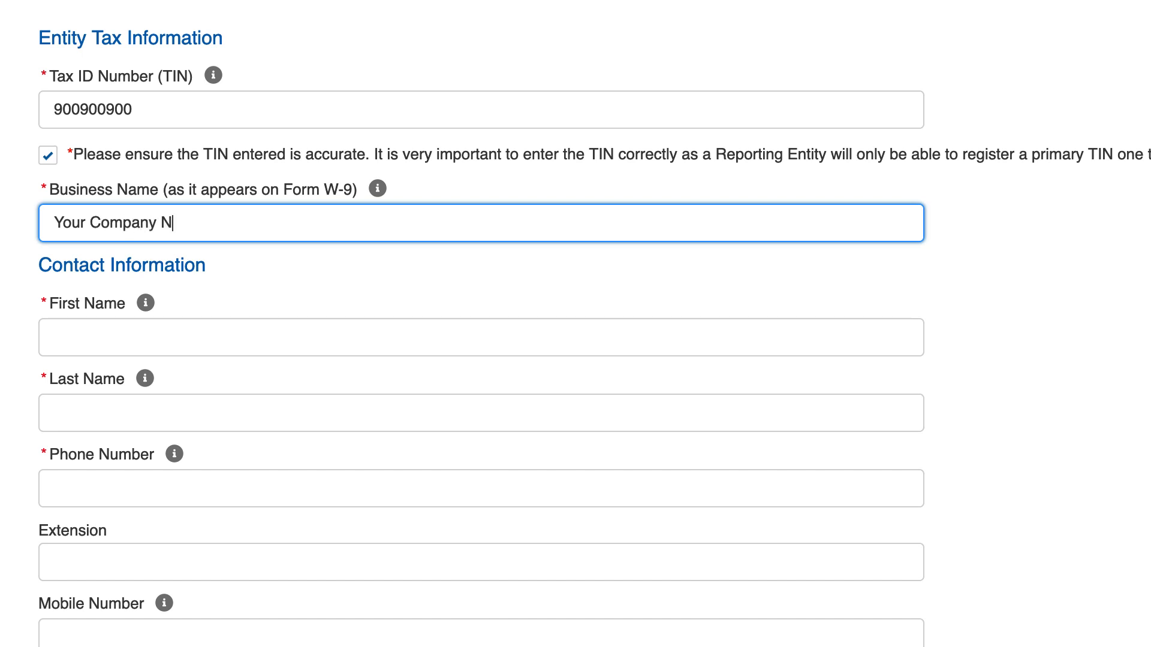
Step: Finish the business name and enter the contact's first and last name (Smith)
{"action": "type", "text": "ame"}
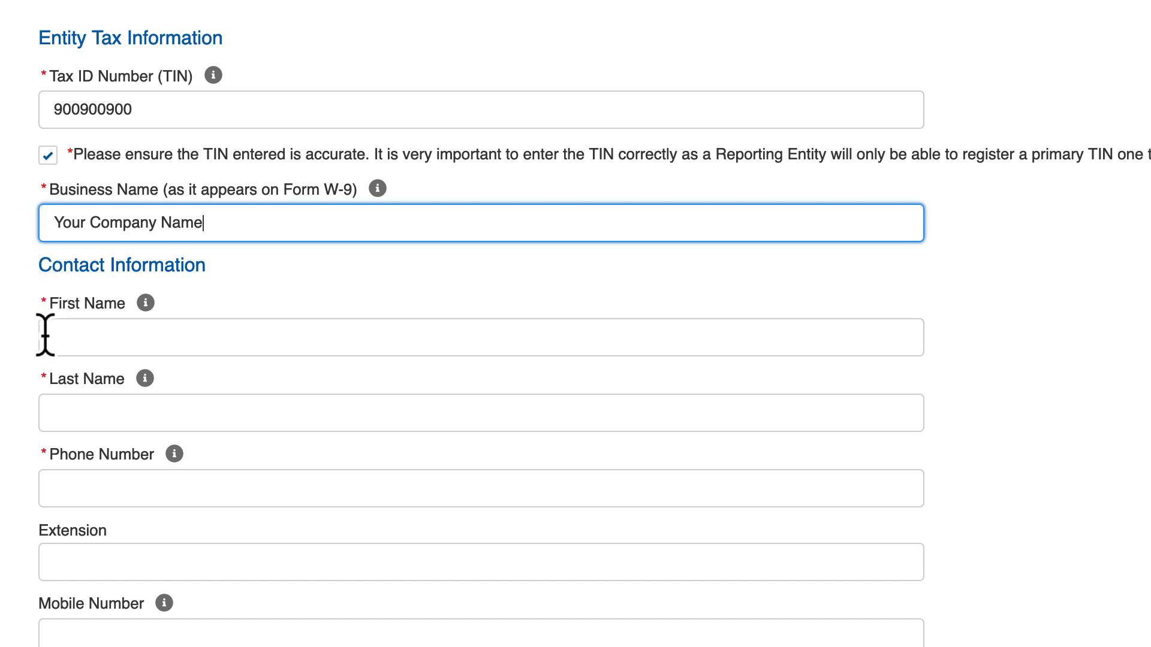
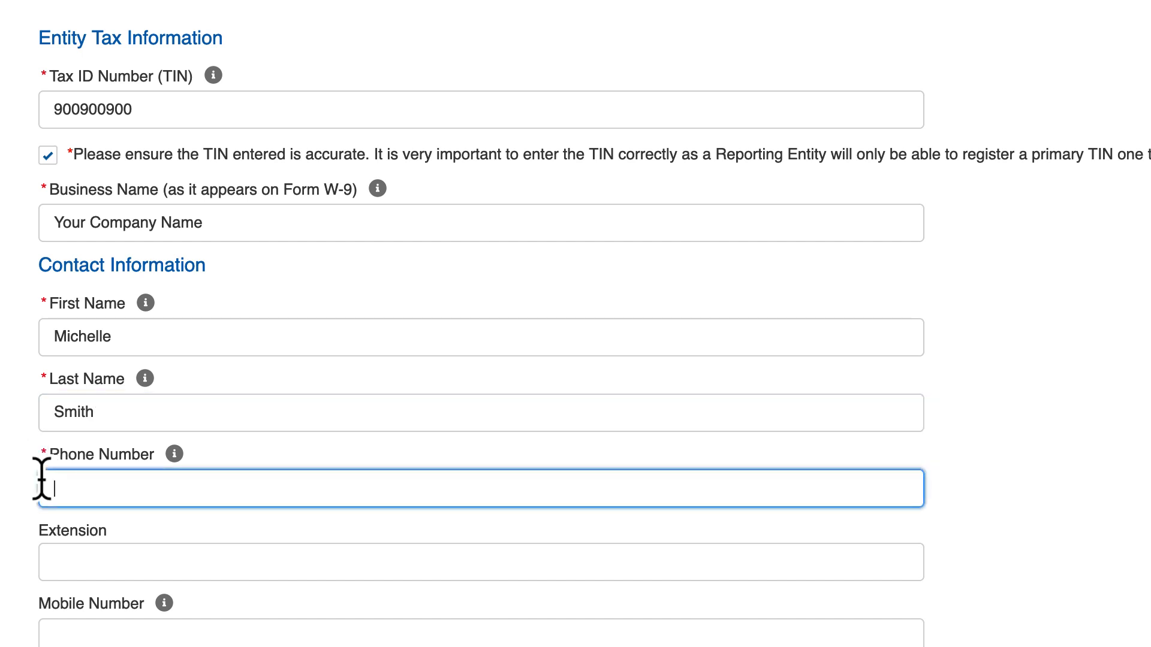
Step: Enter the contact phone number and mobile number
{"action": "type", "text": "3015"}
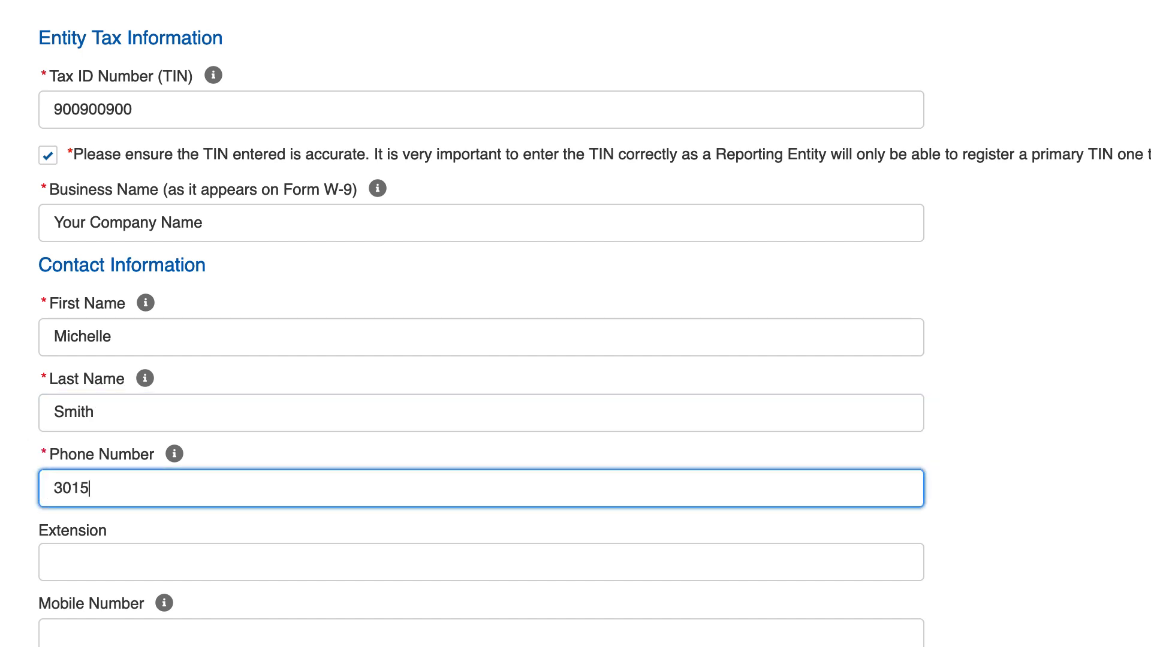
{"action": "type", "text": "551234"}
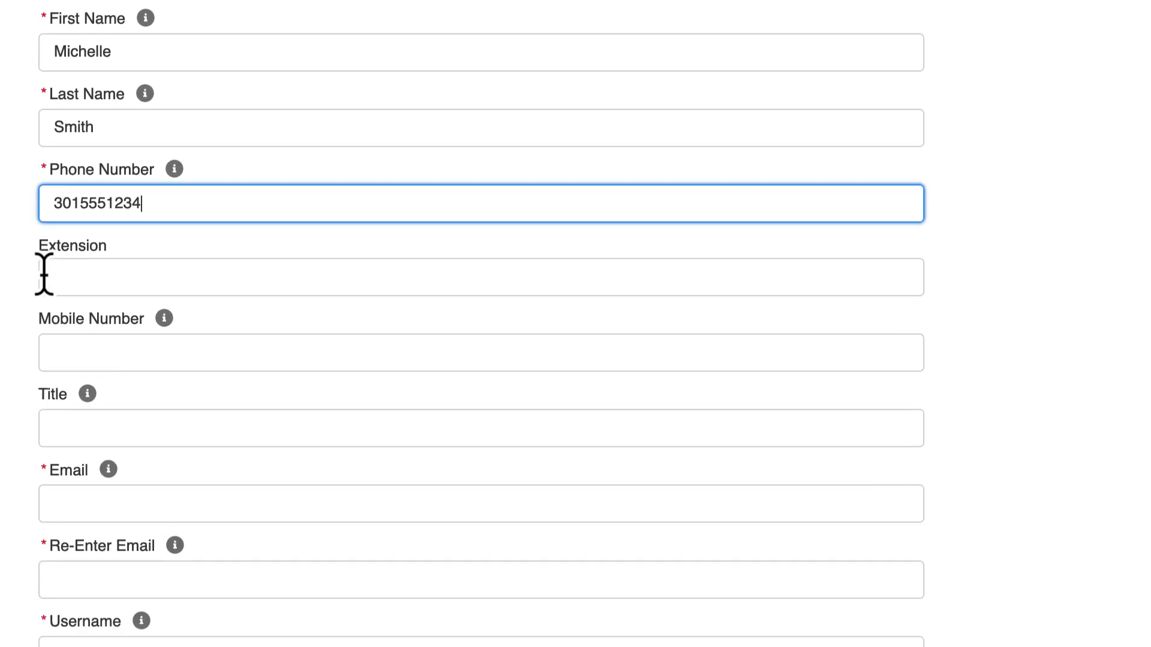
{"action": "left_click", "coordinate": [481, 318]}
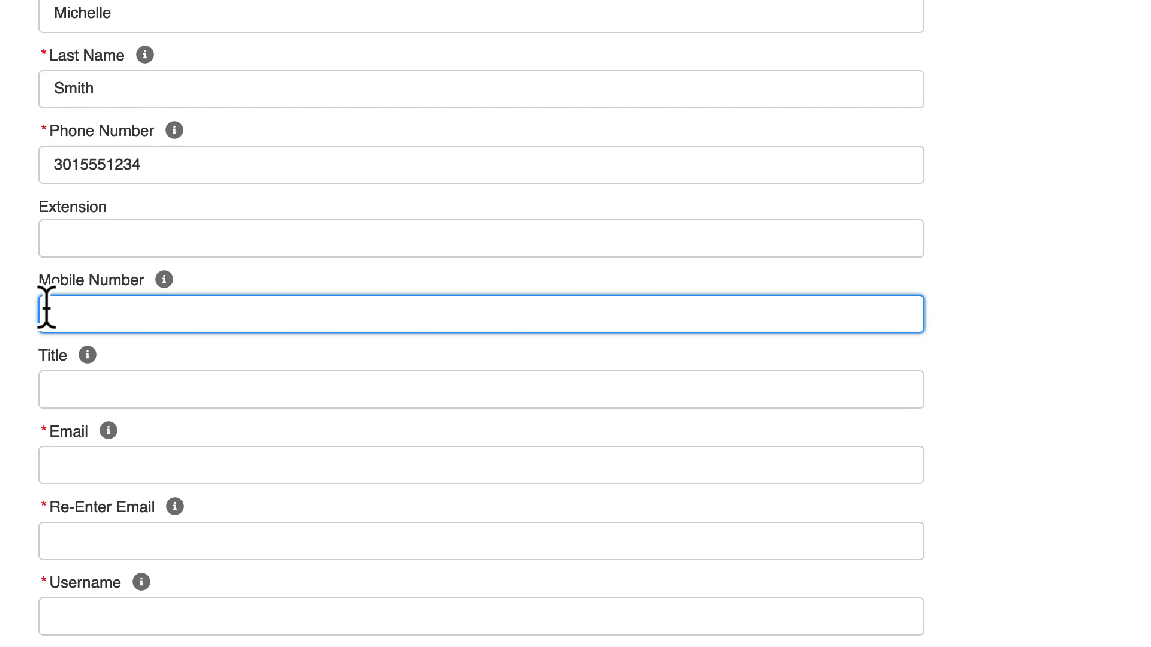
{"action": "type", "text": "240"}
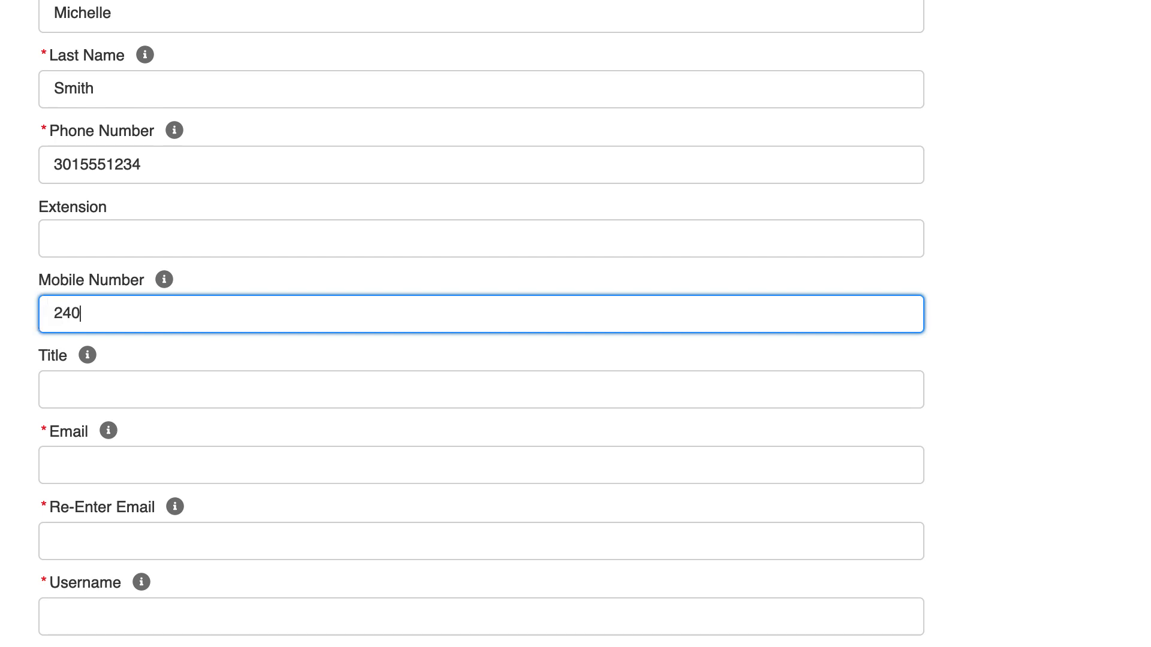
{"action": "type", "text": "5551234"}
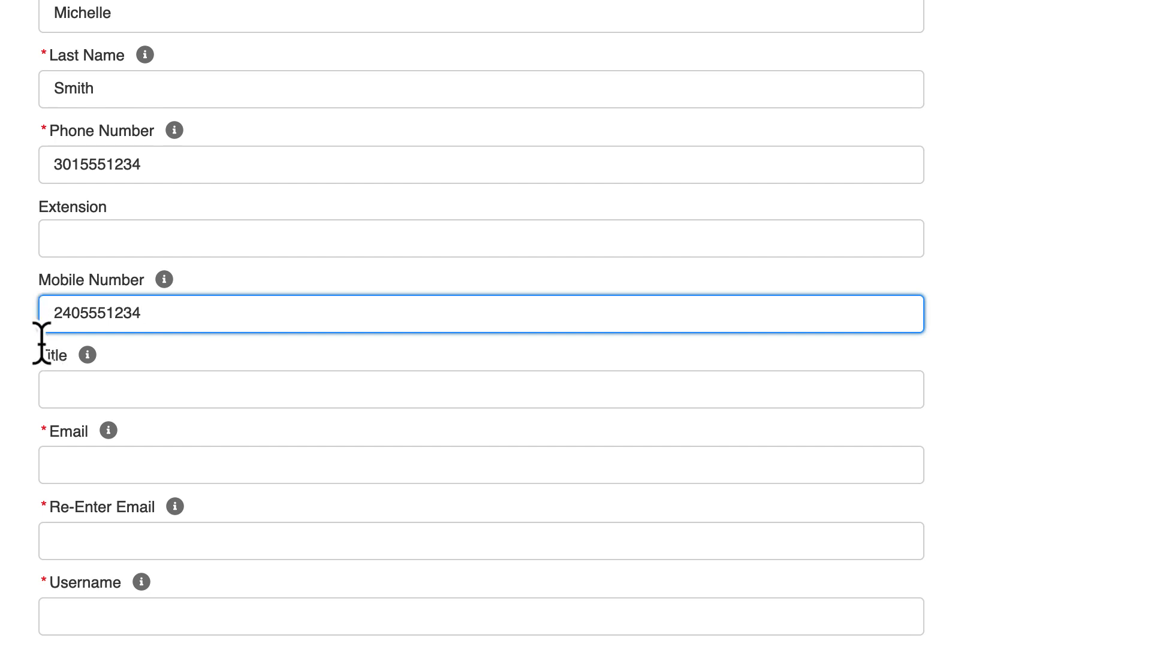
Step: Enter the Gmail email address and re-enter it to confirm
{"action": "left_click", "coordinate": [480, 465]}
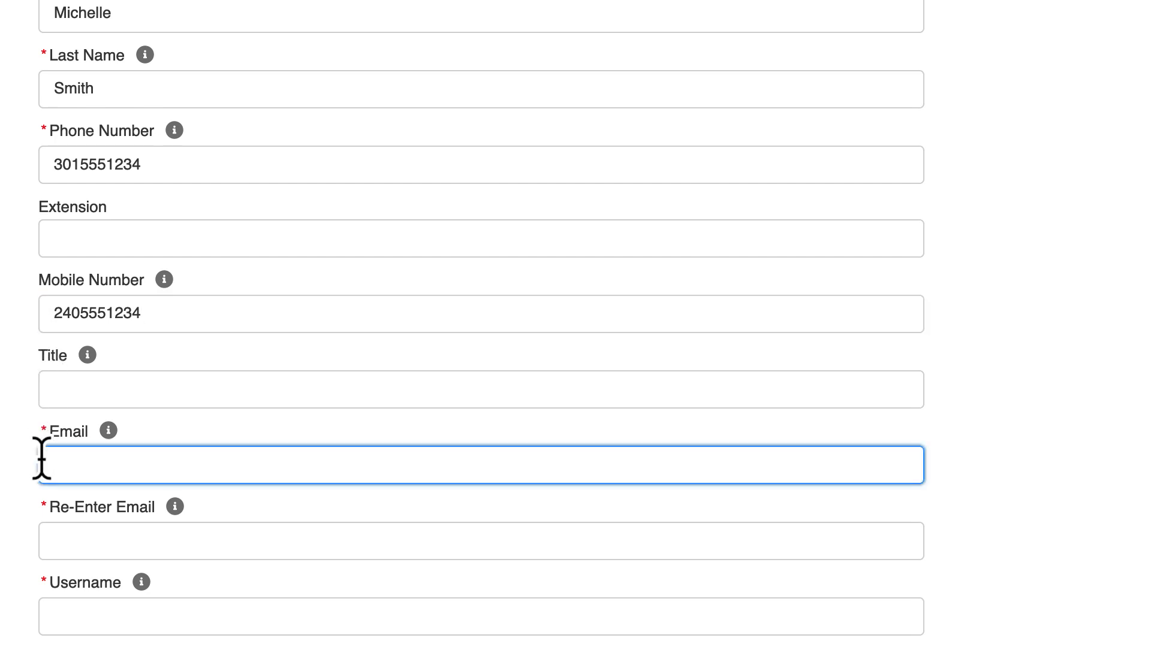
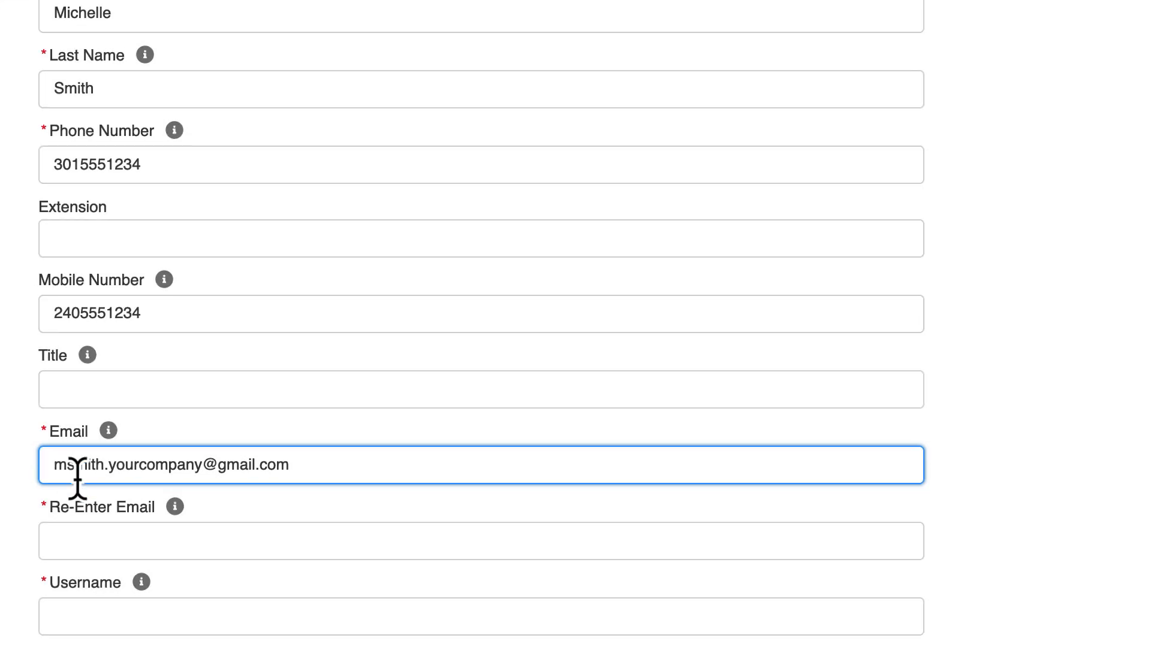
{"action": "left_click", "coordinate": [481, 550]}
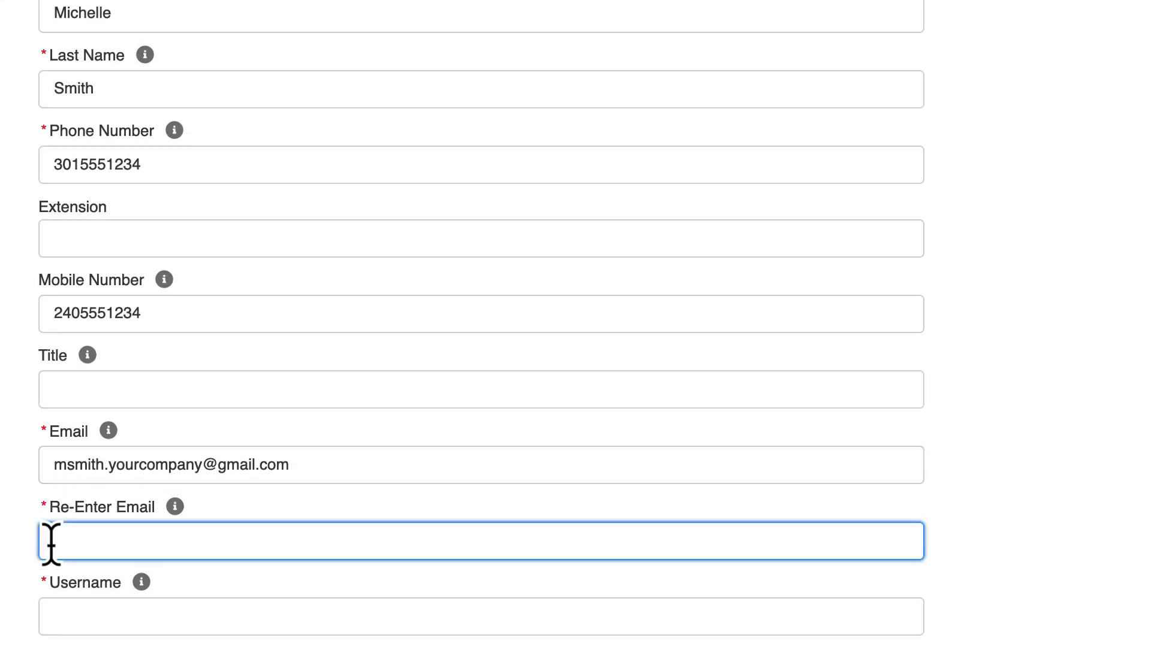
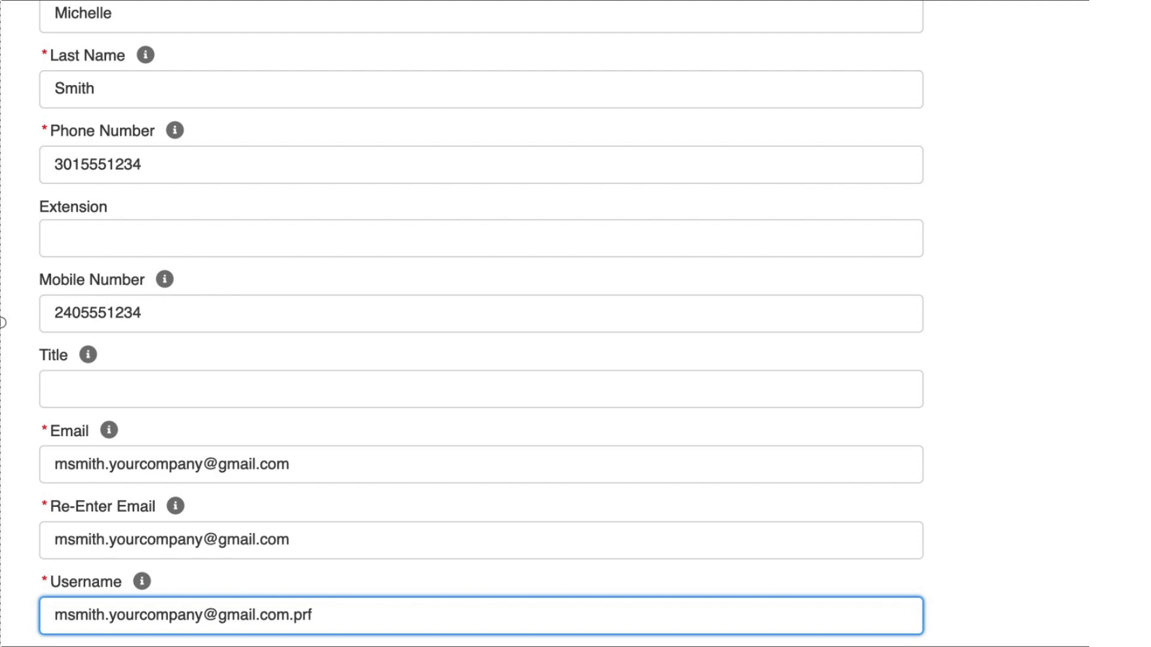
Step: Enter the W-9 address 123 Main Street, Rockville, Maryland 20852 and submit it
{"action": "scroll", "scroll_direction": "down", "scroll_amount": 3}
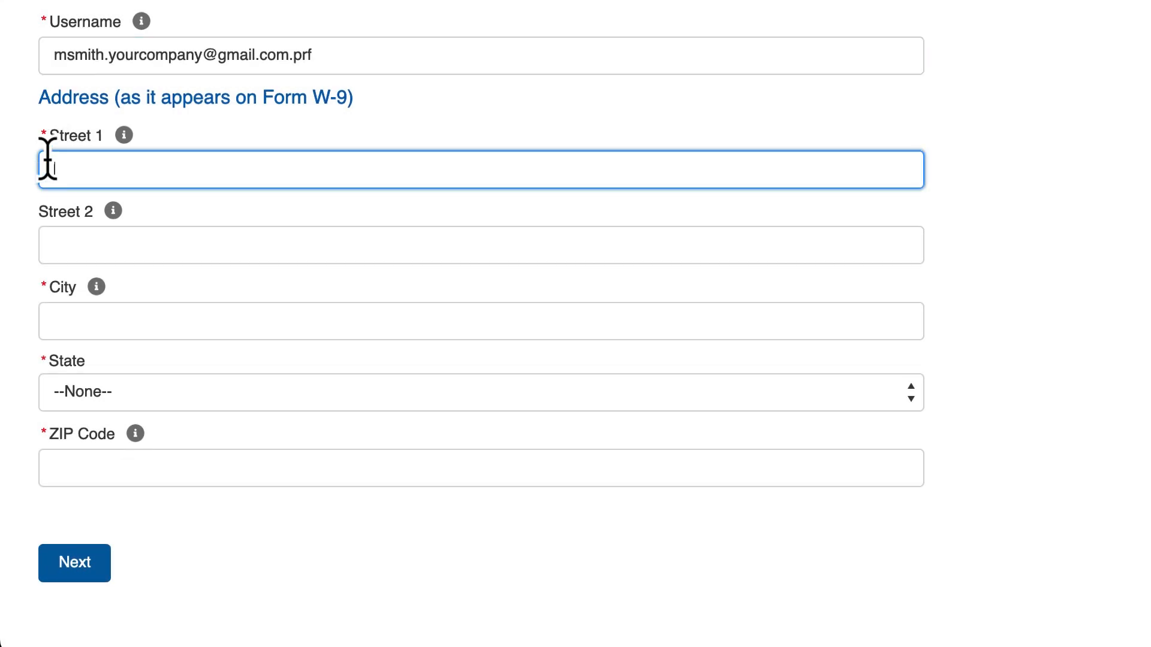
{"action": "type", "text": "123"}
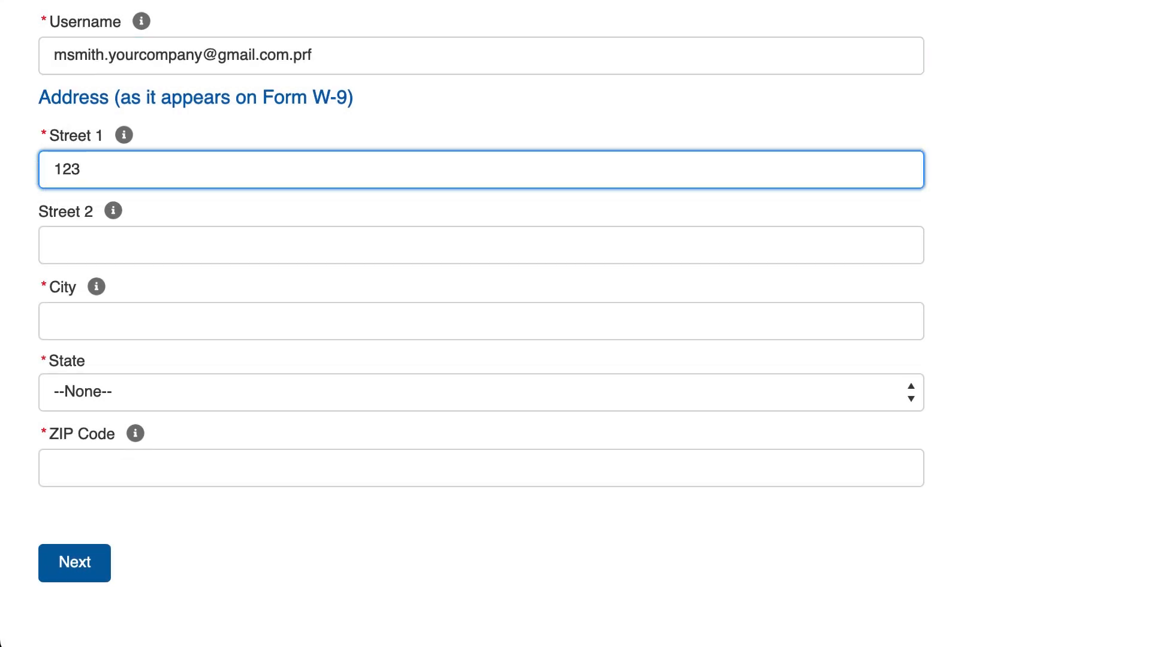
{"action": "type", "text": "Main"}
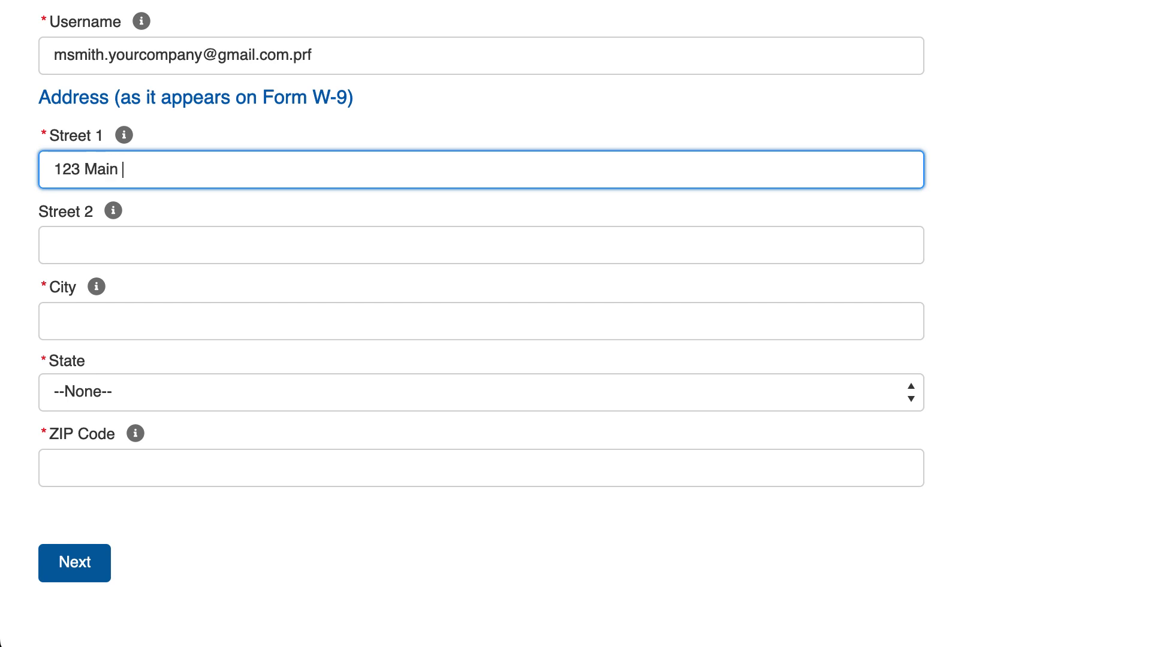
{"action": "type", "text": "Street"}
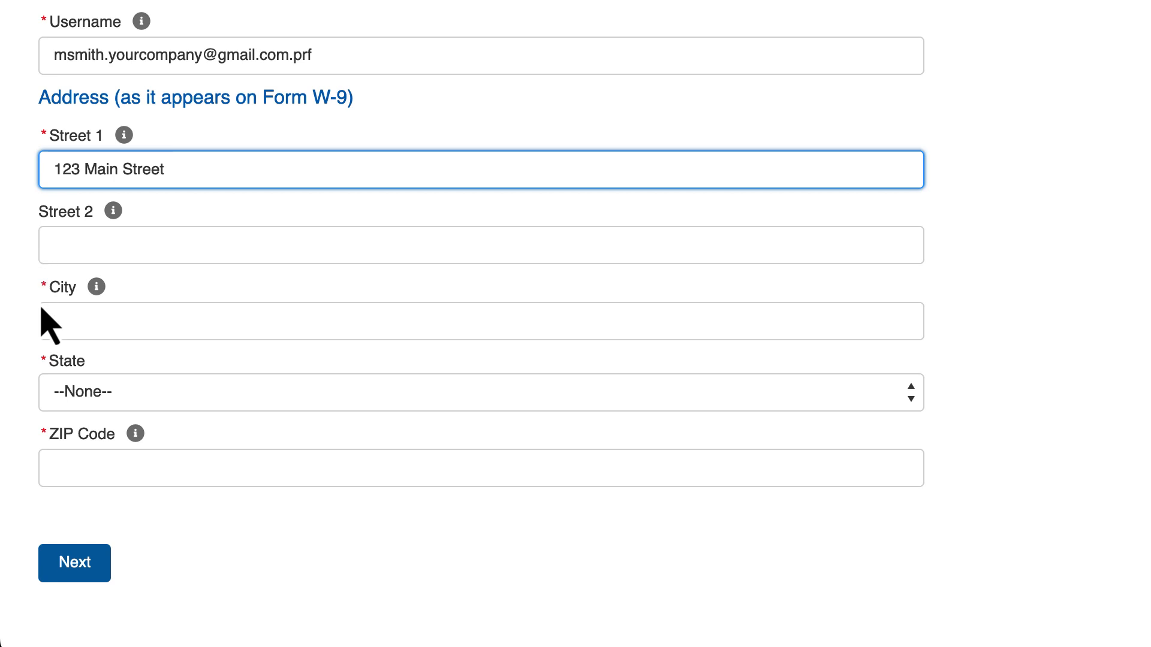
{"action": "type", "text": "R"}
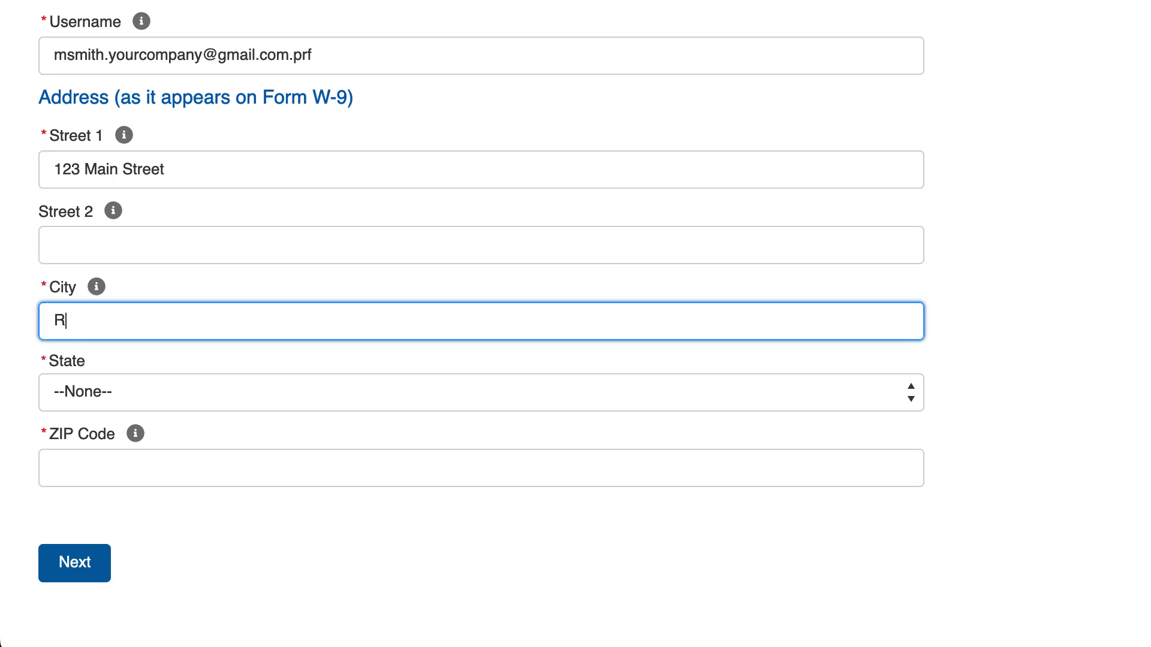
{"action": "type", "text": "ockvill"}
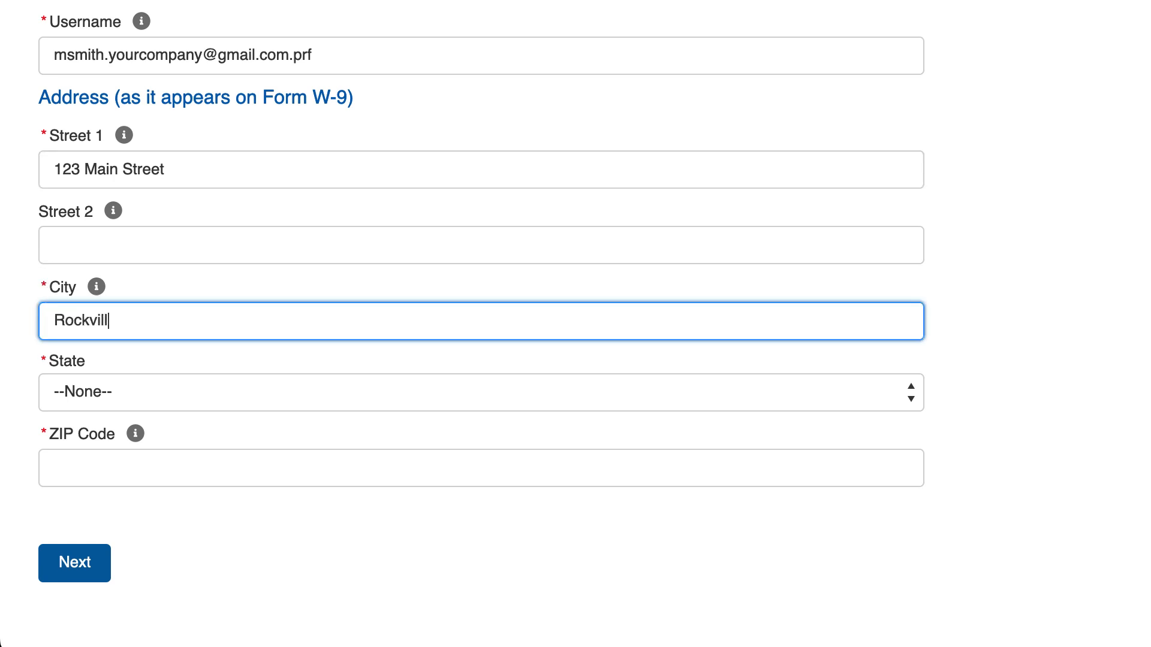
{"action": "type", "text": "e"}
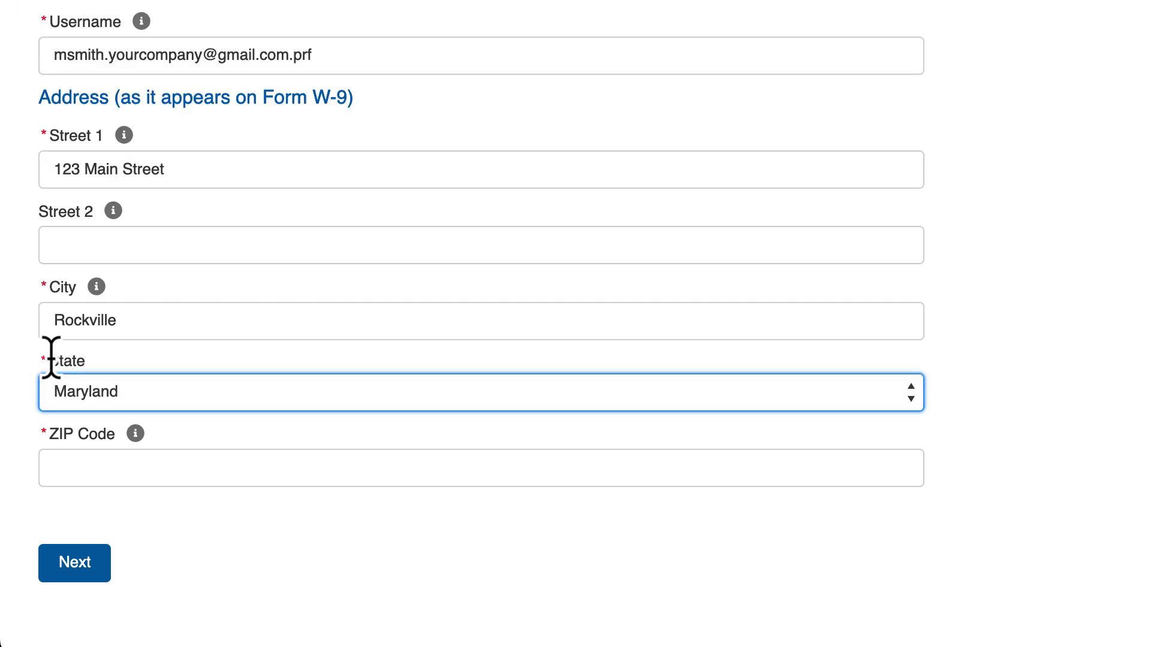
{"action": "left_click", "coordinate": [481, 468]}
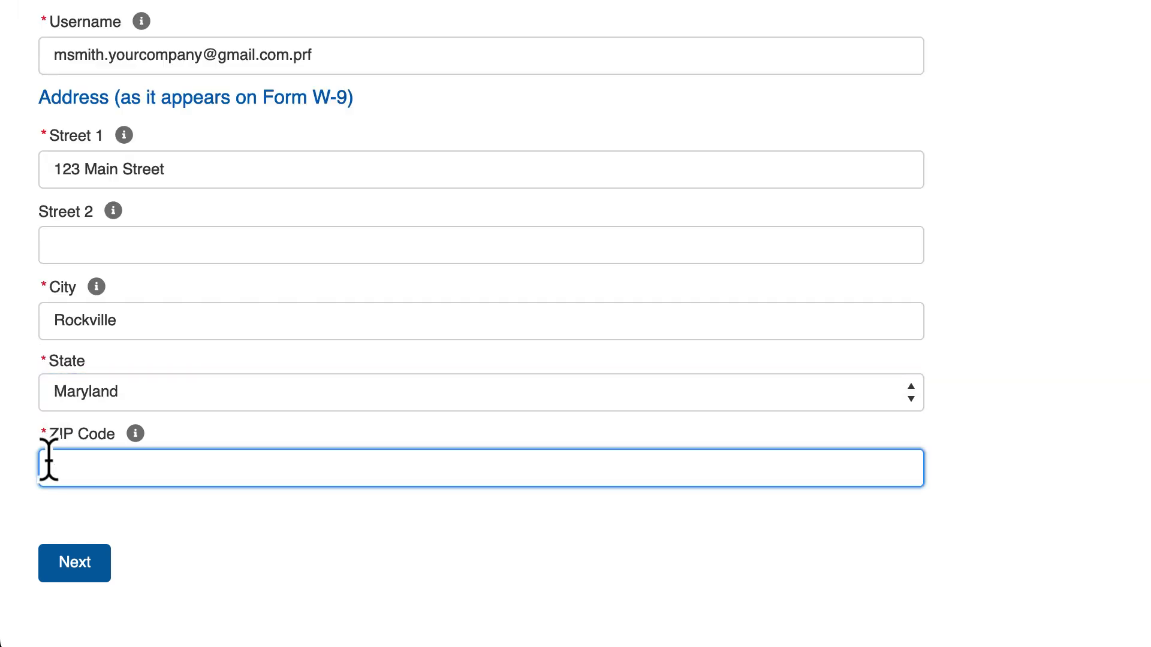
{"action": "type", "text": "20852"}
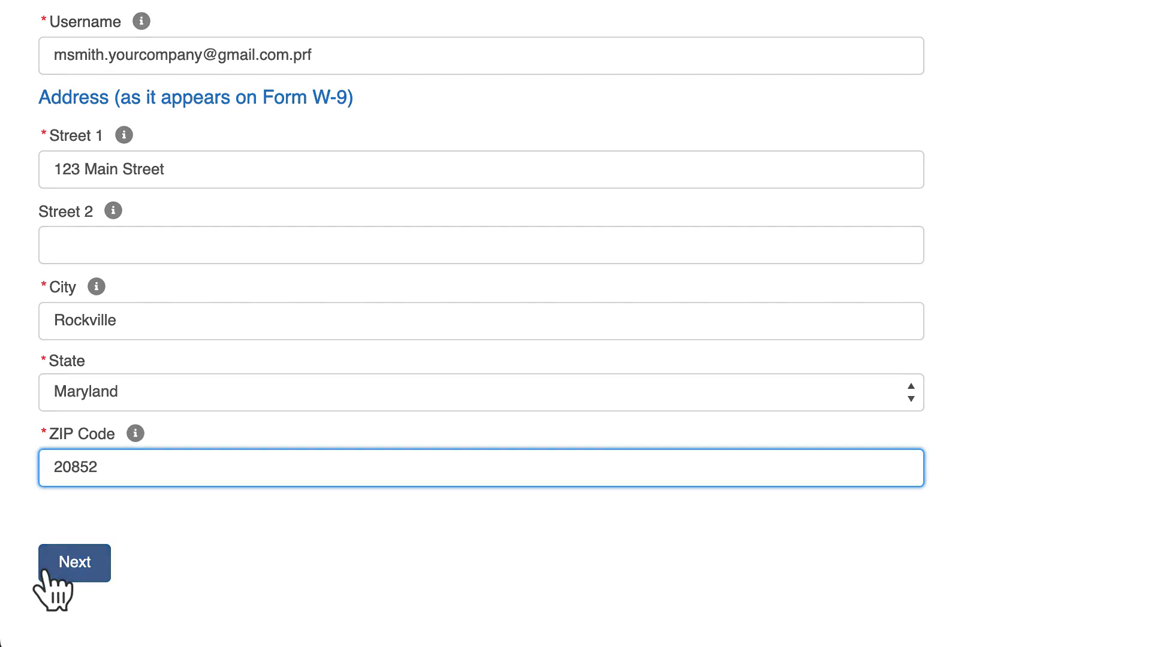
{"action": "left_click", "coordinate": [74, 562]}
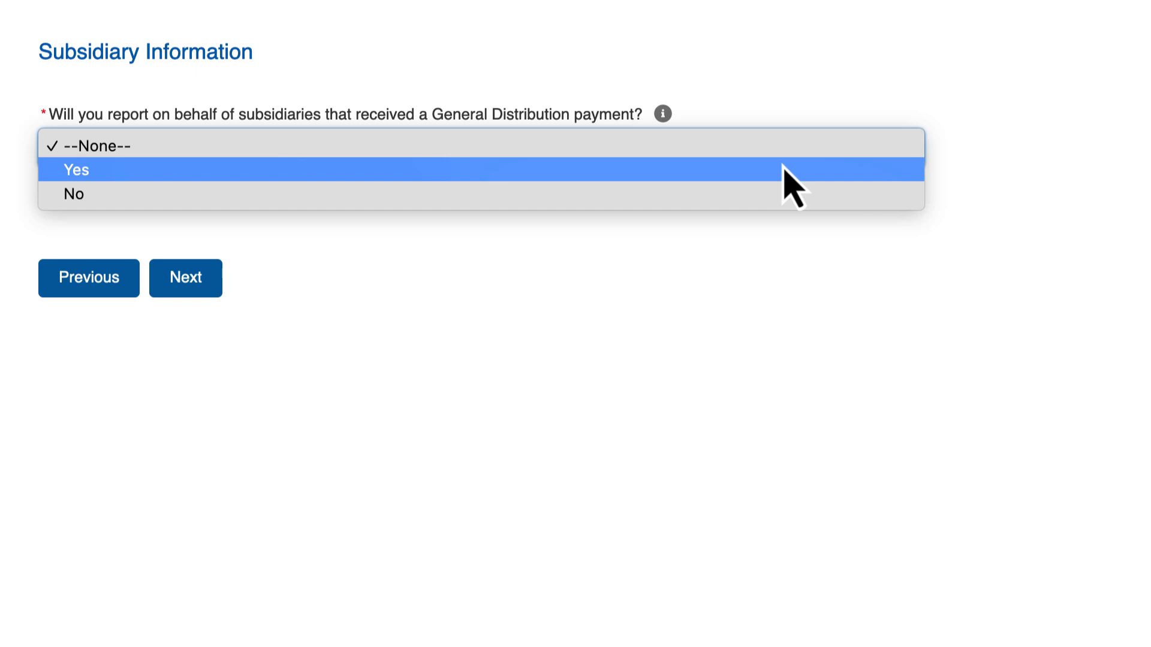
{"action": "mouse_move", "coordinate": [790, 192]}
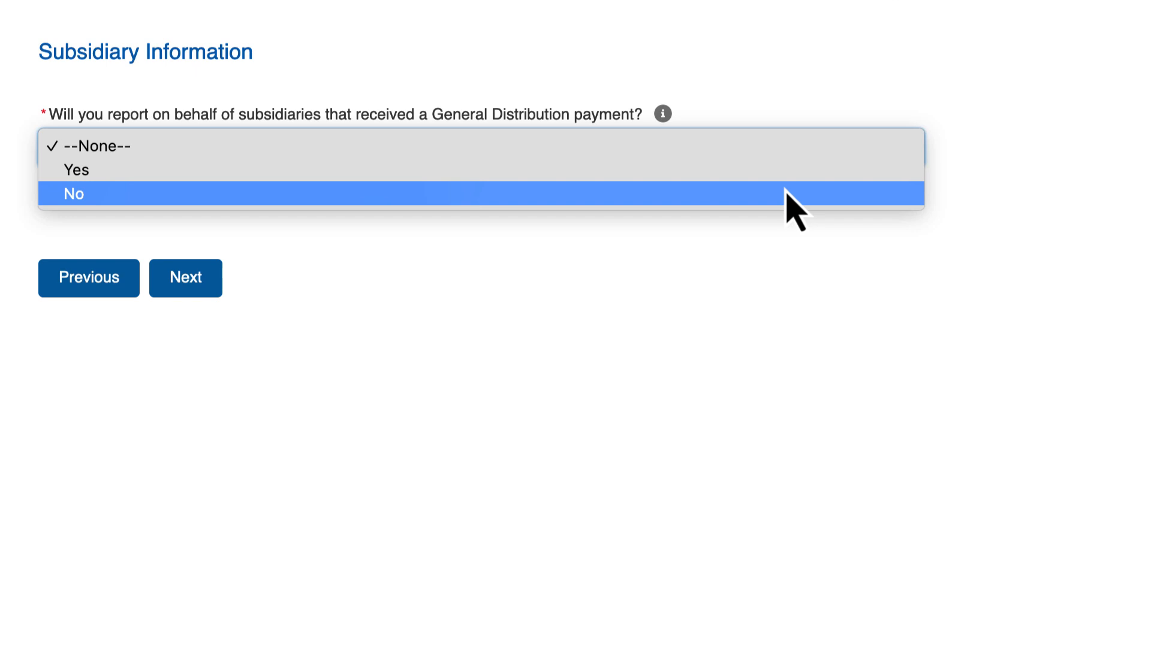
Step: Answer No to reporting for subsidiaries and continue to payment information
{"action": "left_click", "coordinate": [73, 194]}
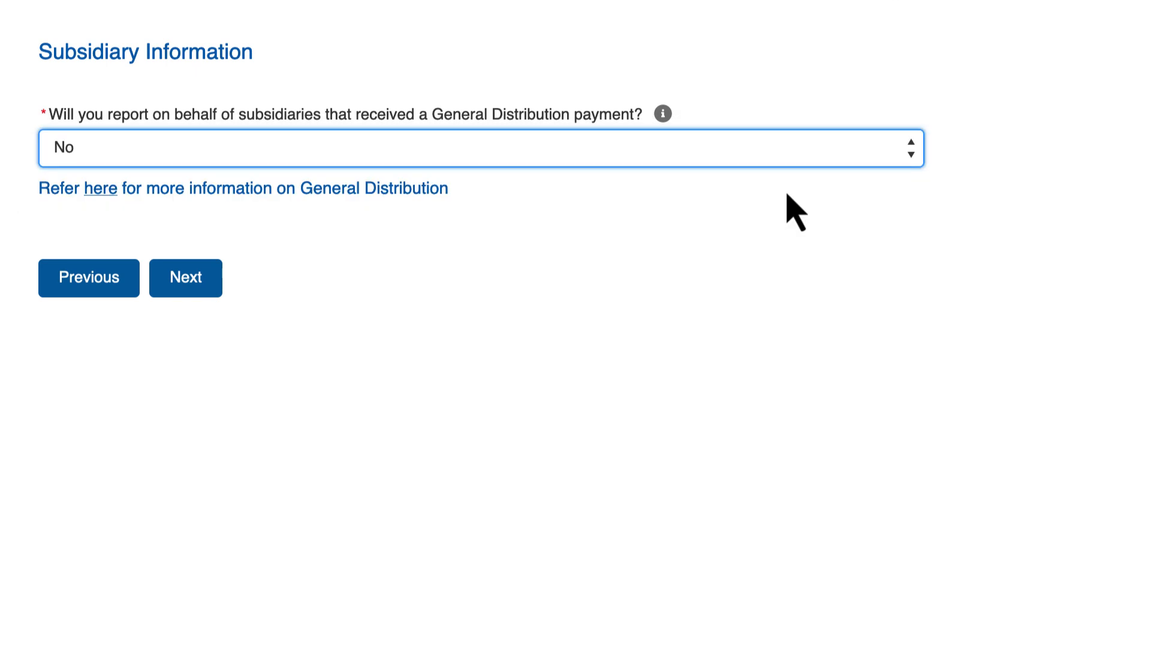
{"action": "left_click", "coordinate": [100, 188]}
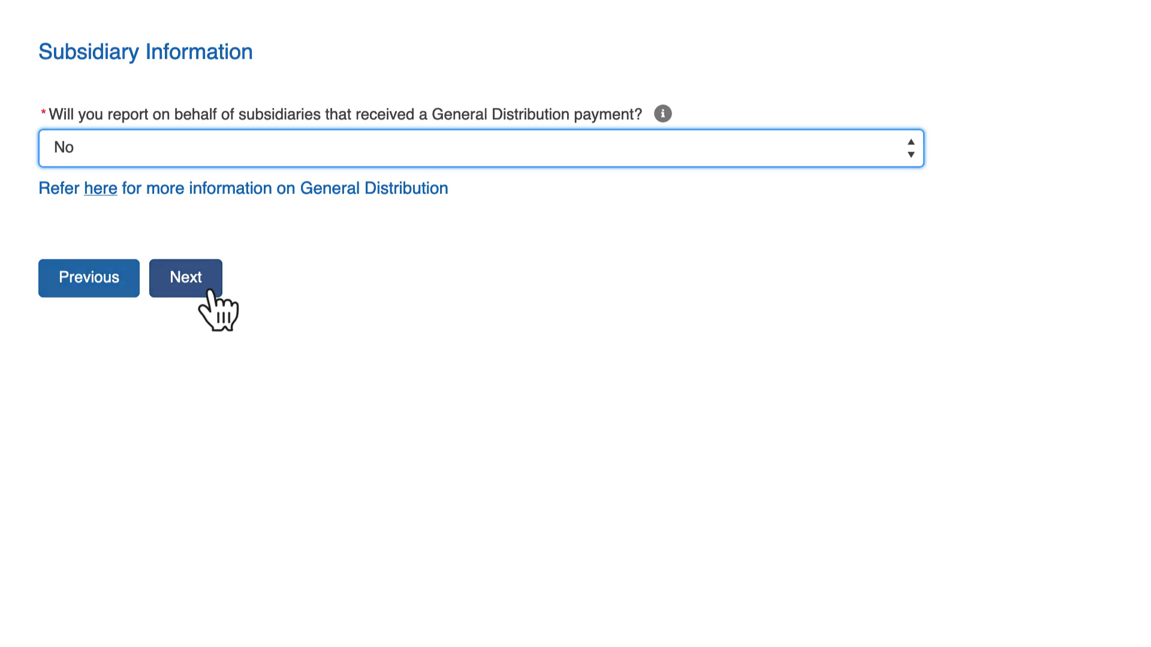
{"action": "left_click", "coordinate": [185, 277]}
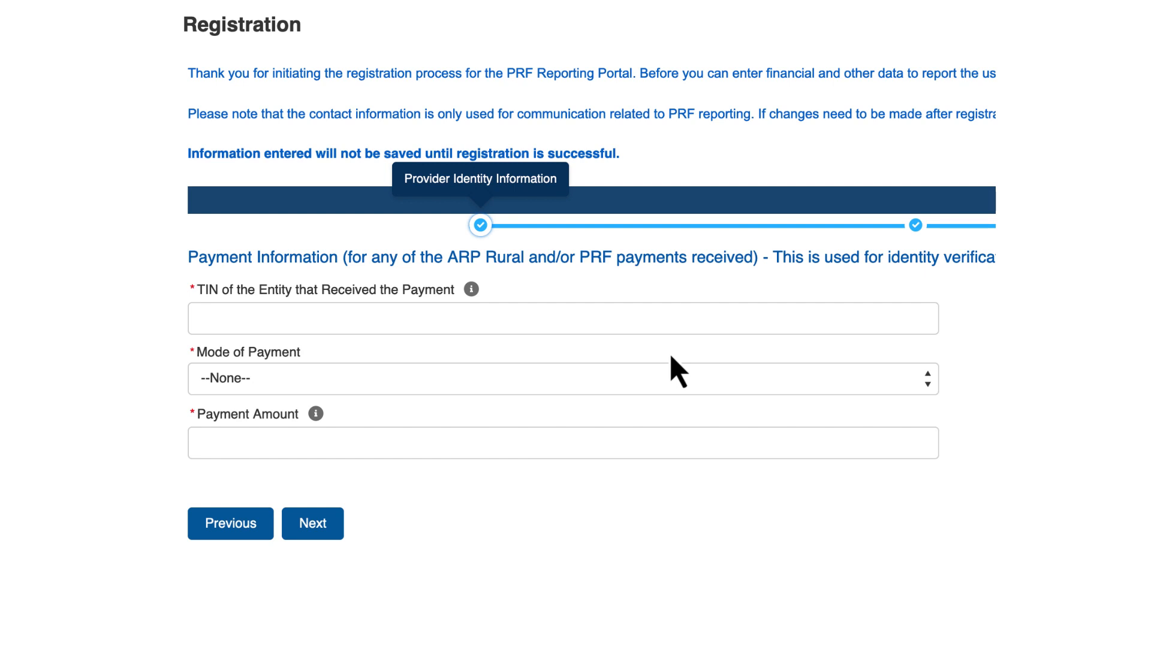
Step: Begin the payment details: enter 900900, choose how payment was received, and a 02/20 date
{"action": "type", "text": "9"}
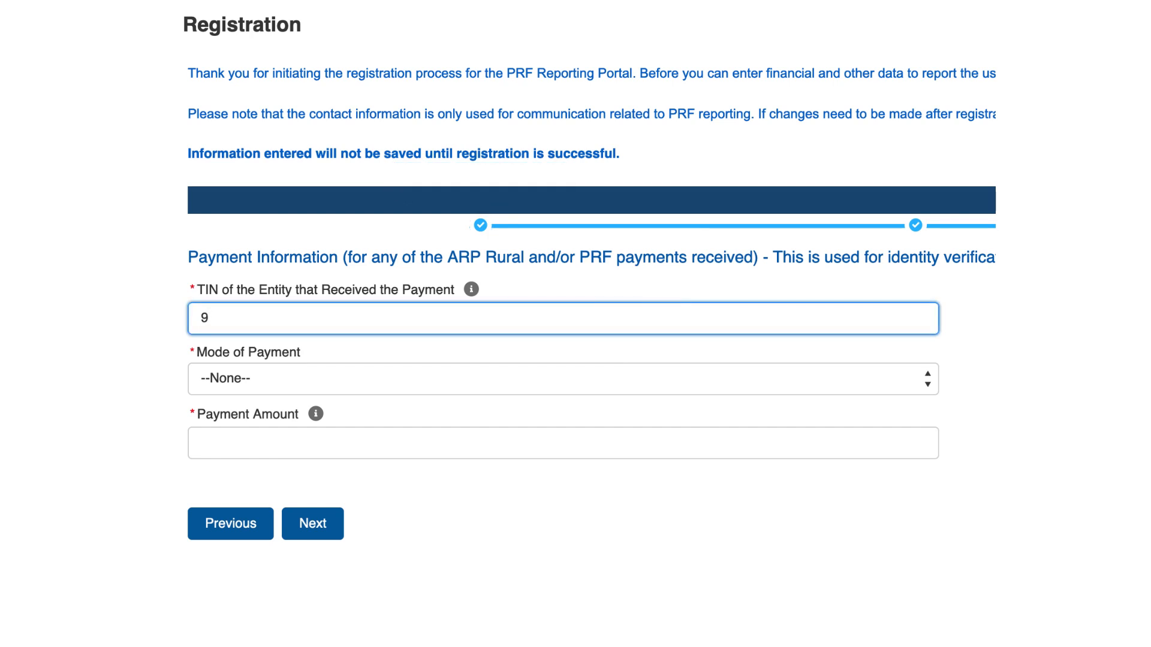
{"action": "type", "text": "00900900"}
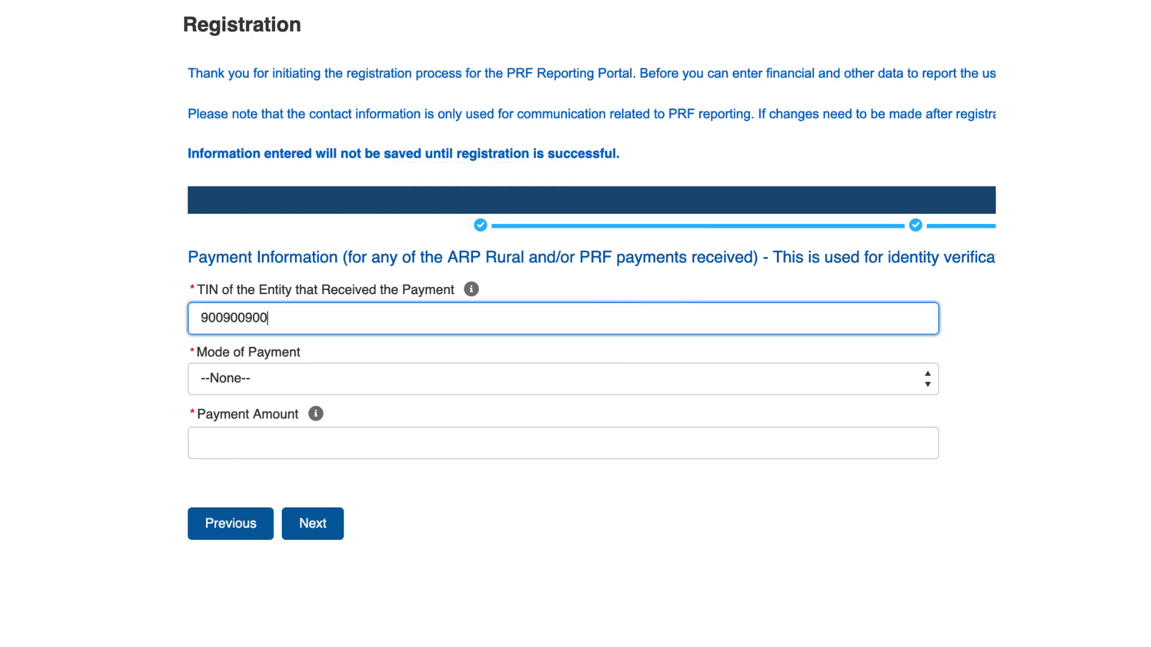
{"action": "mouse_move", "coordinate": [668, 377]}
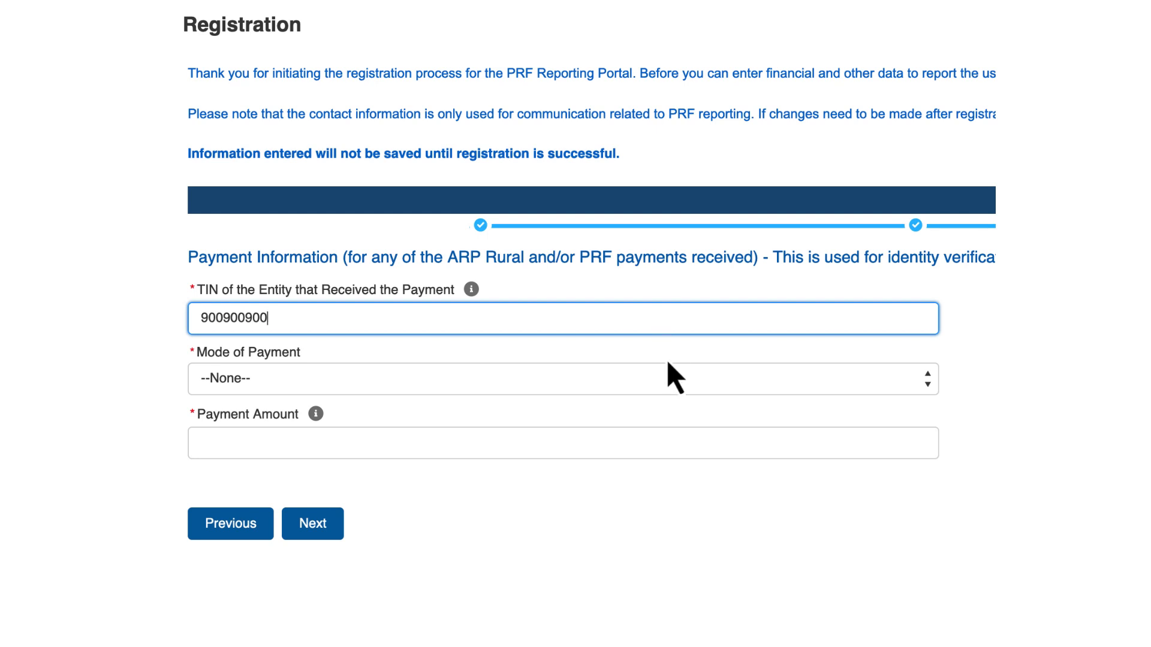
{"action": "left_click", "coordinate": [585, 377]}
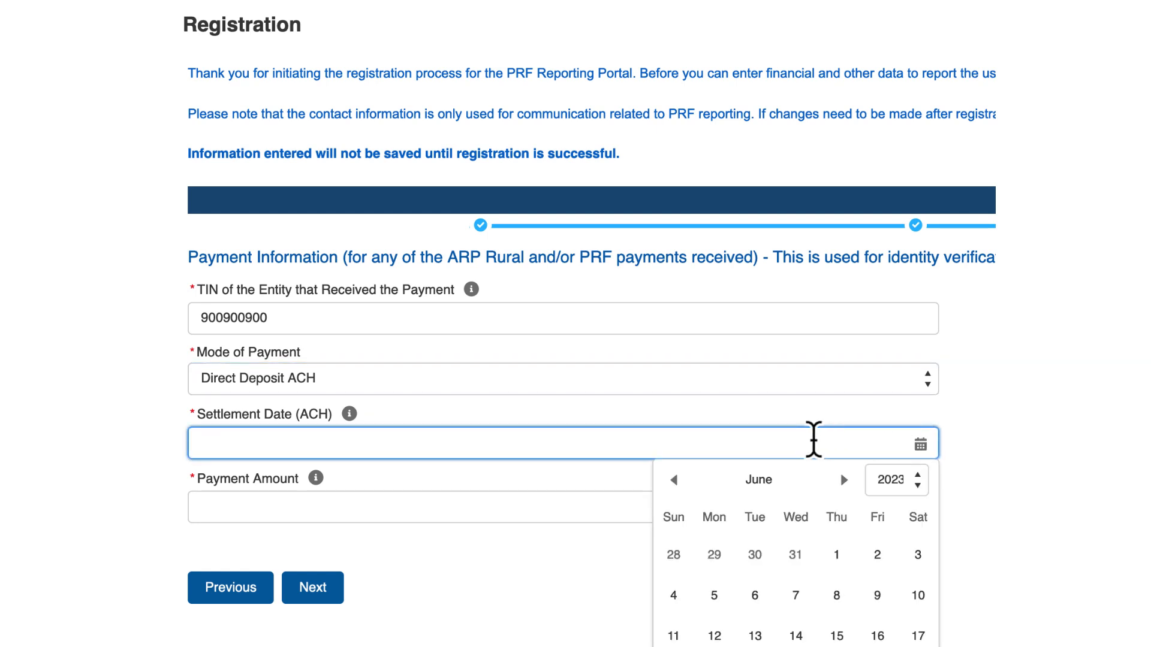
{"action": "type", "text": "02/02/"}
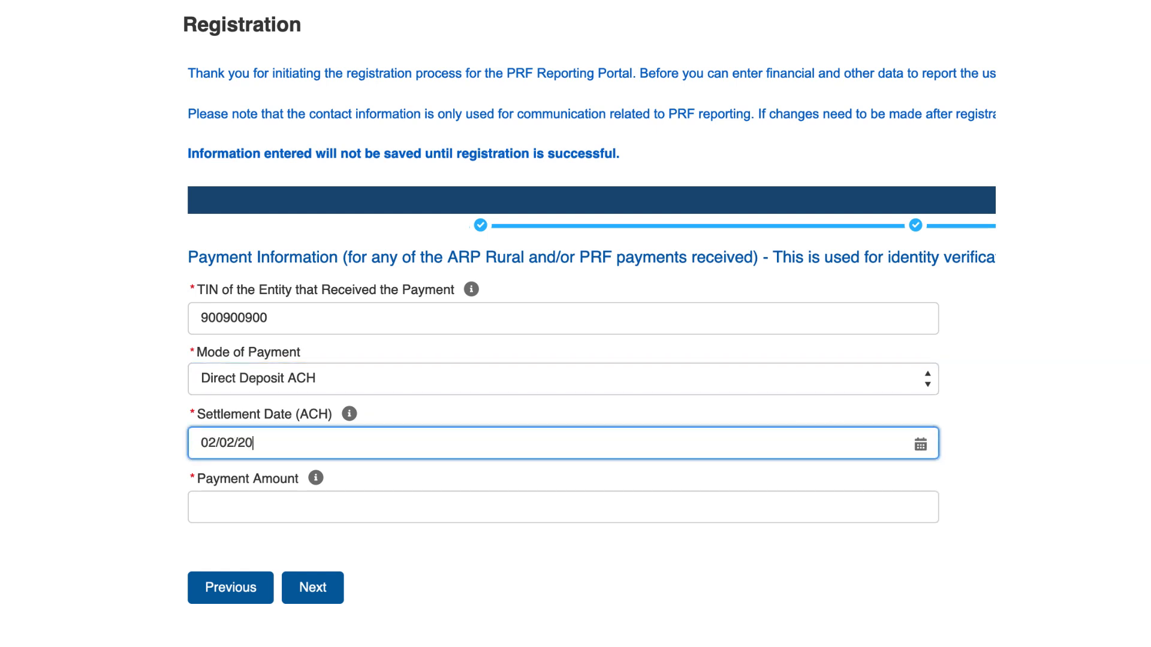
{"action": "type", "text": "20"}
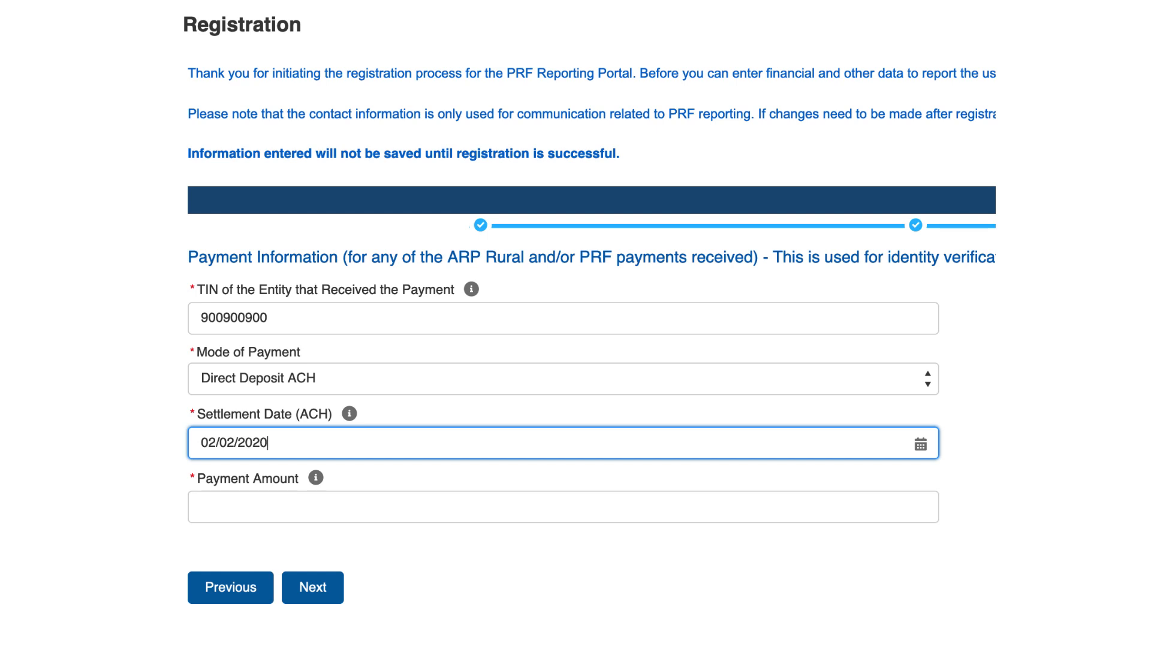
{"action": "mouse_move", "coordinate": [812, 436]}
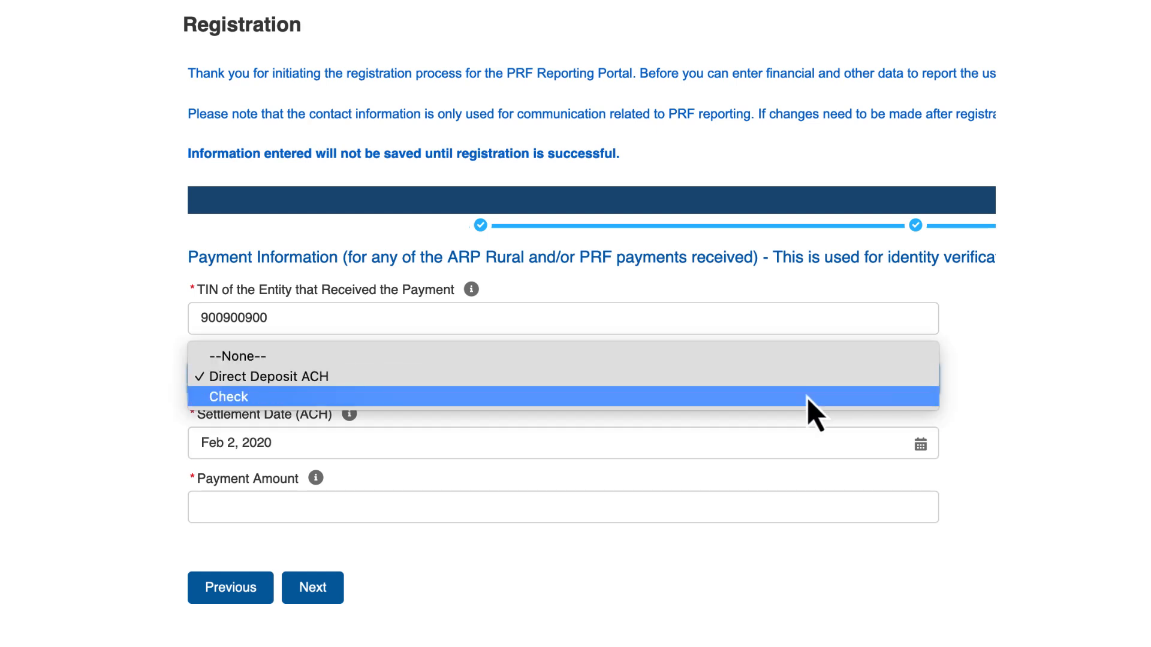
Step: Set payment mode to Check with number 123456 and amount $200,000.00, then continue
{"action": "left_click", "coordinate": [229, 396]}
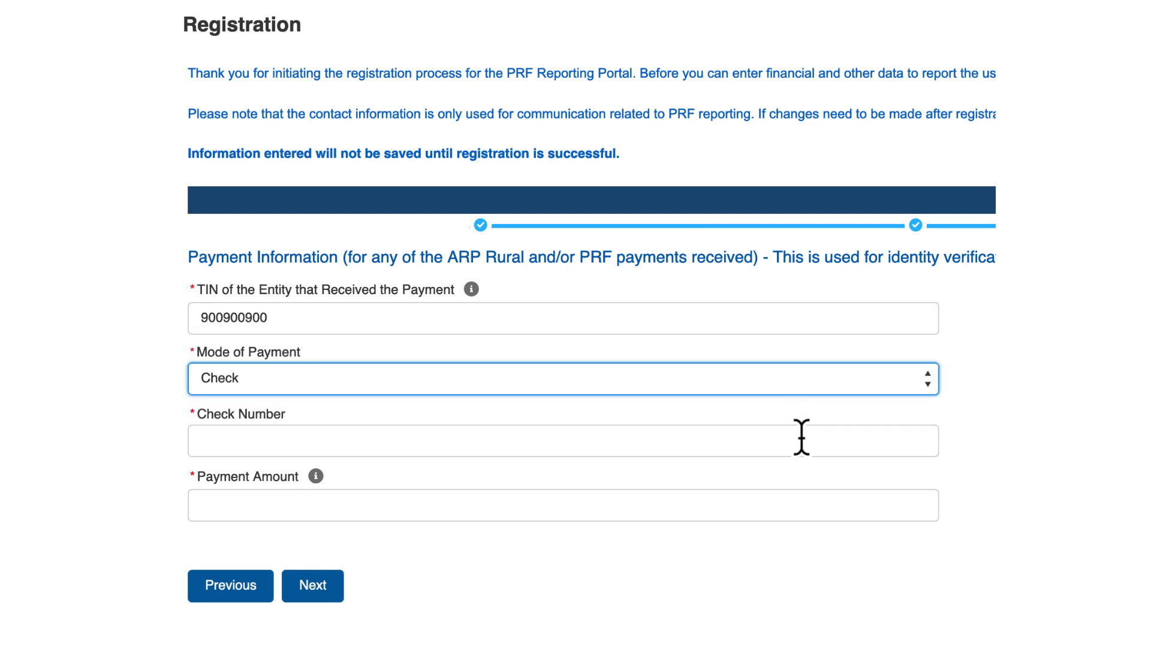
{"action": "left_click", "coordinate": [562, 452]}
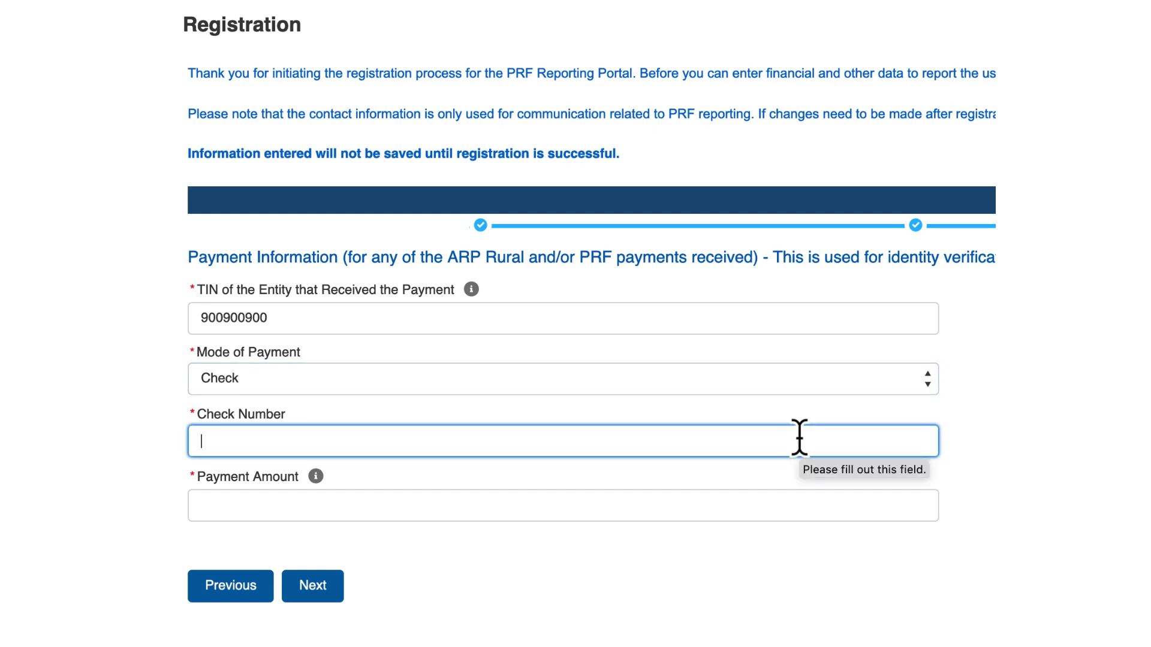
{"action": "type", "text": "123456"}
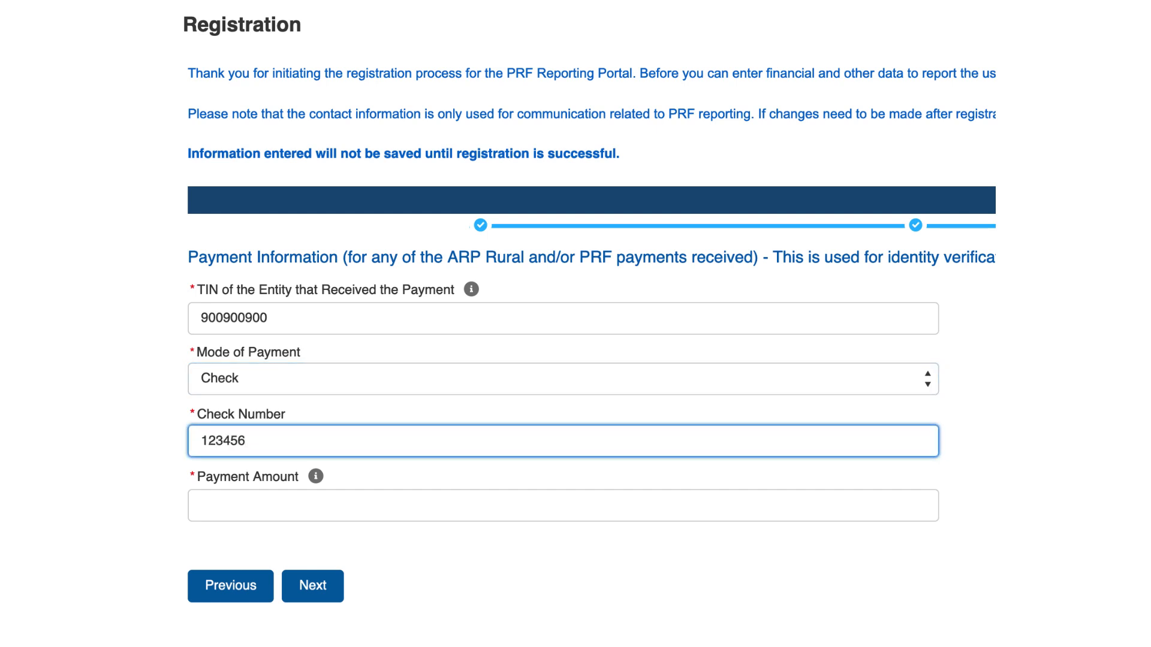
{"action": "type", "text": "200000"}
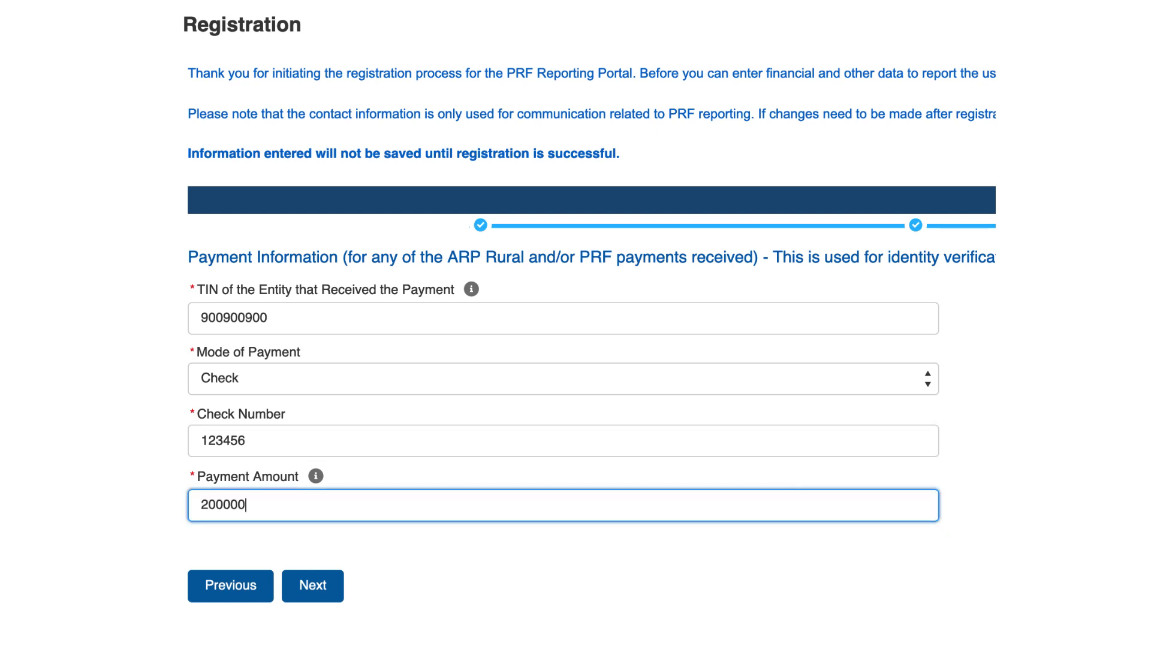
{"action": "mouse_move", "coordinate": [783, 507]}
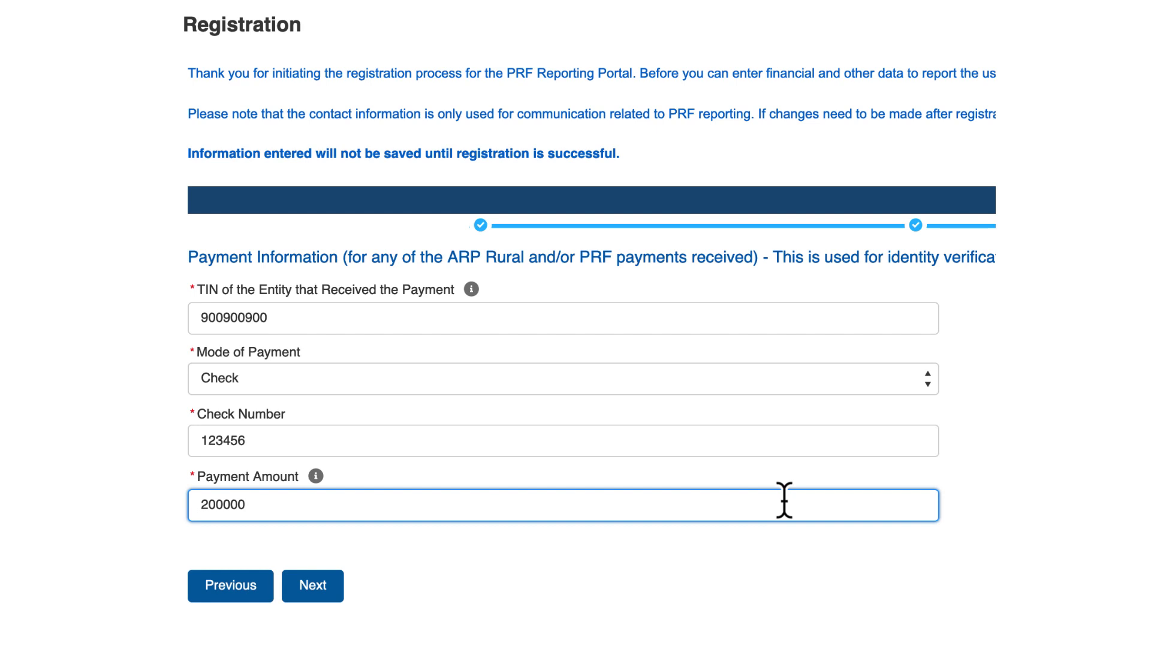
{"action": "mouse_move", "coordinate": [434, 583]}
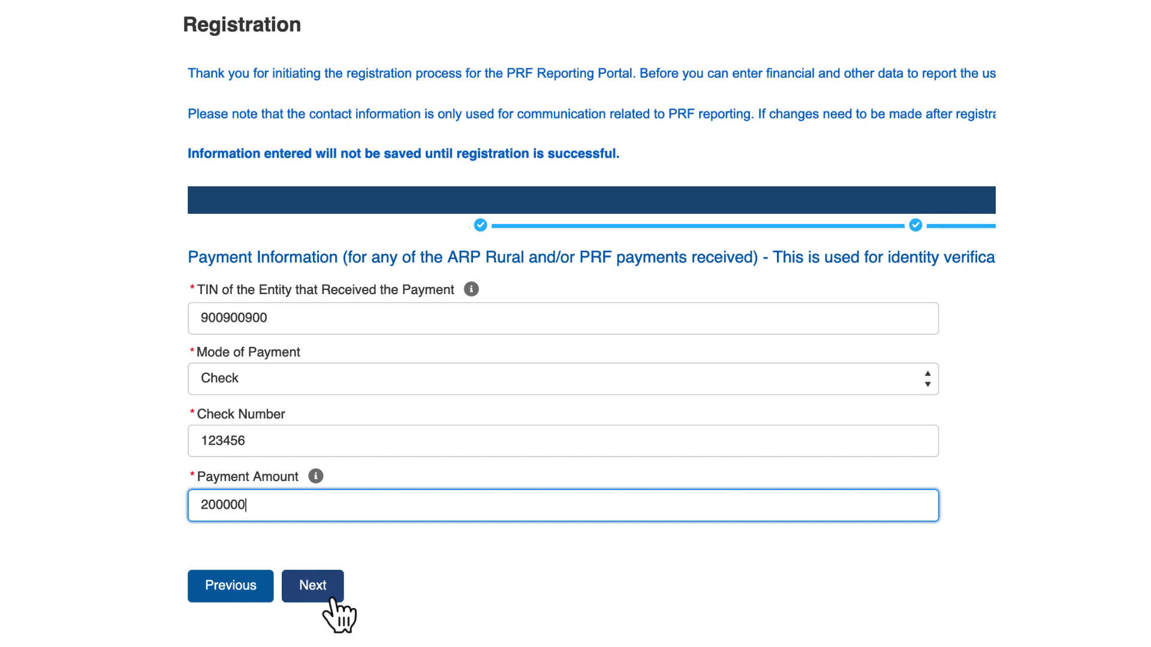
{"action": "left_click", "coordinate": [313, 586]}
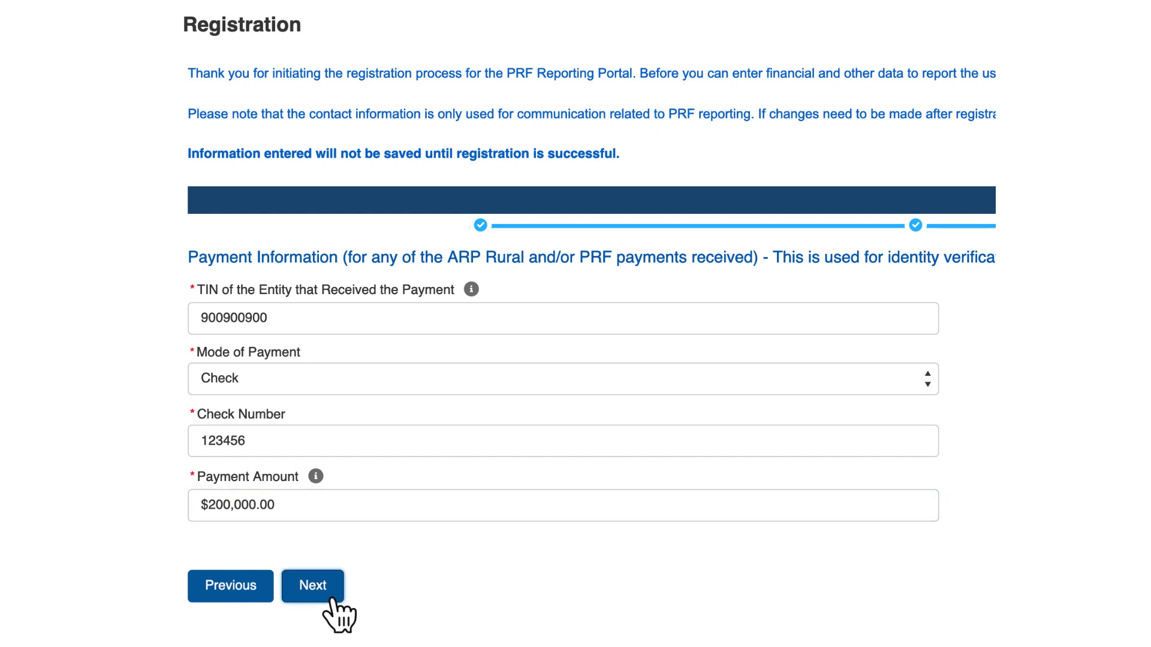
{"action": "left_click", "coordinate": [313, 586]}
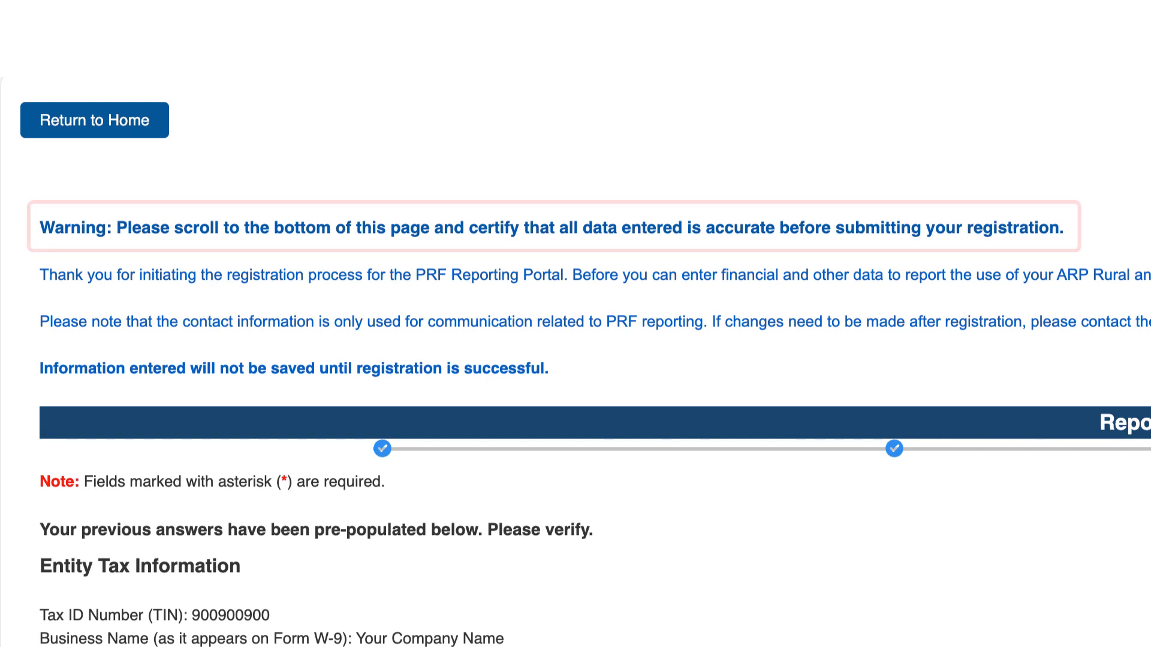
Step: Certify the pre-populated details as accurate, choose Third Party, and confirm written authorization
{"action": "scroll", "scroll_direction": "down", "scroll_amount": 3}
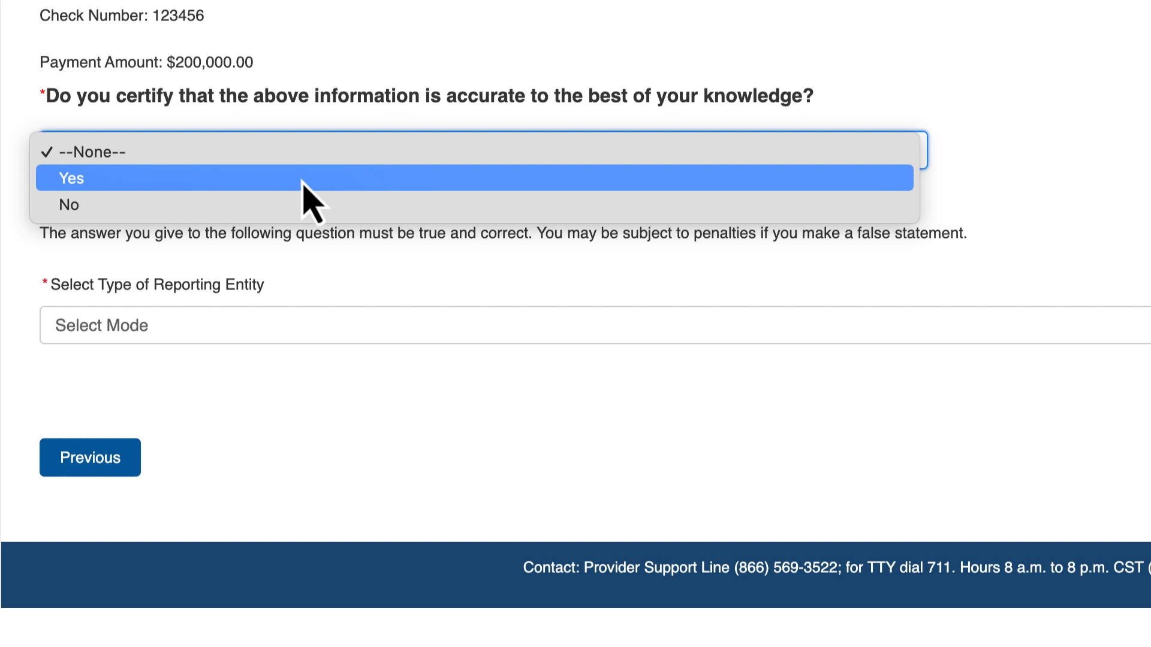
{"action": "left_click", "coordinate": [68, 205]}
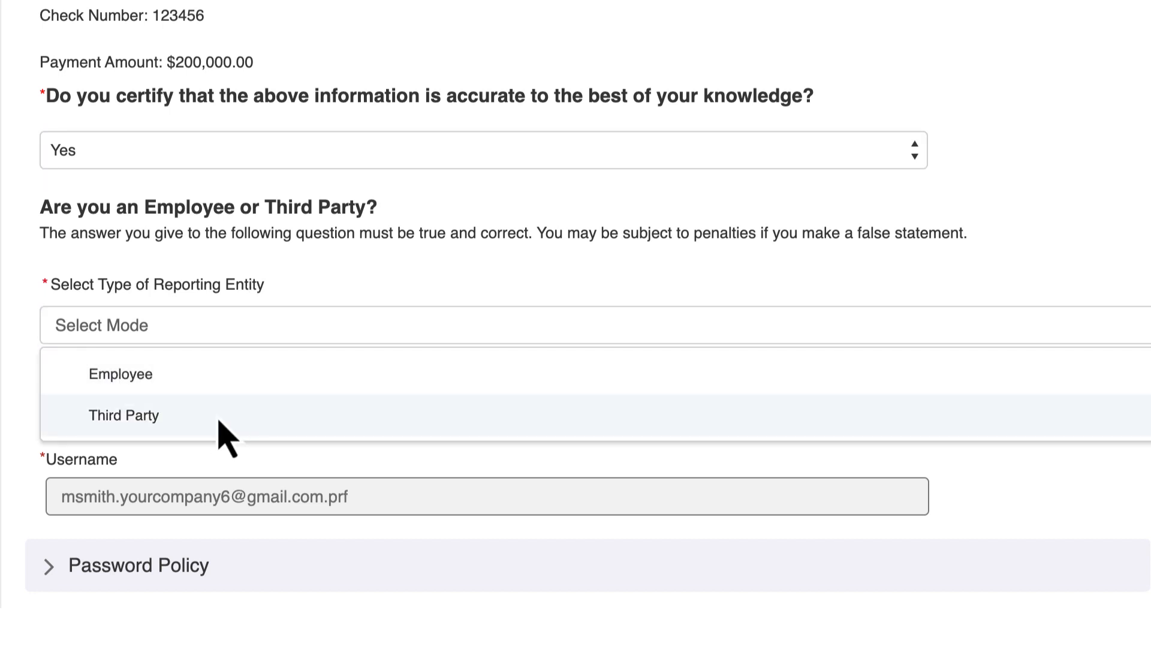
{"action": "left_click", "coordinate": [125, 415]}
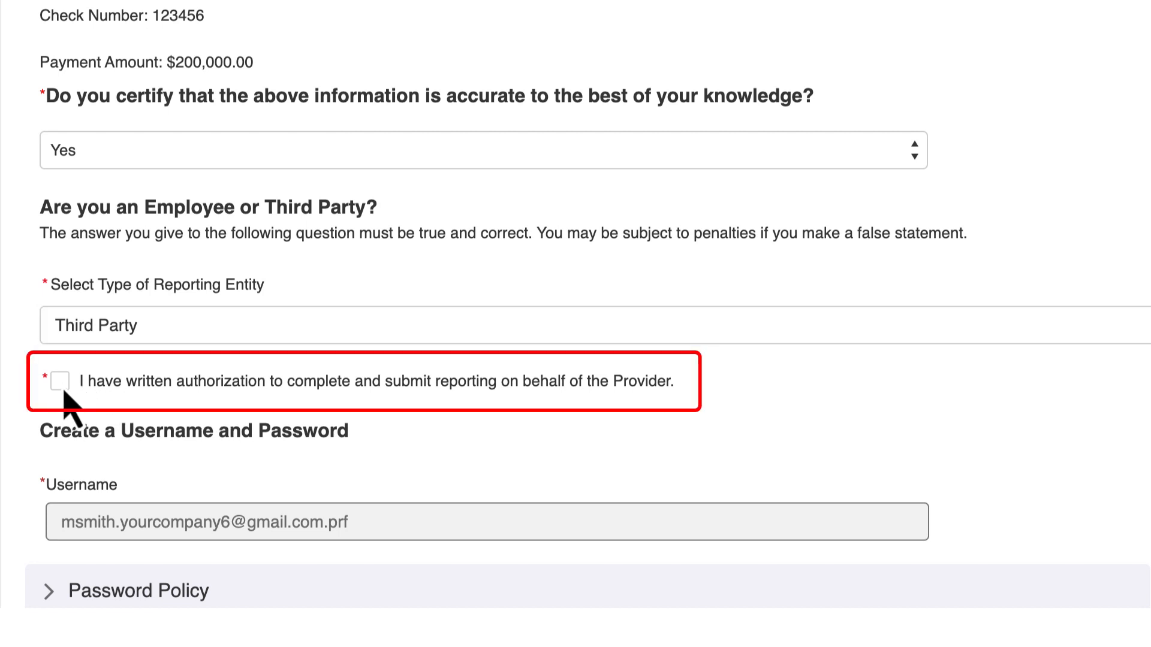
{"action": "left_click", "coordinate": [59, 381]}
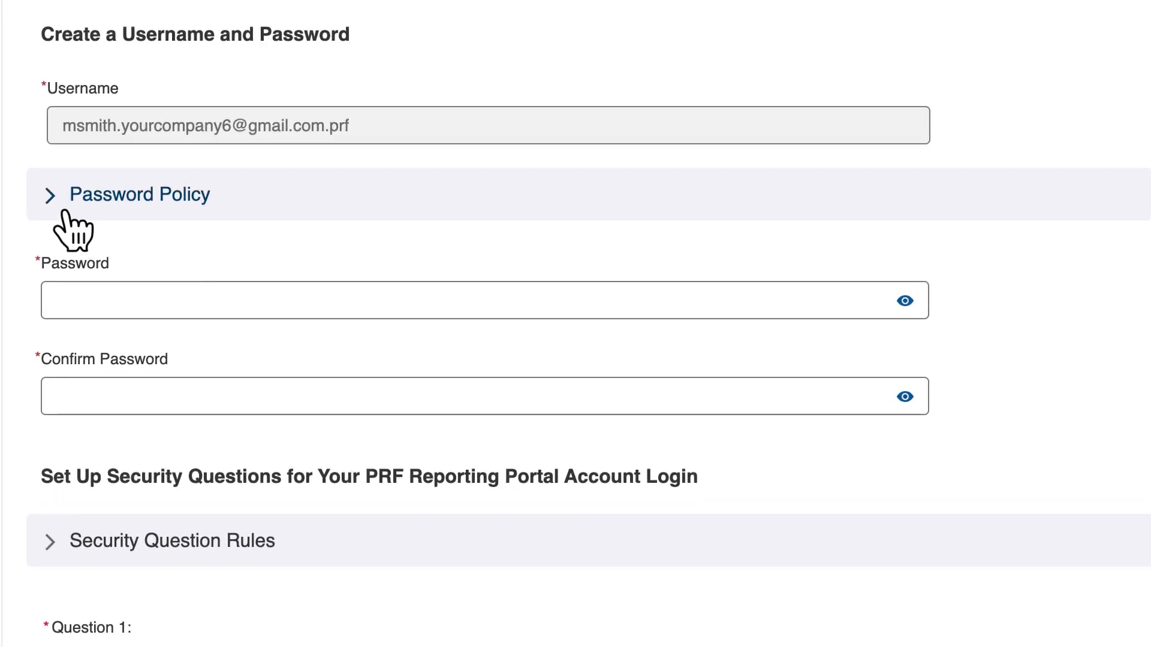
Step: Show the password policy, enter the new account password, and move to Confirm Password
{"action": "left_click", "coordinate": [140, 195]}
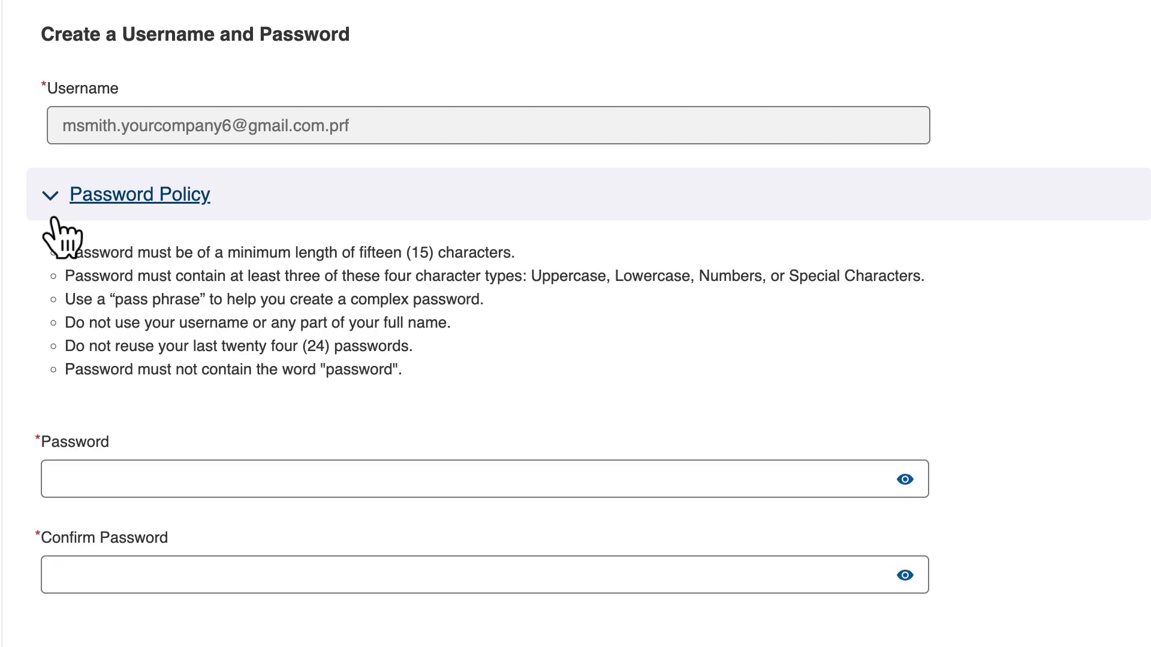
{"action": "left_click", "coordinate": [95, 491]}
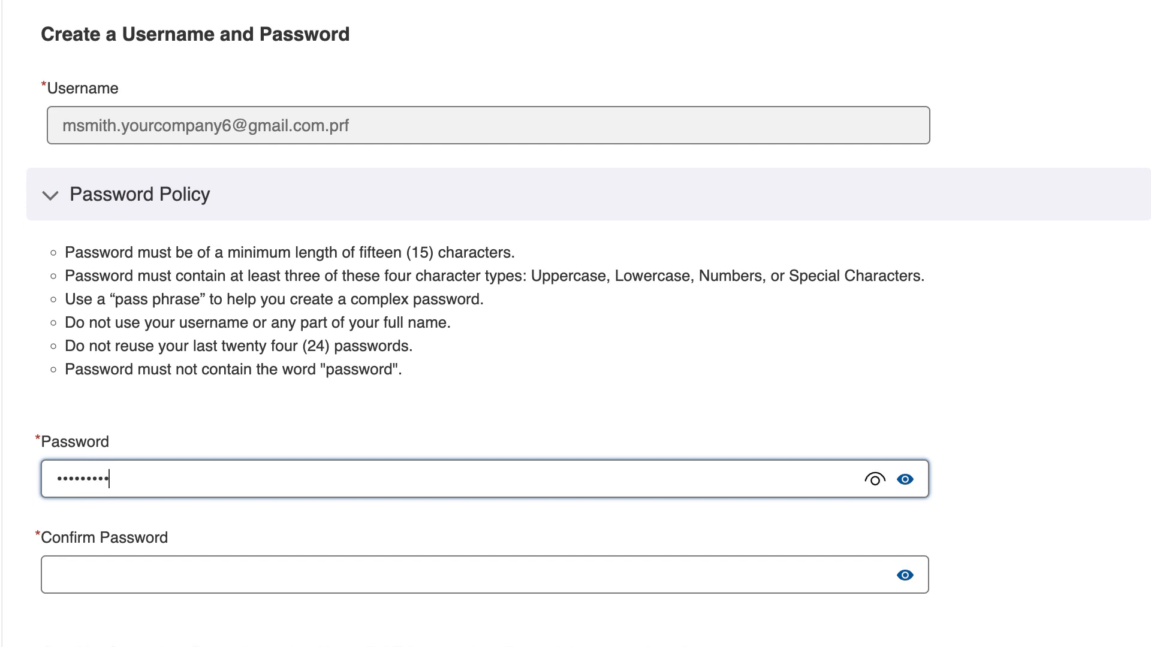
{"action": "type", "text": "•"}
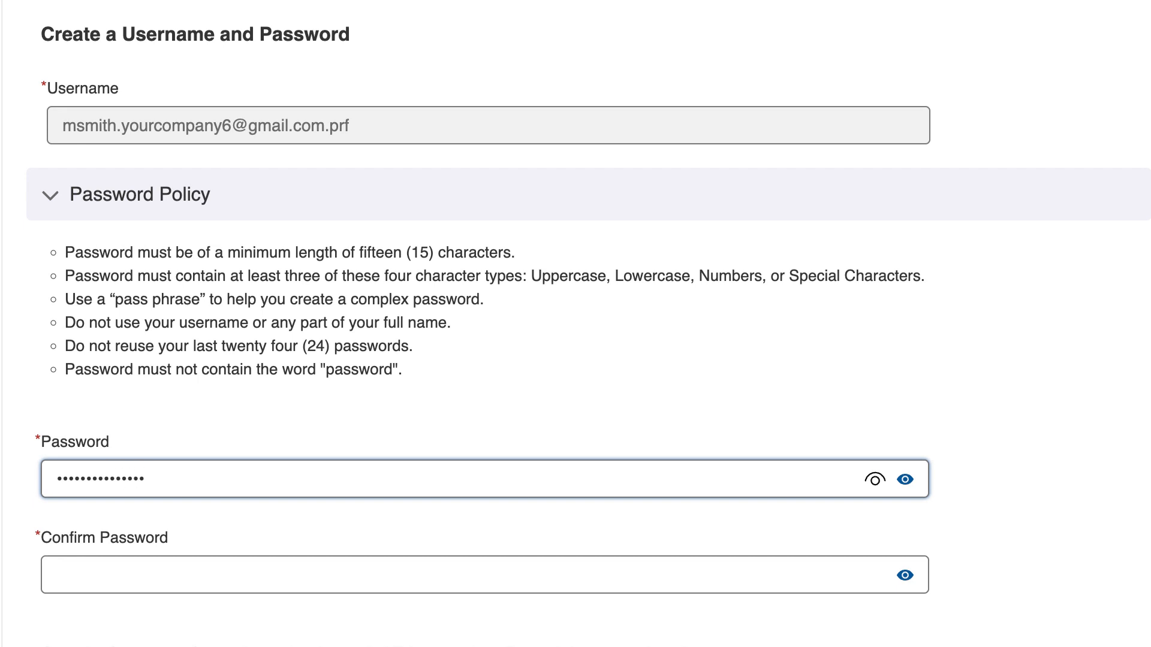
{"action": "left_click", "coordinate": [90, 587]}
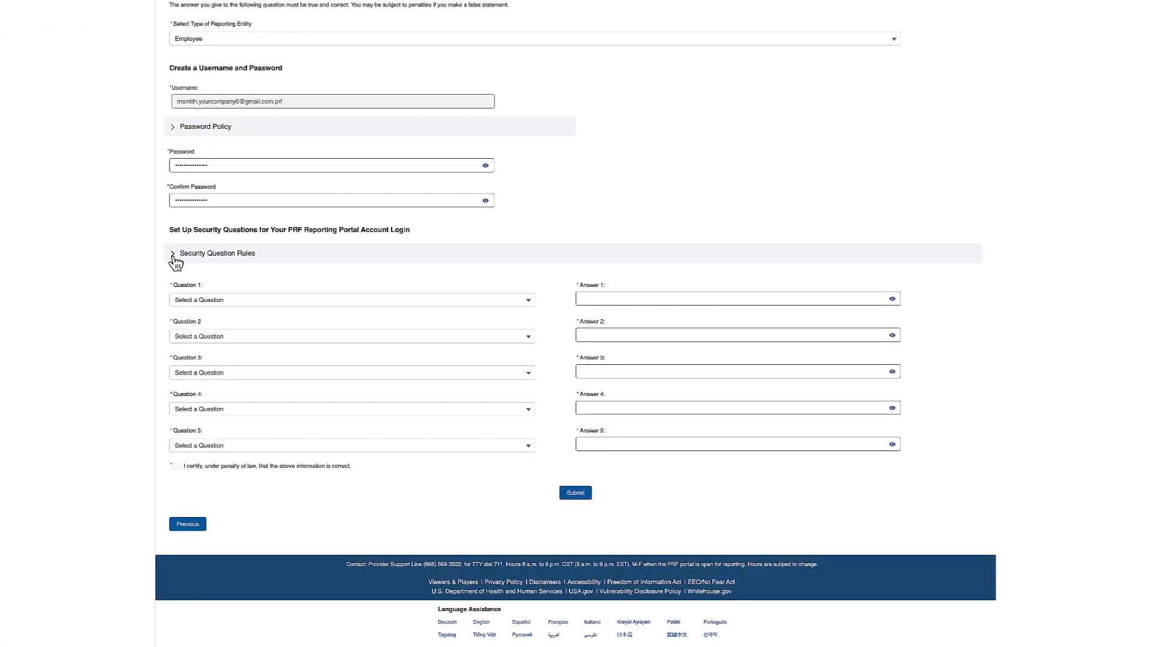
Step: Show the security question rules and submit the registration, resubmitting after a correction
{"action": "left_click", "coordinate": [174, 254]}
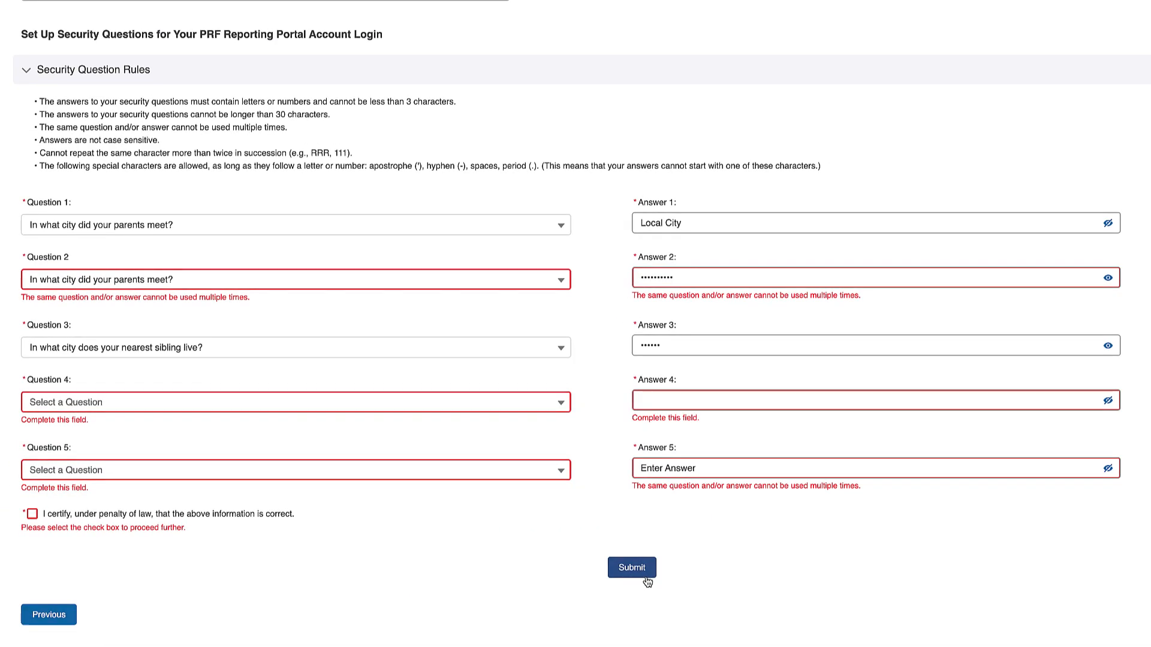
{"action": "left_click", "coordinate": [632, 567]}
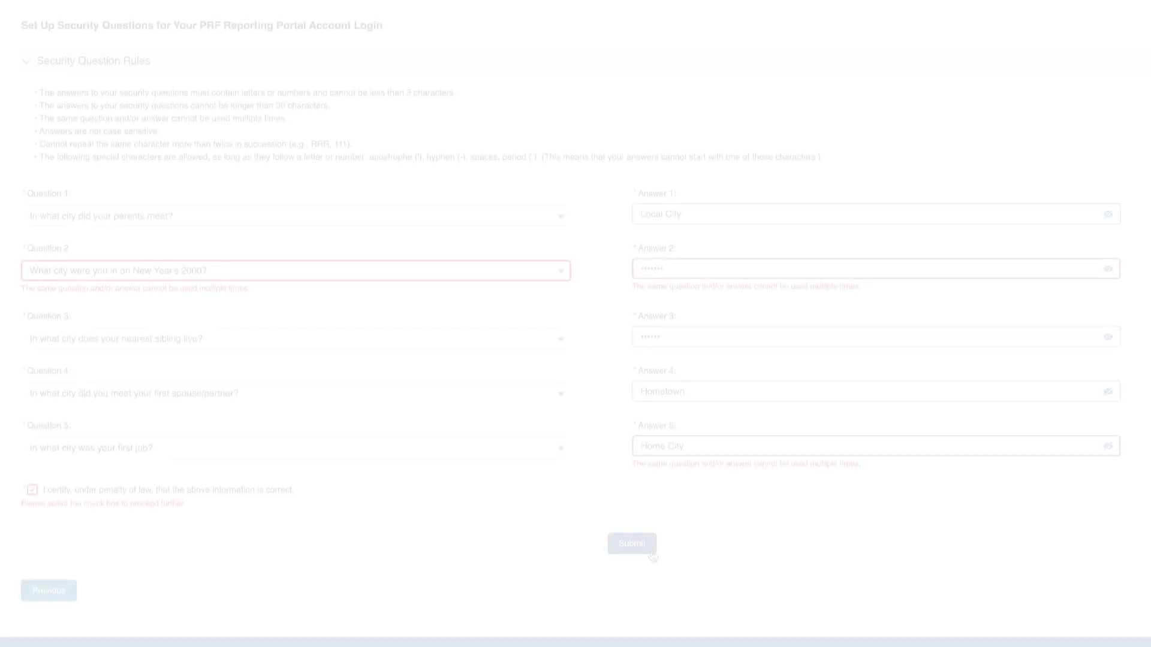
{"action": "left_click", "coordinate": [631, 544]}
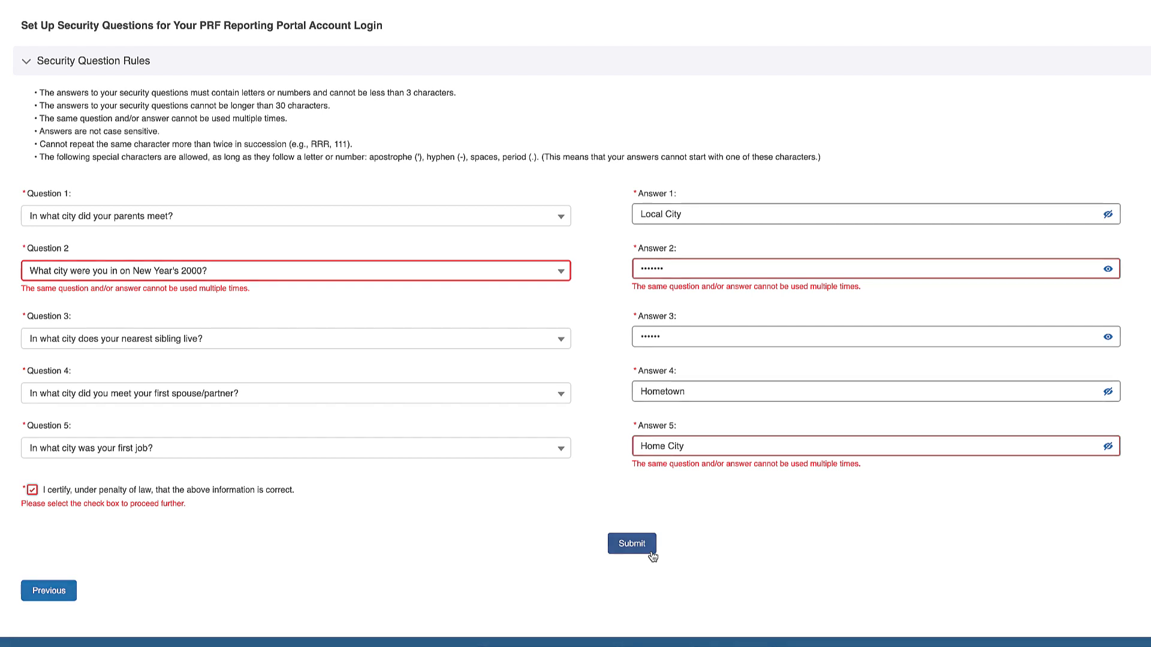
{"action": "left_click", "coordinate": [631, 544]}
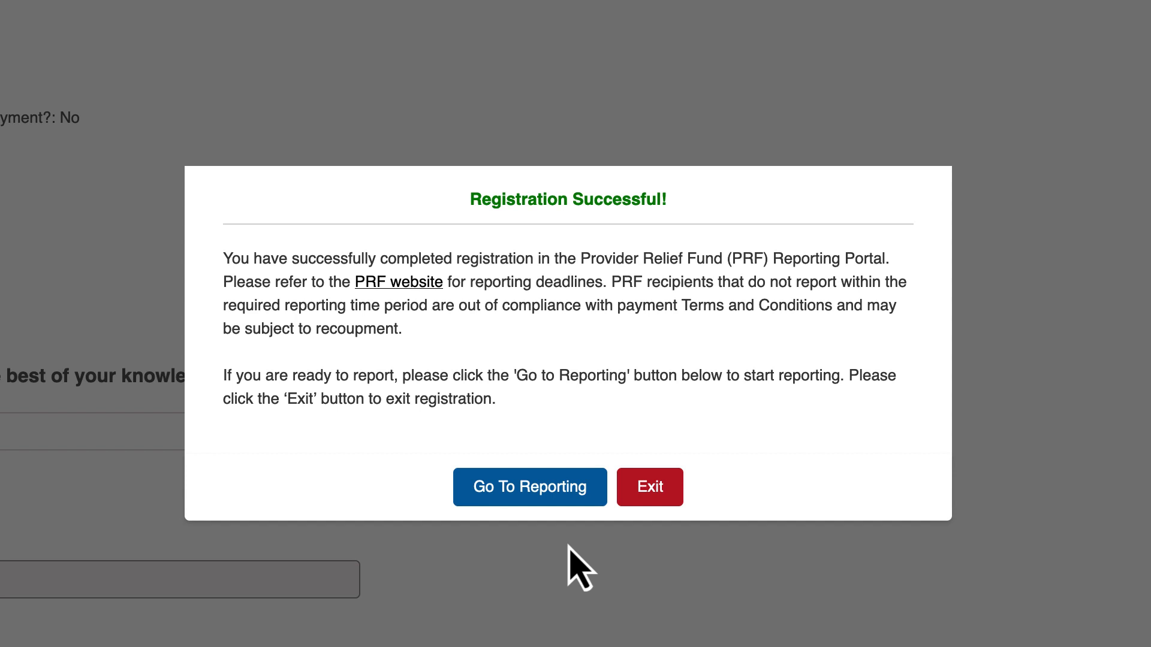
{"action": "mouse_move", "coordinate": [585, 546]}
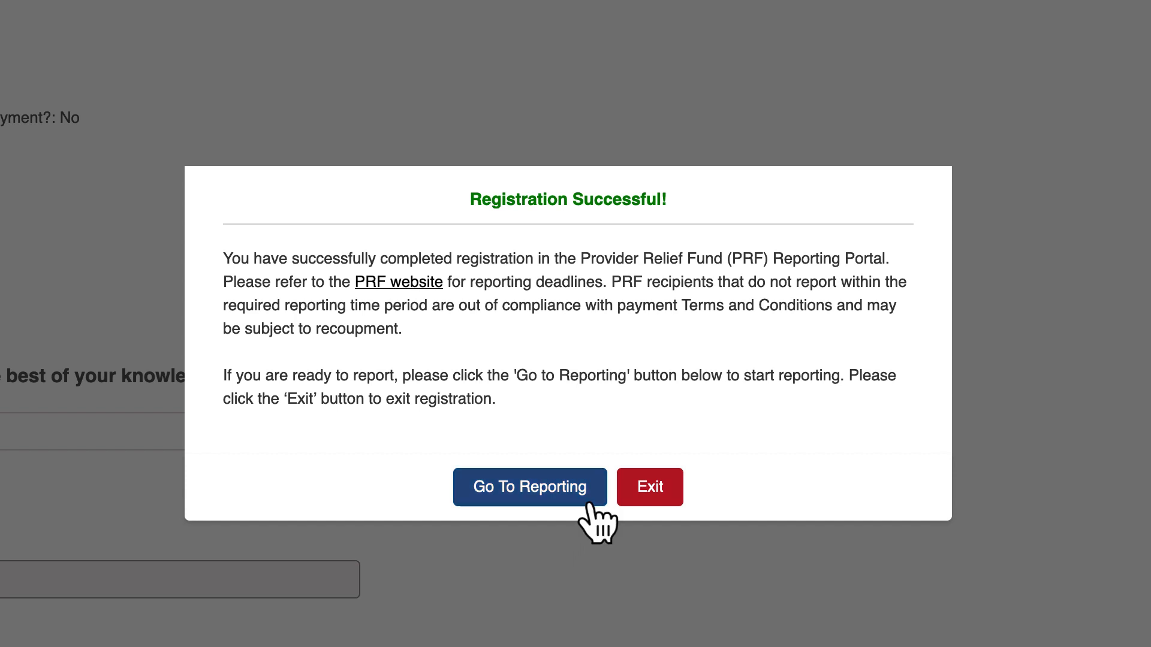
Step: Leave the Registration Successful dialog via Go To Reporting to return to the portal welcome page
{"action": "left_click", "coordinate": [530, 487]}
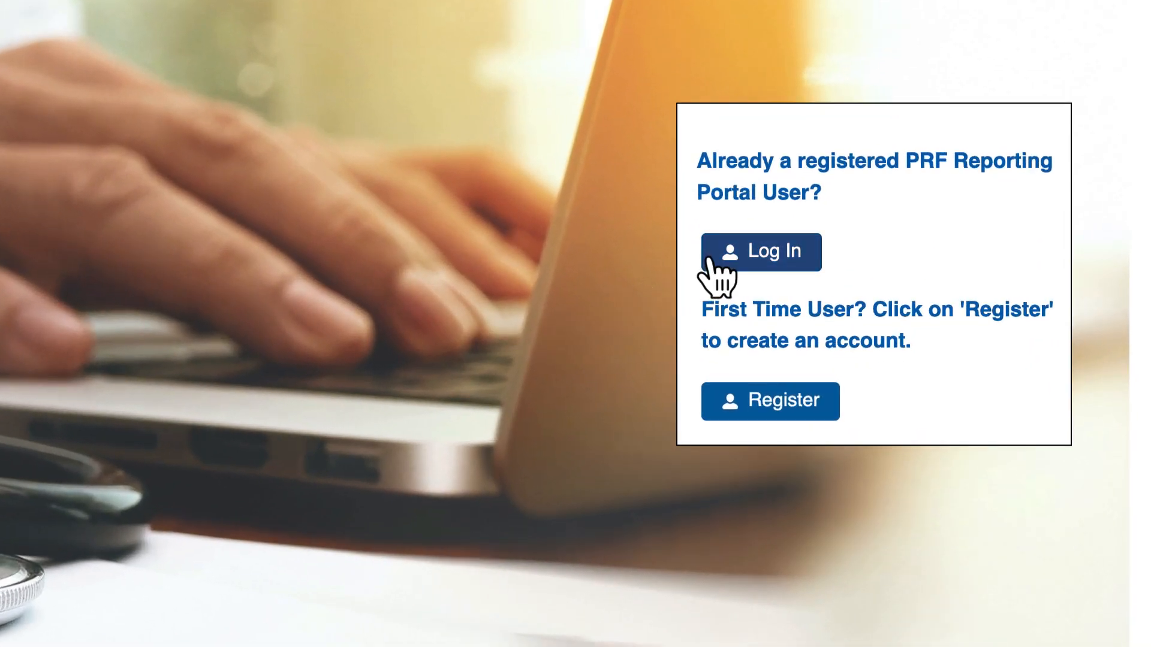
Step: Log in with the new account's username and password, passing the 'I'm not a robot' check
{"action": "left_click", "coordinate": [761, 251]}
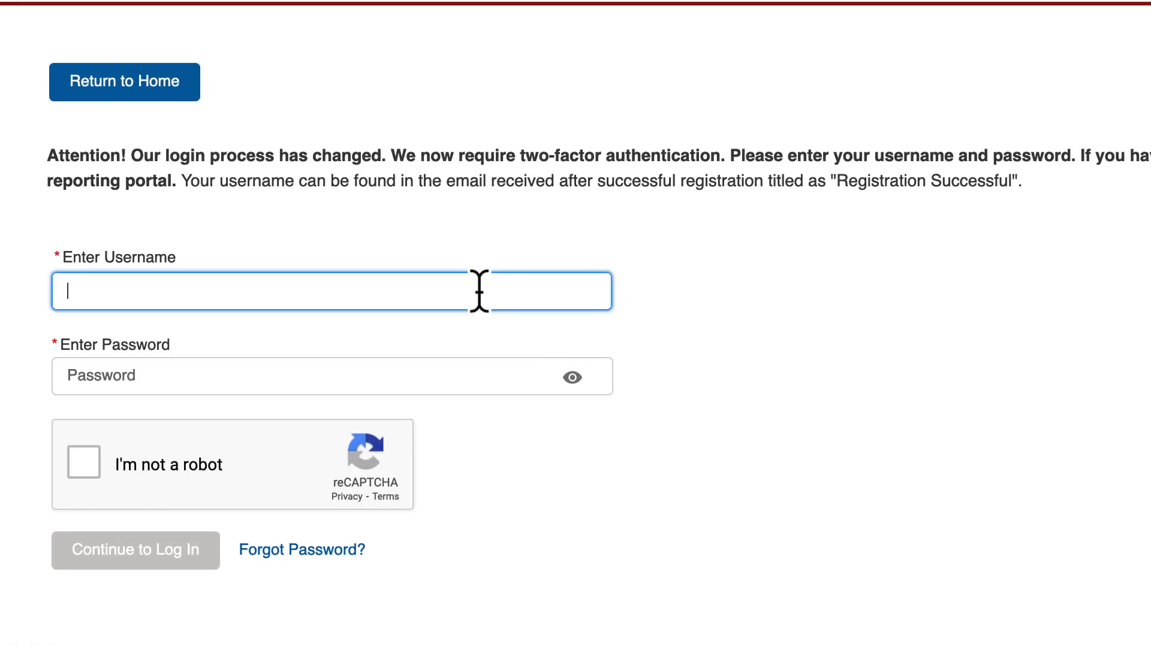
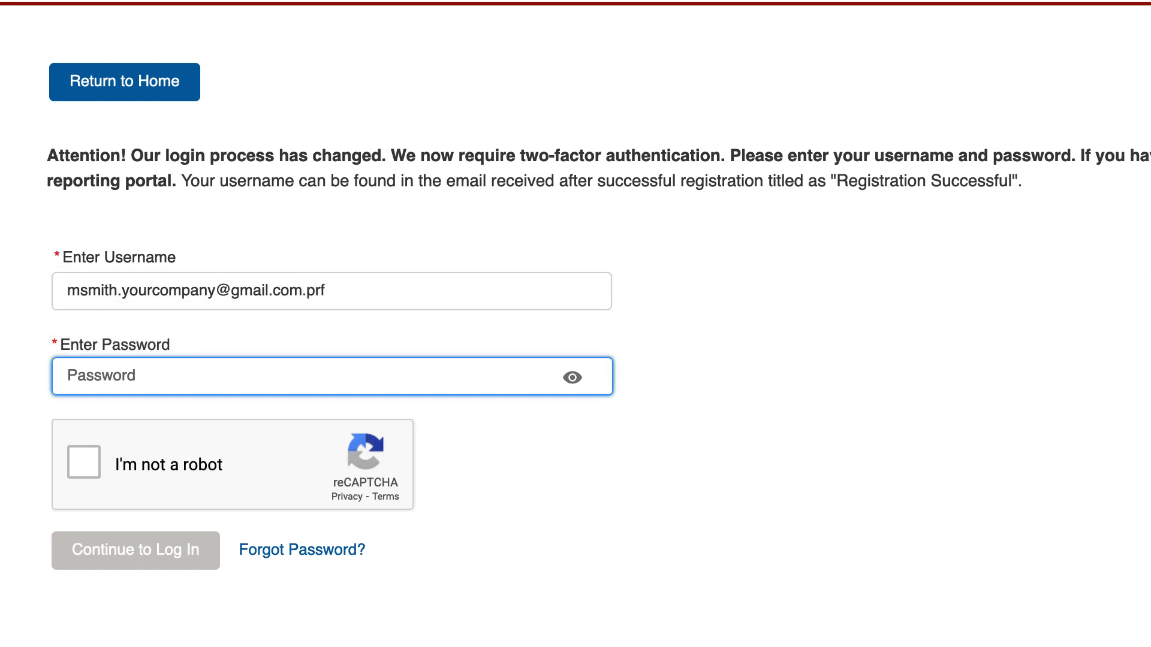
{"action": "type", "text": "••••••"}
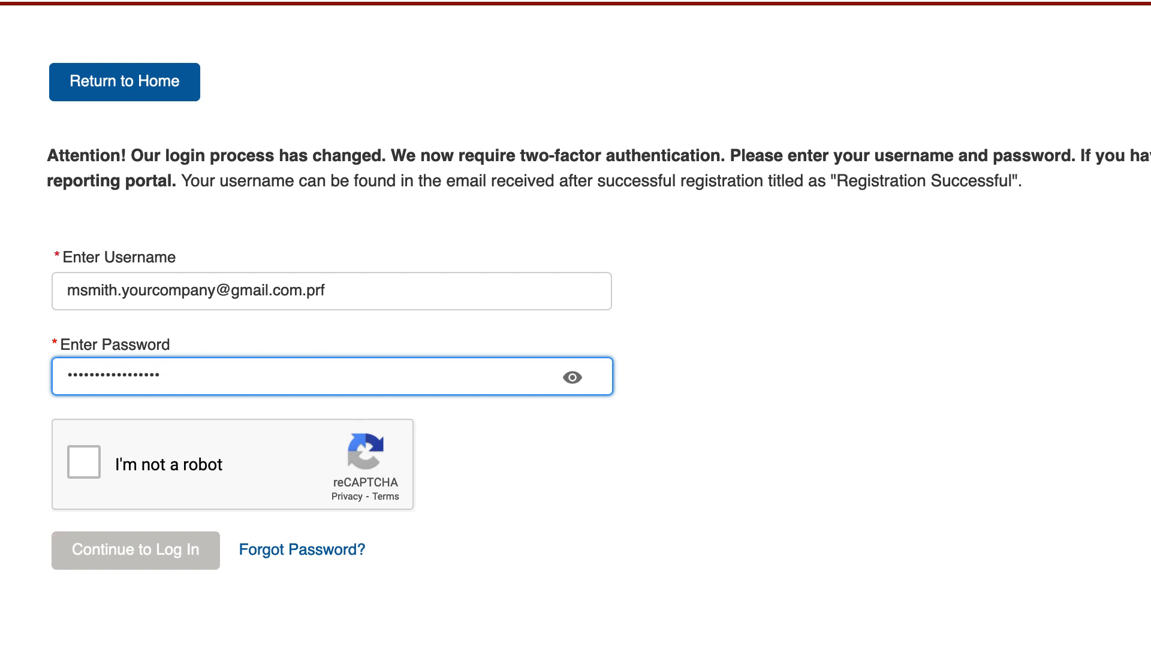
{"action": "left_click", "coordinate": [84, 466]}
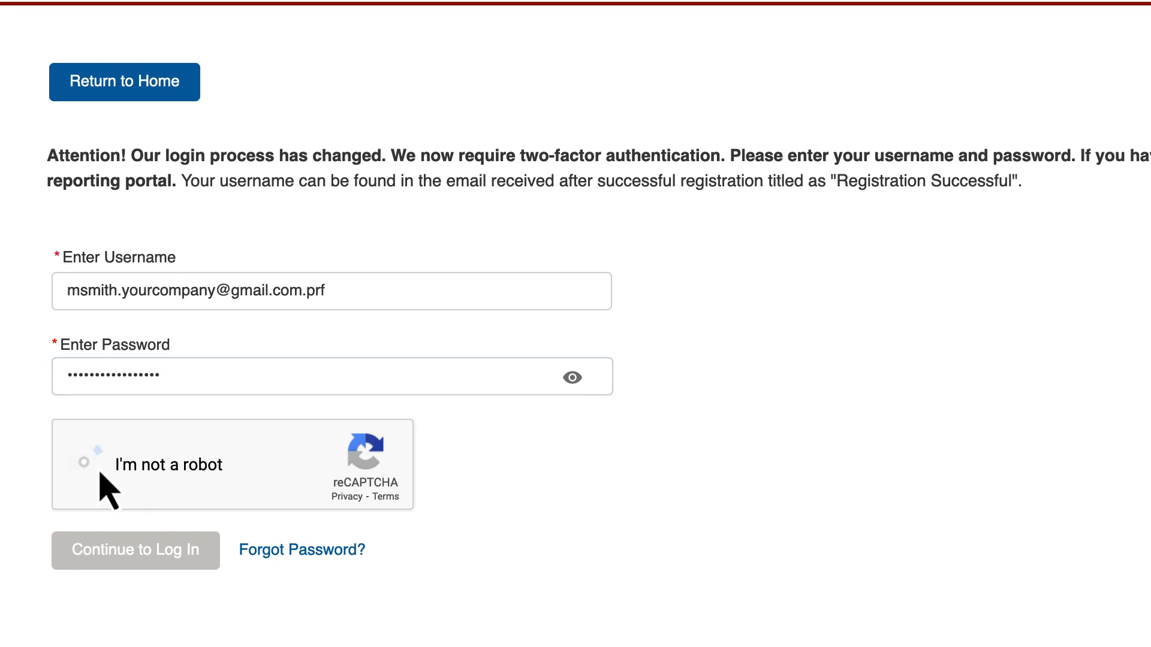
{"action": "left_click", "coordinate": [82, 464]}
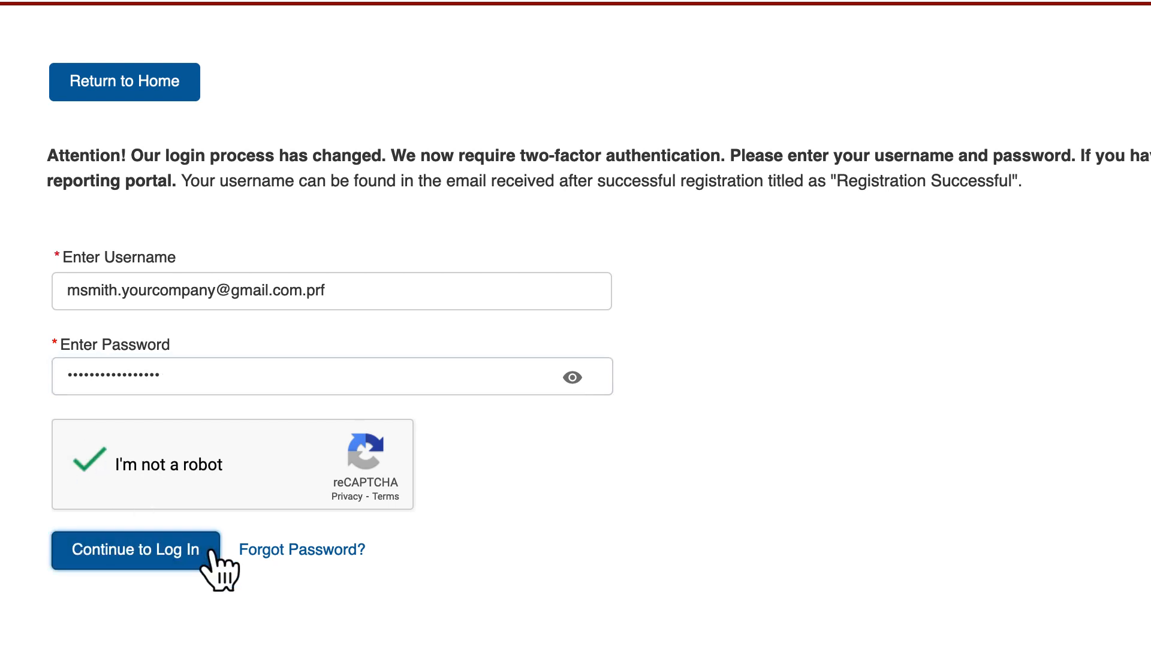
{"action": "left_click", "coordinate": [135, 550]}
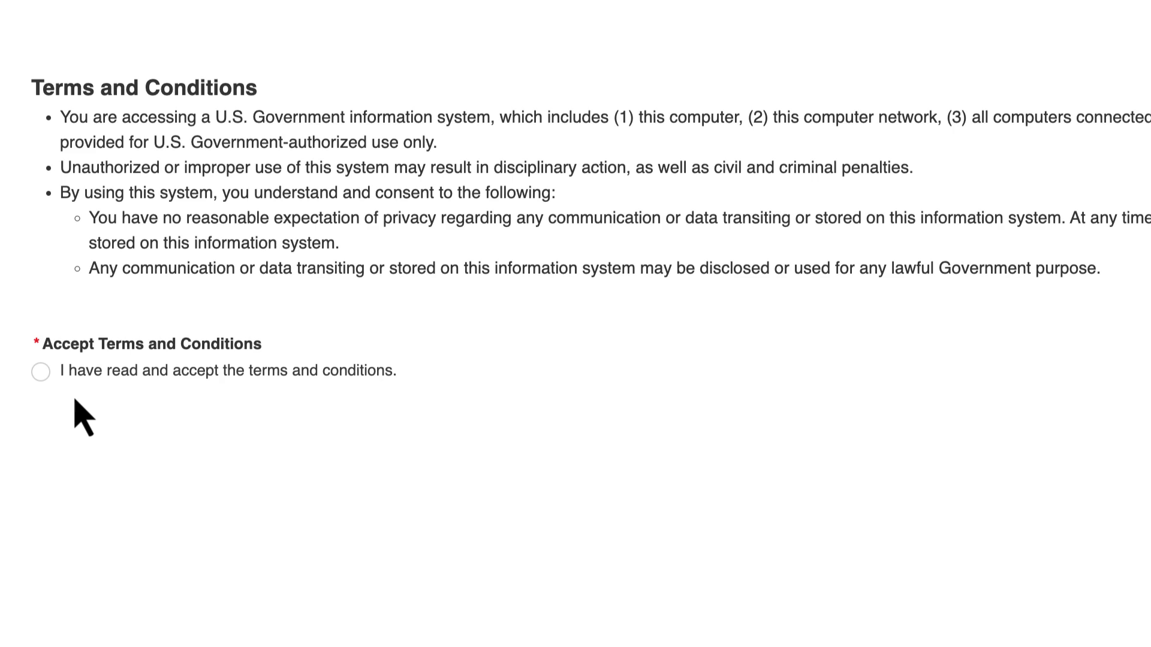
Step: Accept the terms and conditions and continue to the next step
{"action": "left_click", "coordinate": [41, 372]}
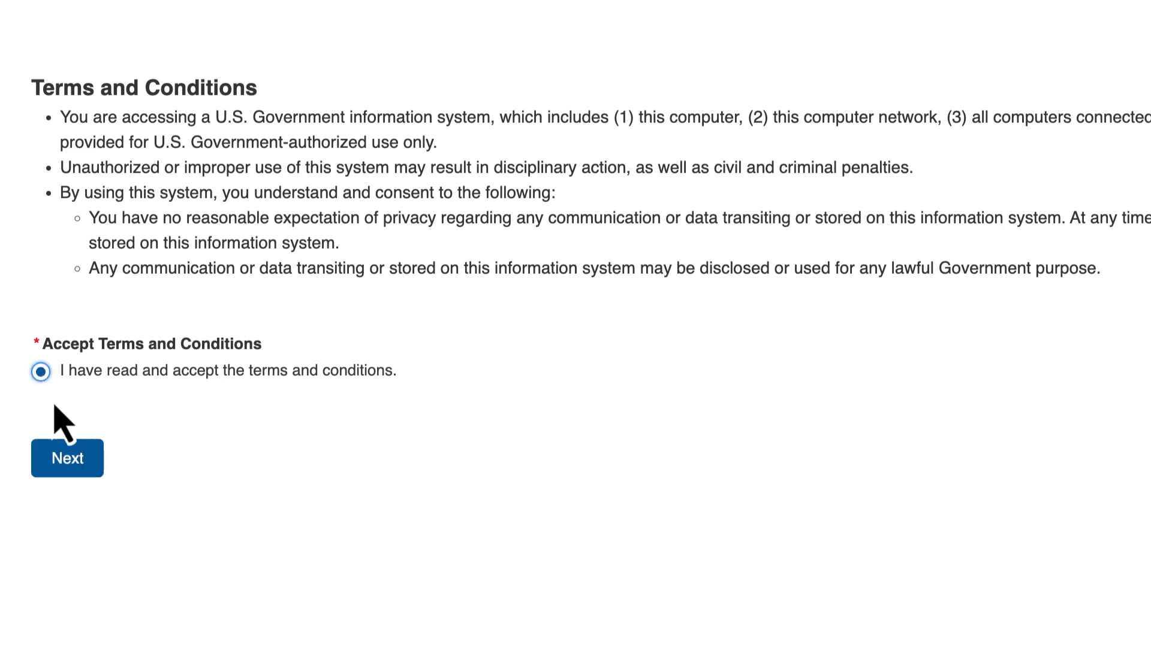
{"action": "left_click", "coordinate": [67, 459]}
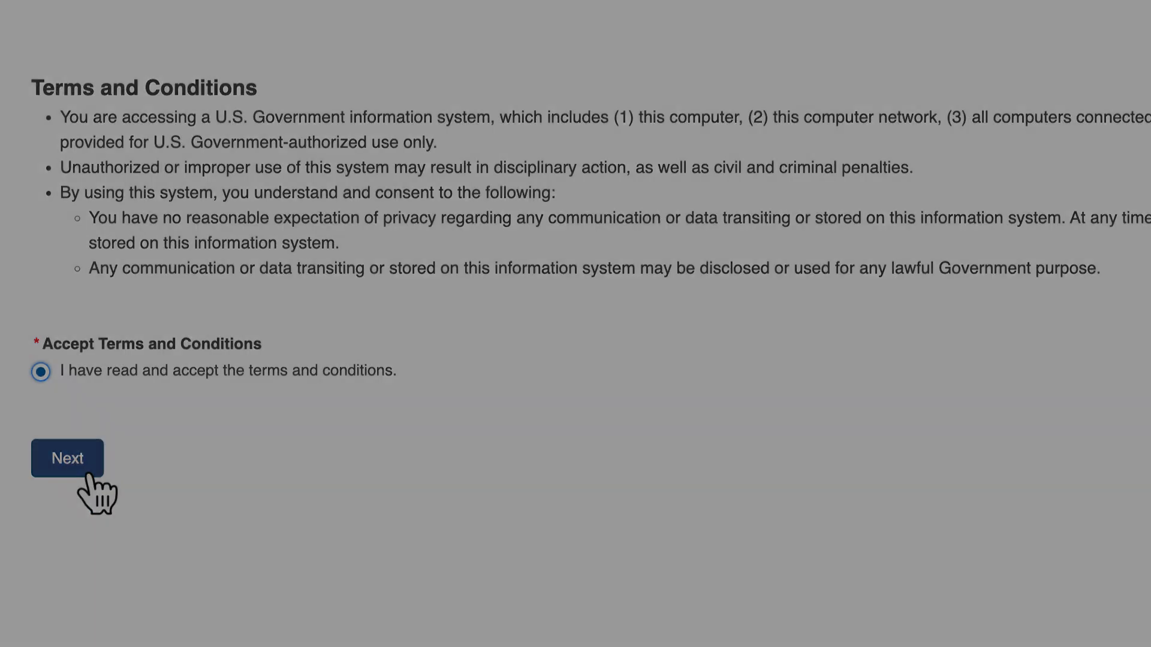
{"action": "left_click", "coordinate": [67, 458]}
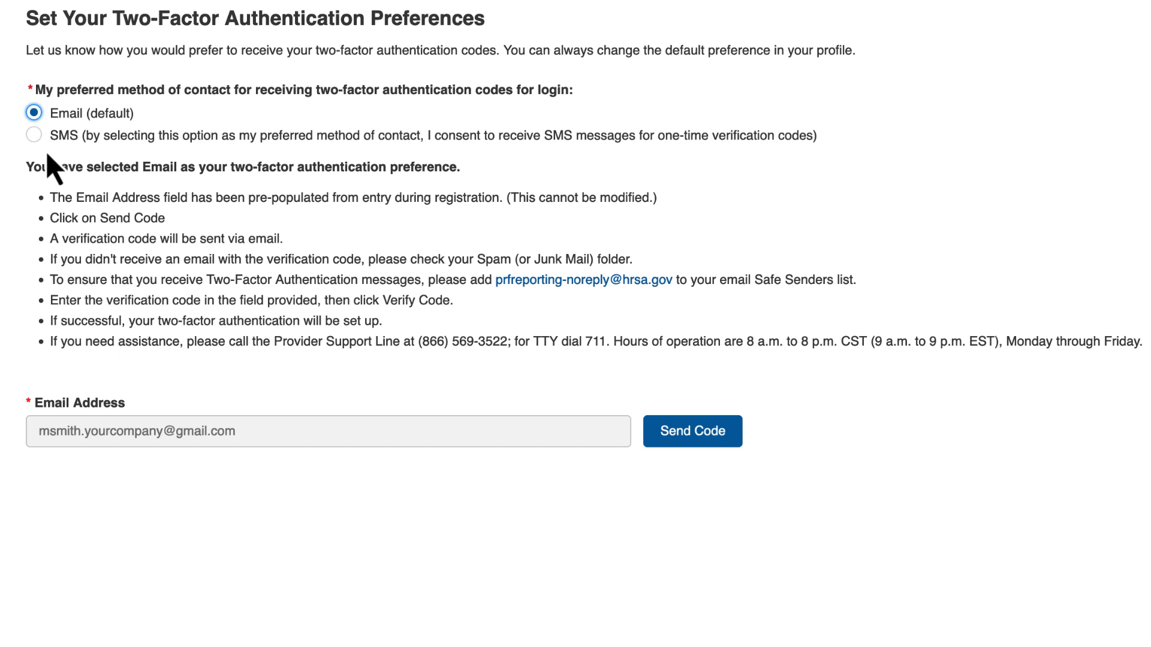
{"action": "left_click", "coordinate": [30, 134]}
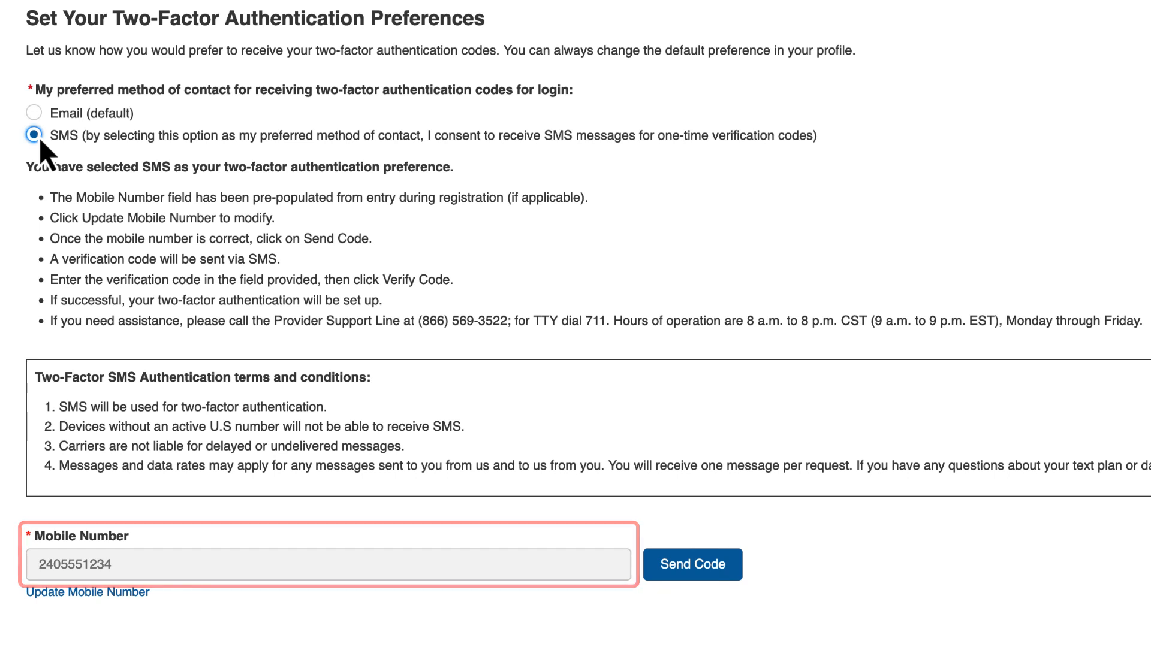
{"action": "left_click", "coordinate": [31, 113]}
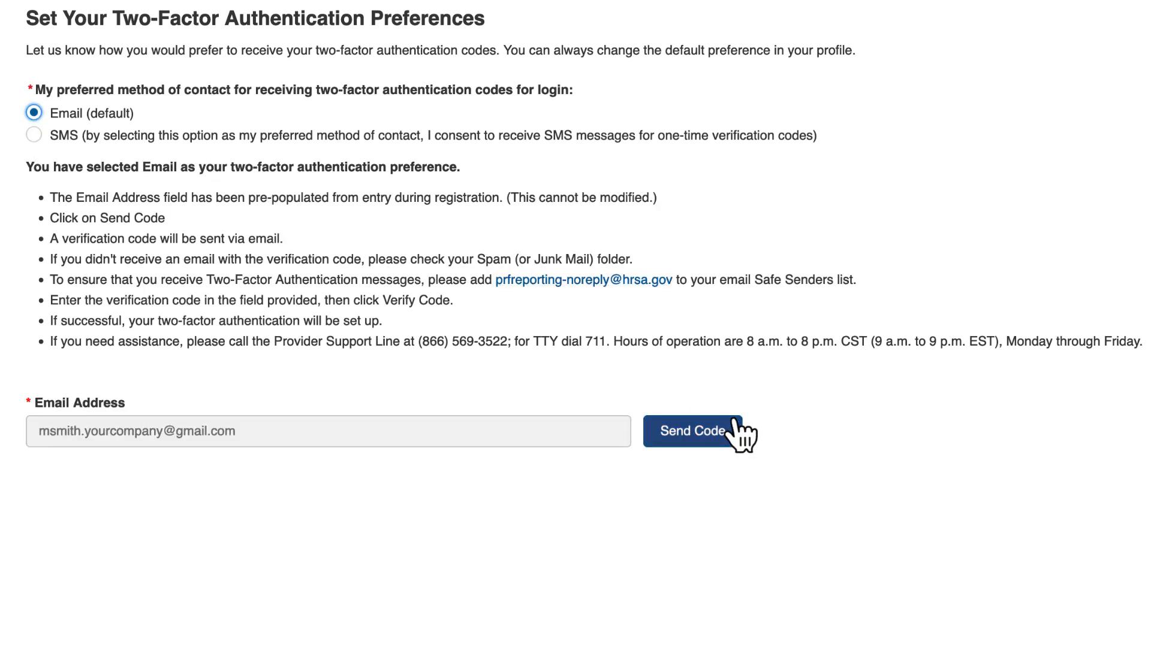
{"action": "left_click", "coordinate": [698, 431]}
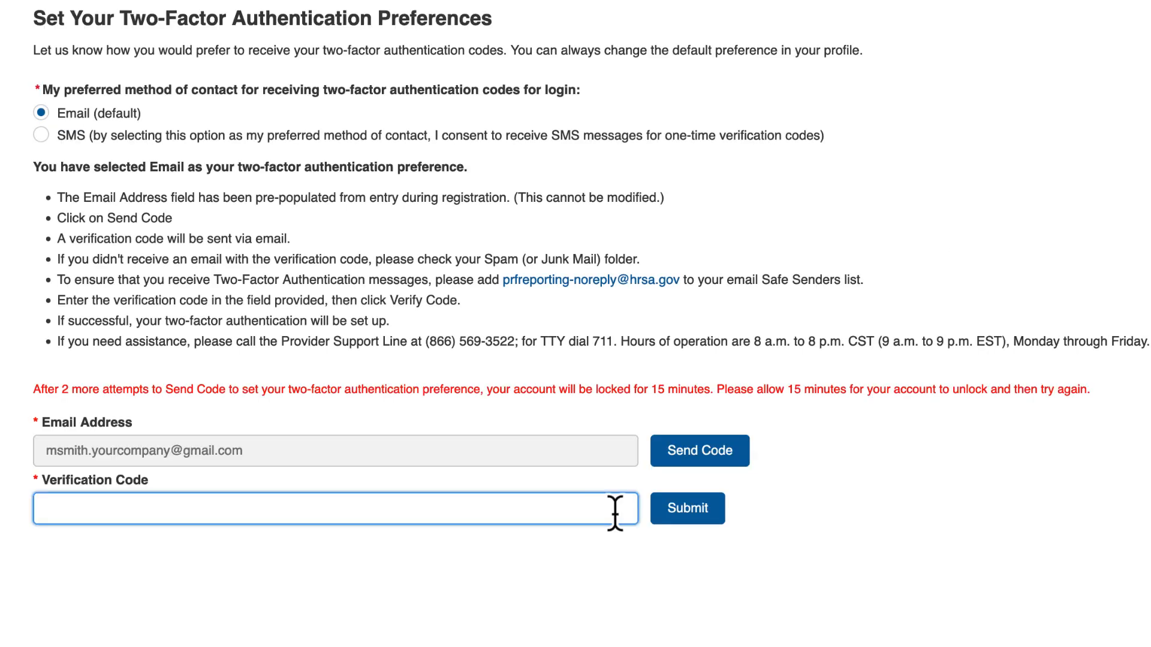
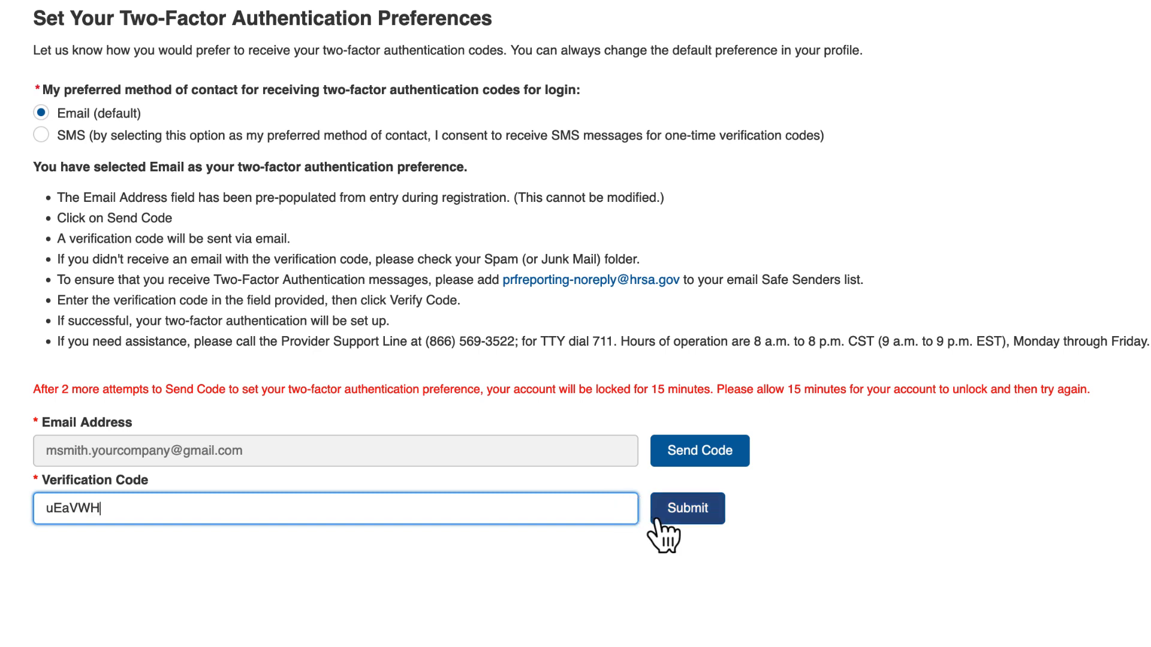
{"action": "left_click", "coordinate": [688, 508]}
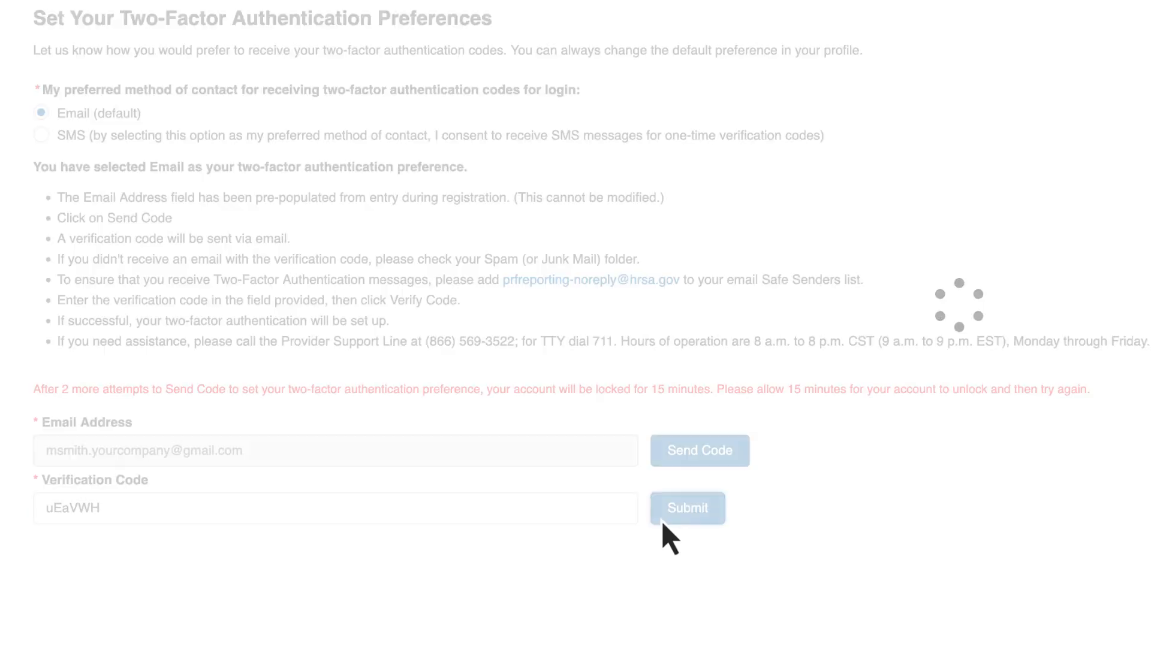
{"action": "left_click", "coordinate": [688, 508]}
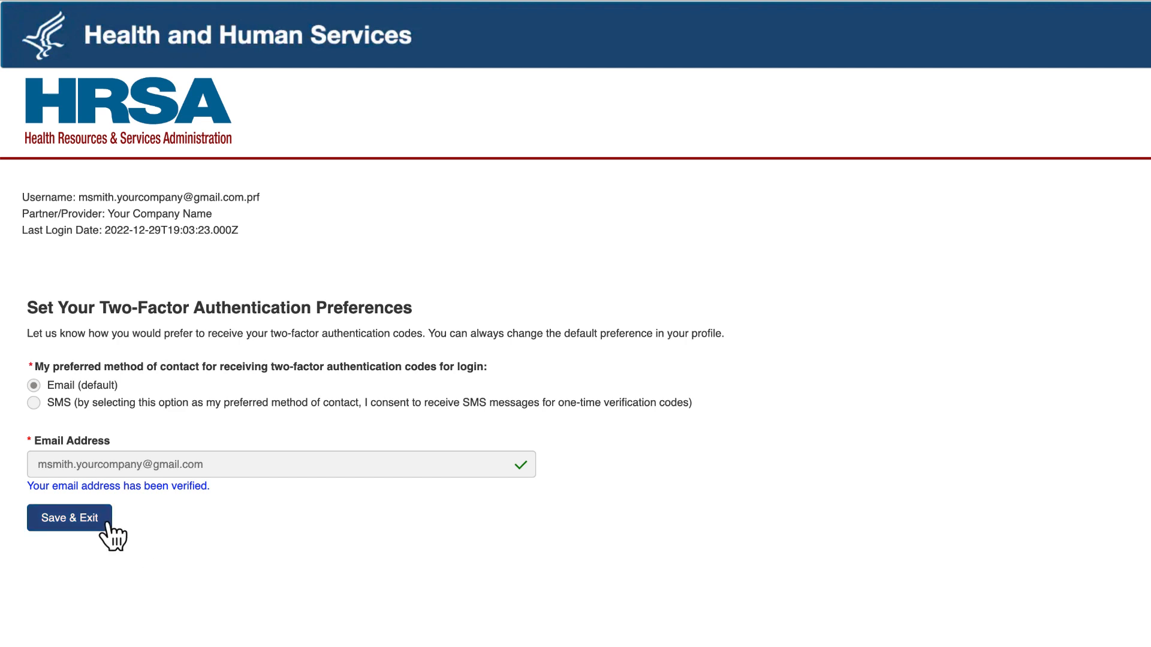
{"action": "left_click", "coordinate": [70, 518]}
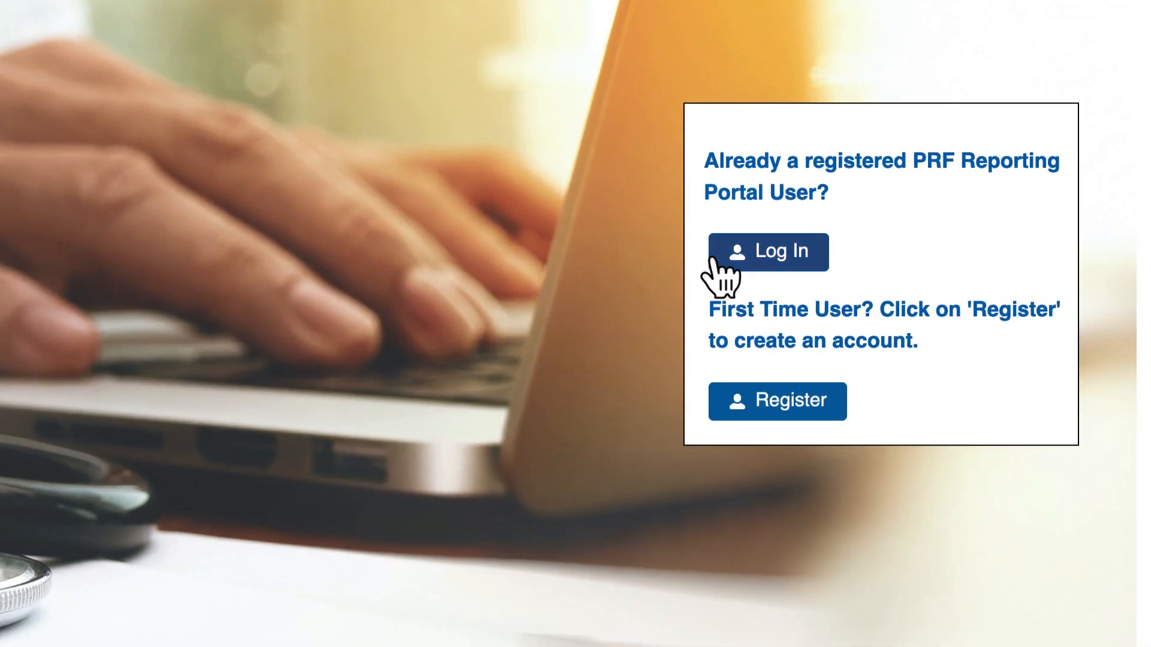
Step: Log in again with the registered email username and password, passing the robot check
{"action": "left_click", "coordinate": [768, 251]}
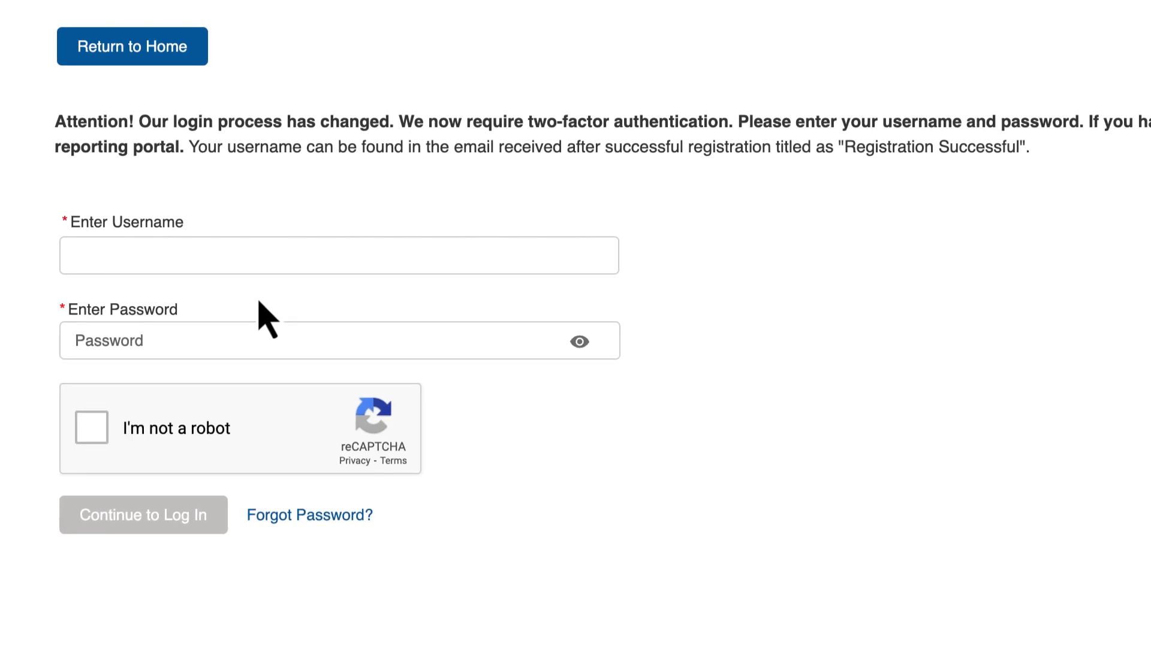
{"action": "mouse_move", "coordinate": [235, 314]}
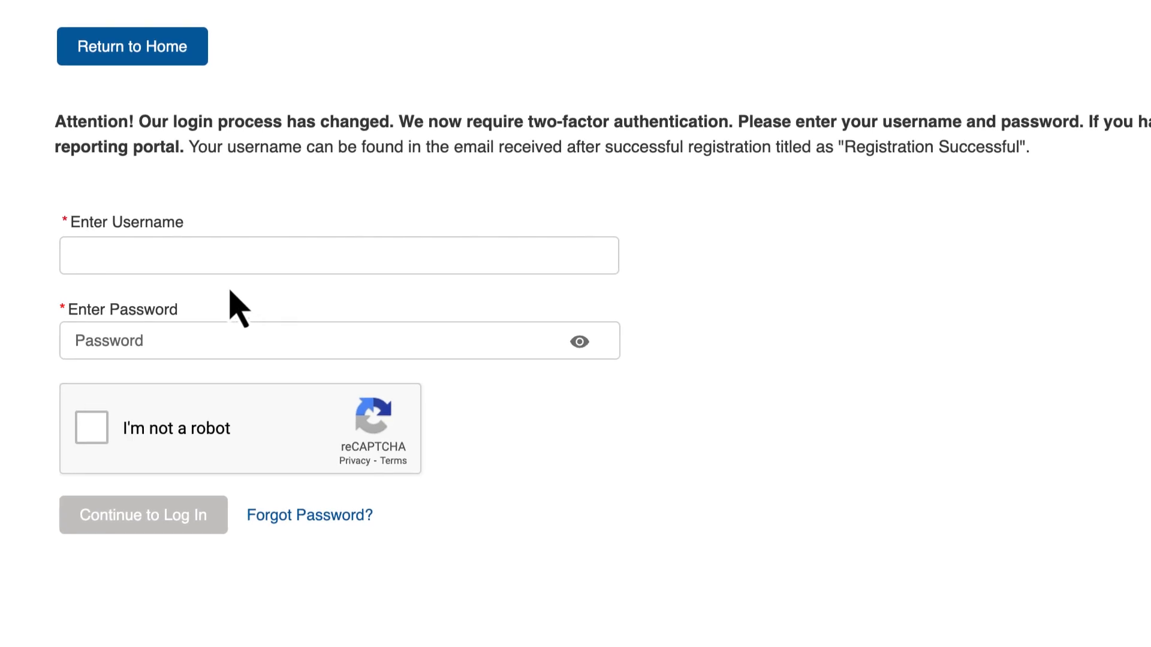
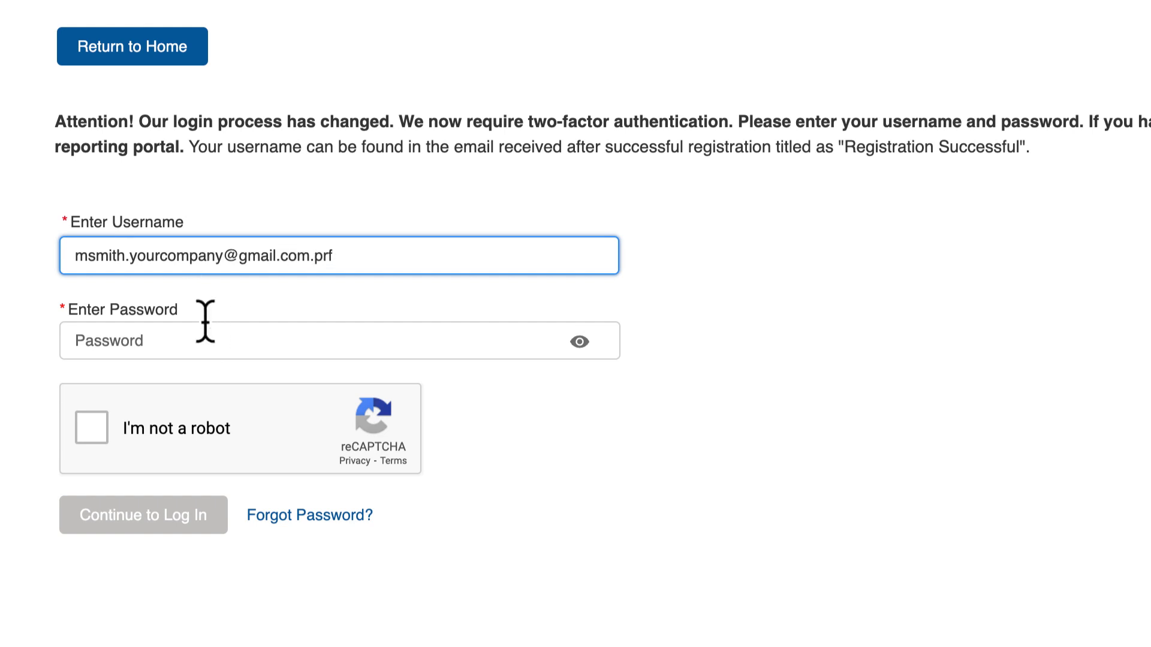
{"action": "type", "text": "••••"}
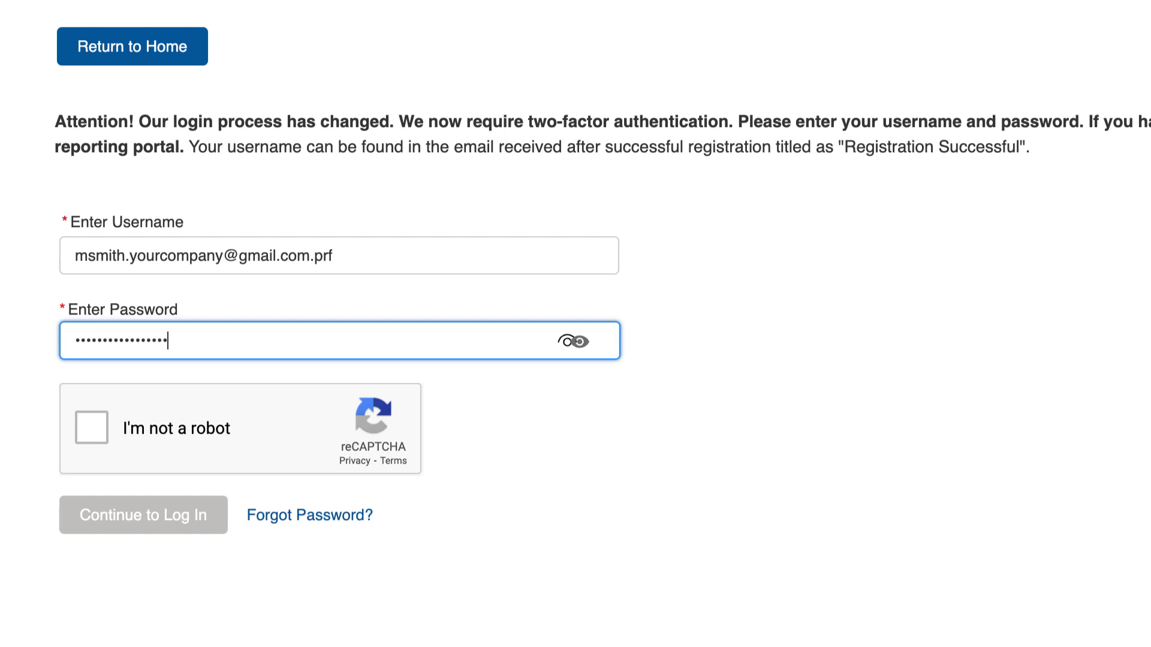
{"action": "left_click", "coordinate": [90, 427]}
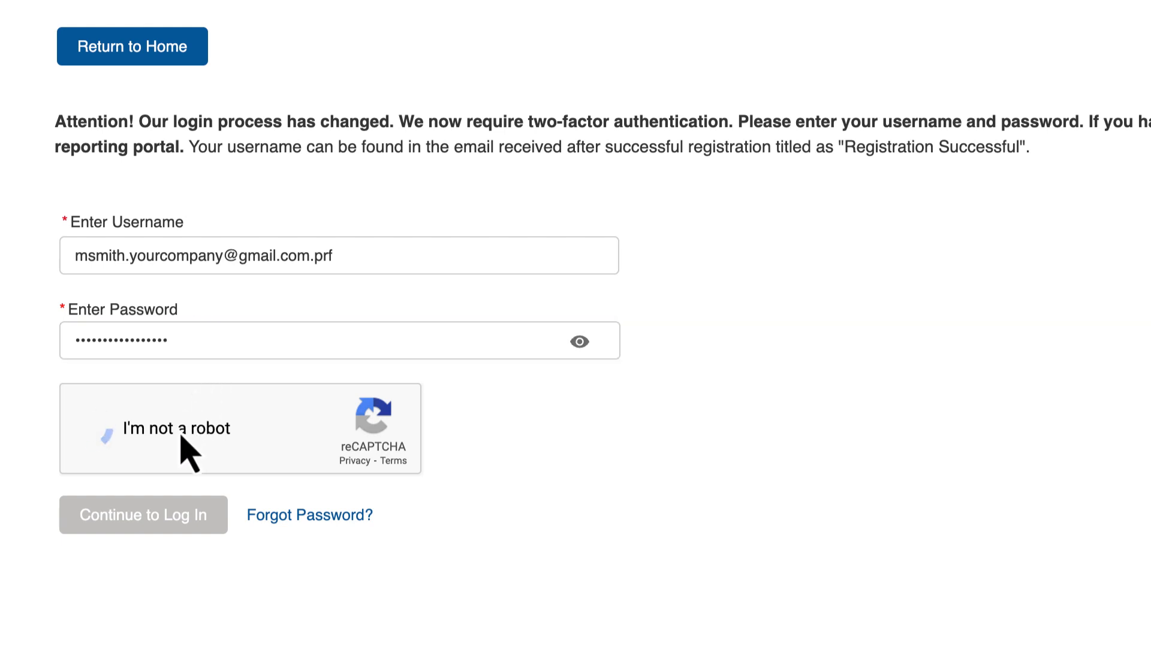
{"action": "left_click", "coordinate": [94, 428]}
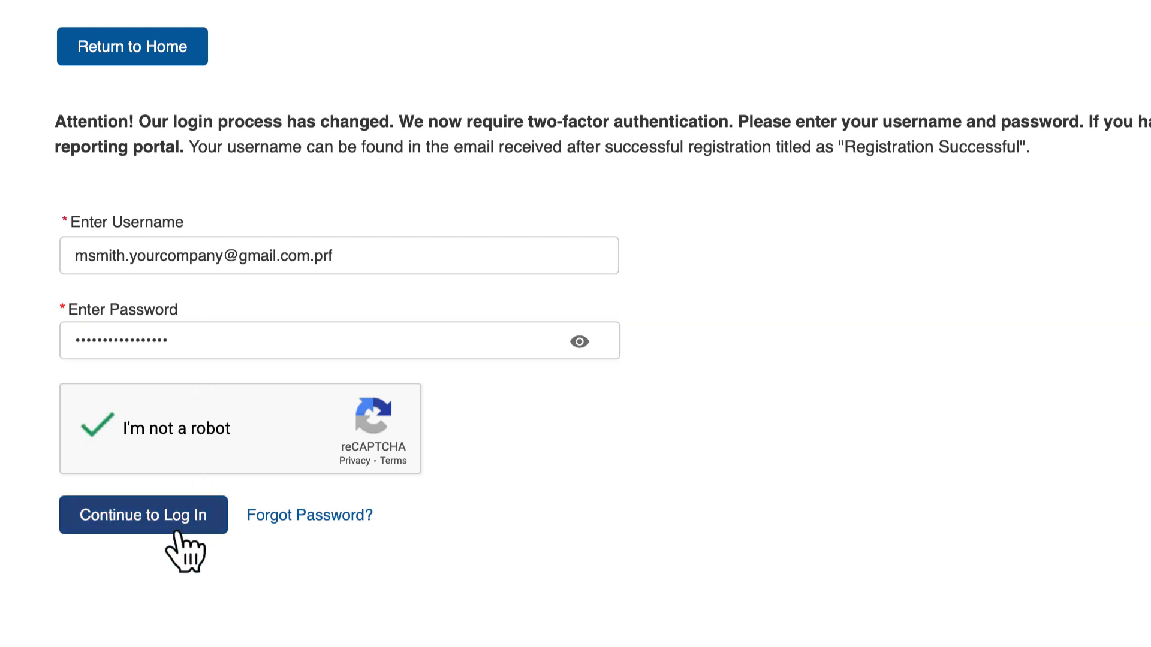
{"action": "left_click", "coordinate": [145, 515]}
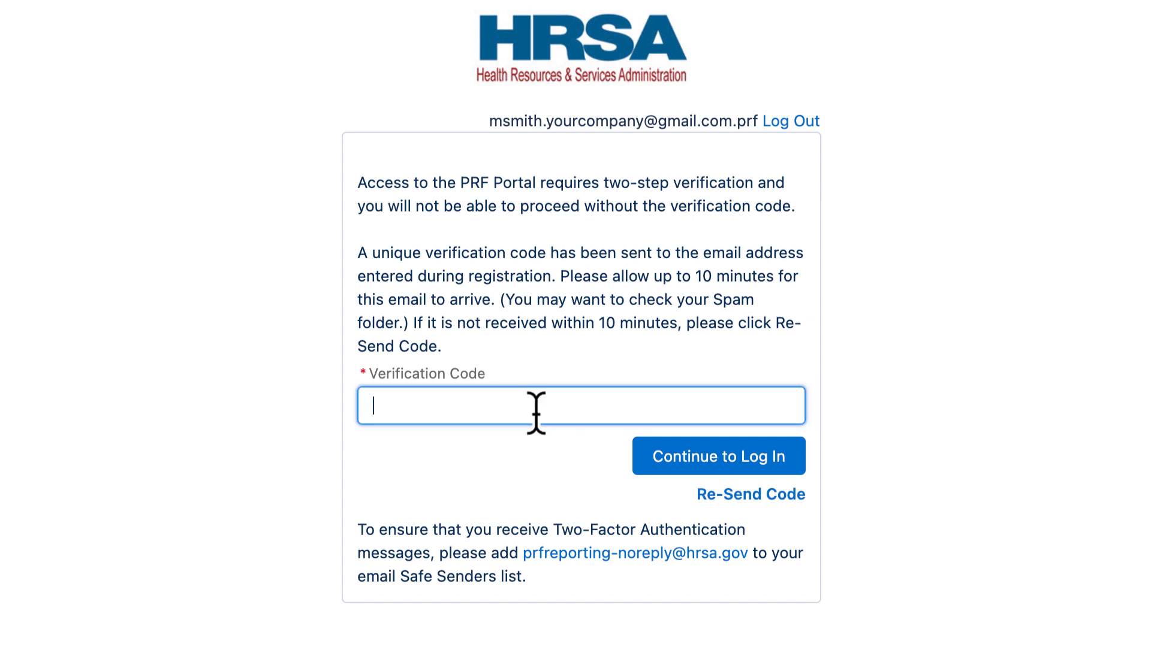
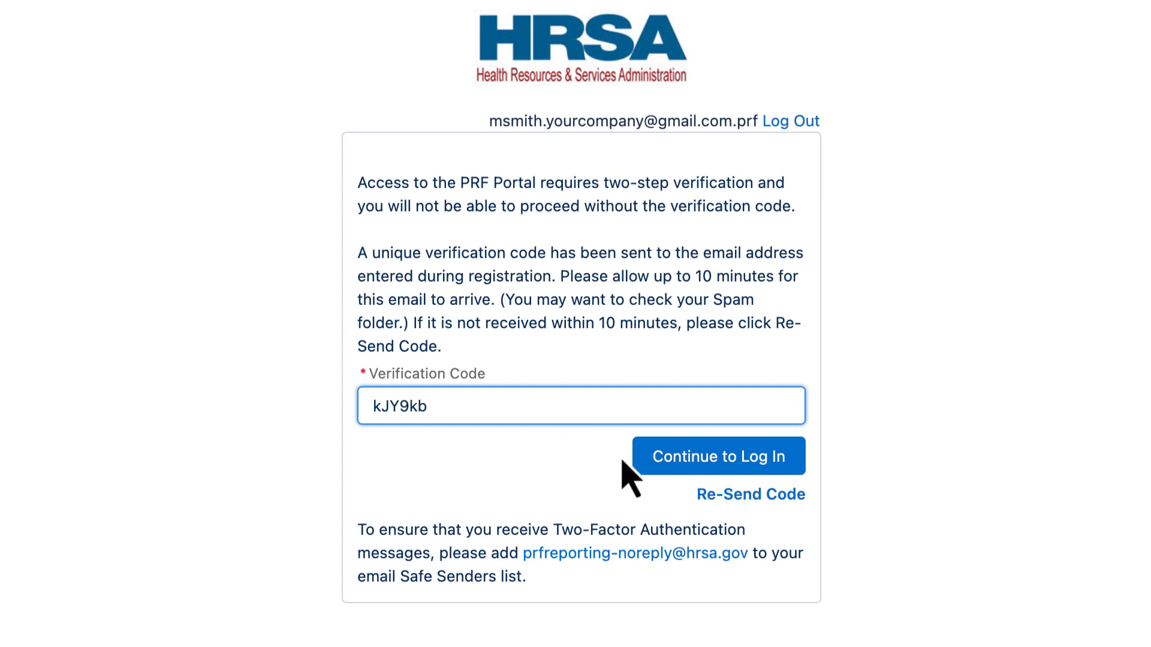
{"action": "left_click", "coordinate": [718, 455]}
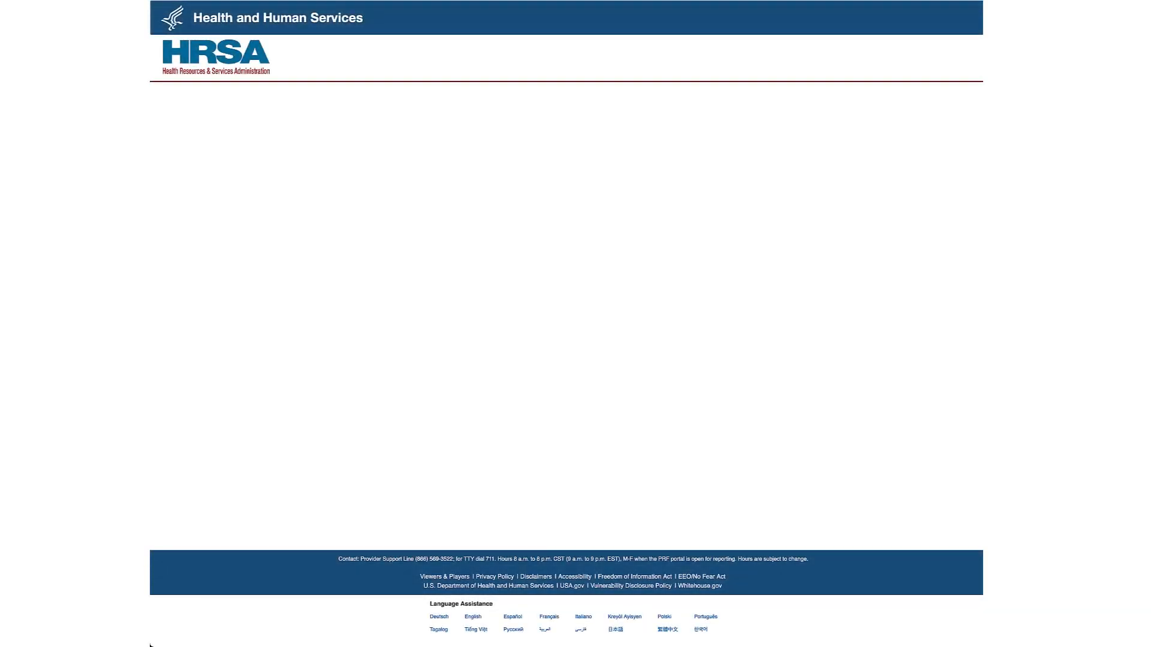